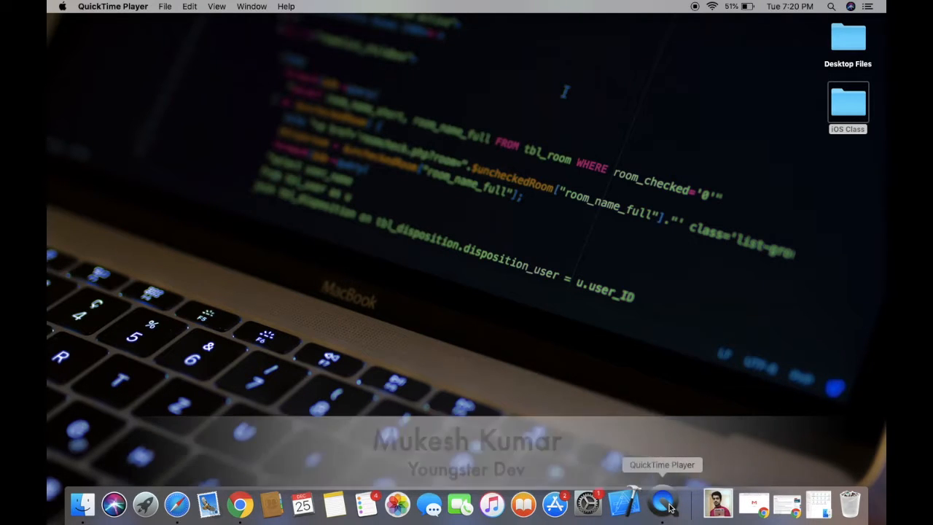
- Launch Xcode and start a new playground from the Blank iOS template
{"action": "left_click", "coordinate": [180, 504]}
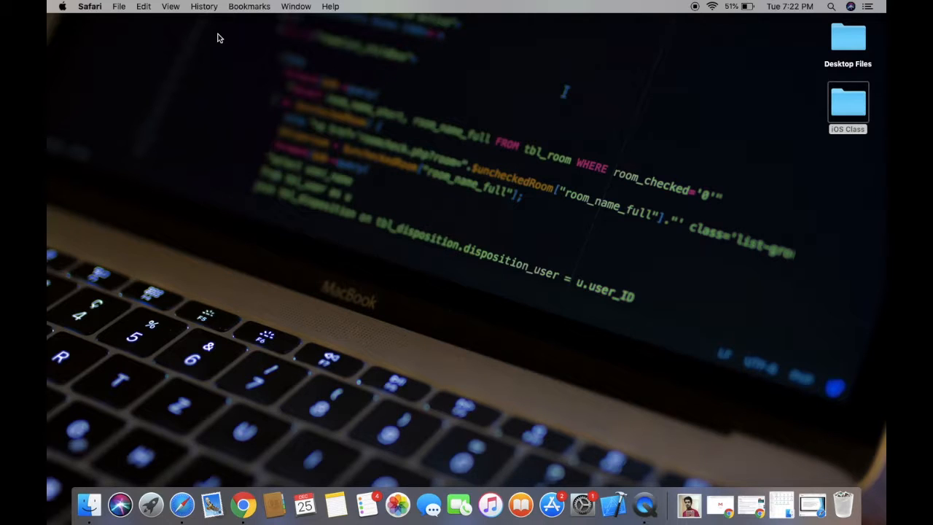
{"action": "mouse_move", "coordinate": [609, 444]}
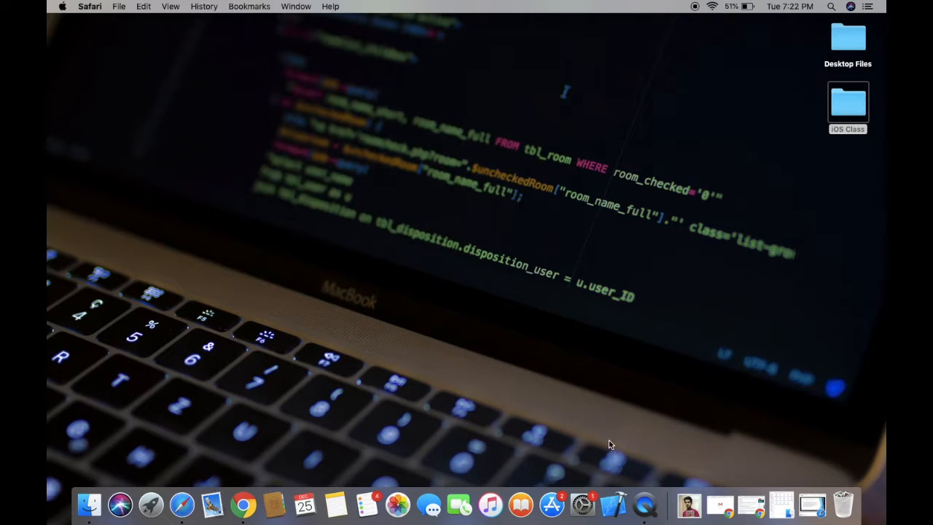
{"action": "mouse_move", "coordinate": [612, 503]}
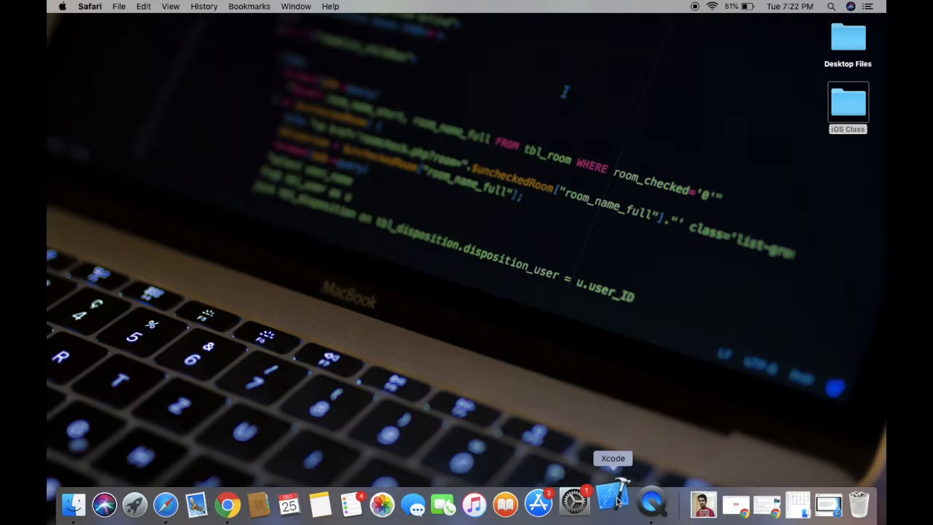
{"action": "left_click", "coordinate": [612, 503]}
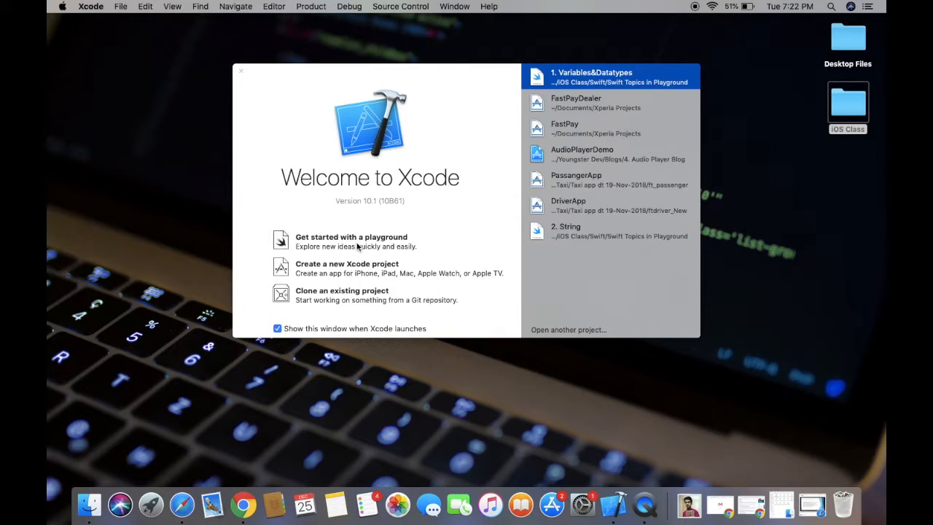
{"action": "left_click", "coordinate": [240, 71]}
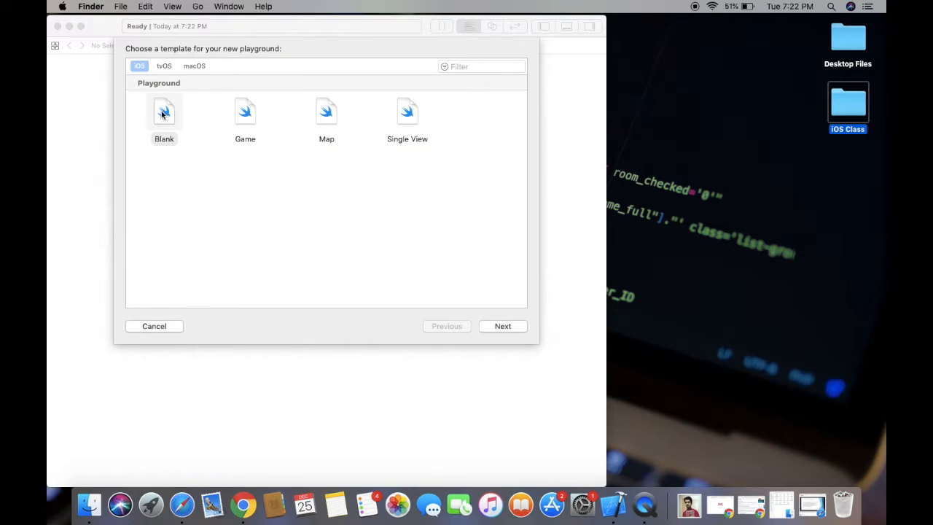
{"action": "left_click", "coordinate": [164, 116]}
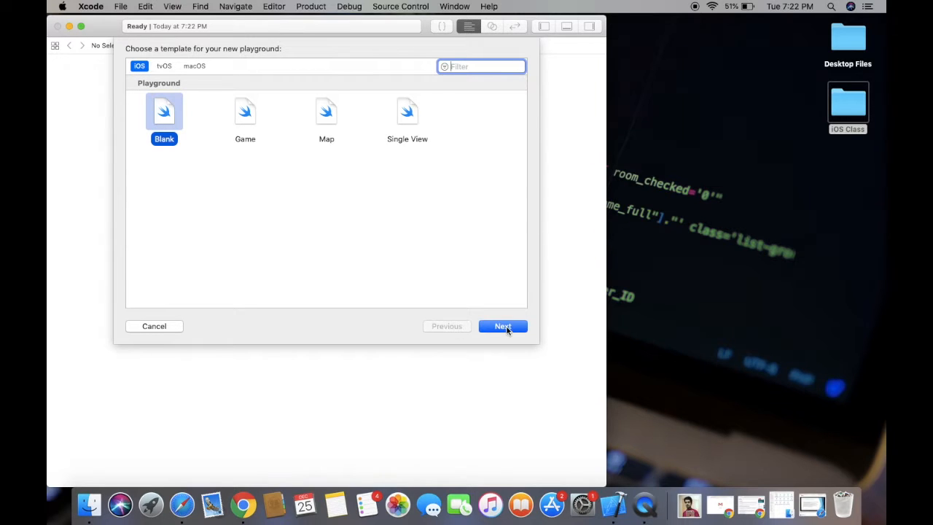
{"action": "left_click", "coordinate": [502, 326]}
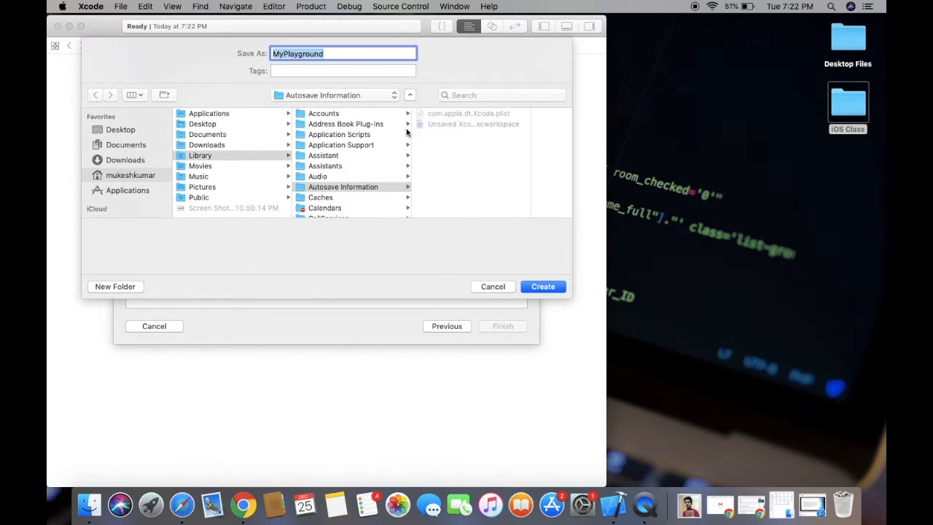
- Save the playground as MyPlayground in the Documents folder and create it
{"action": "left_click", "coordinate": [119, 128]}
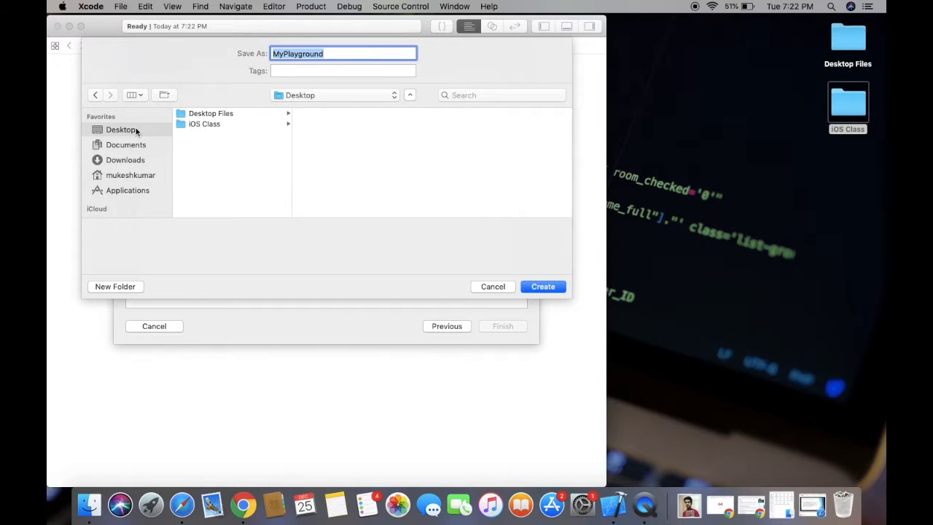
{"action": "left_click", "coordinate": [125, 144]}
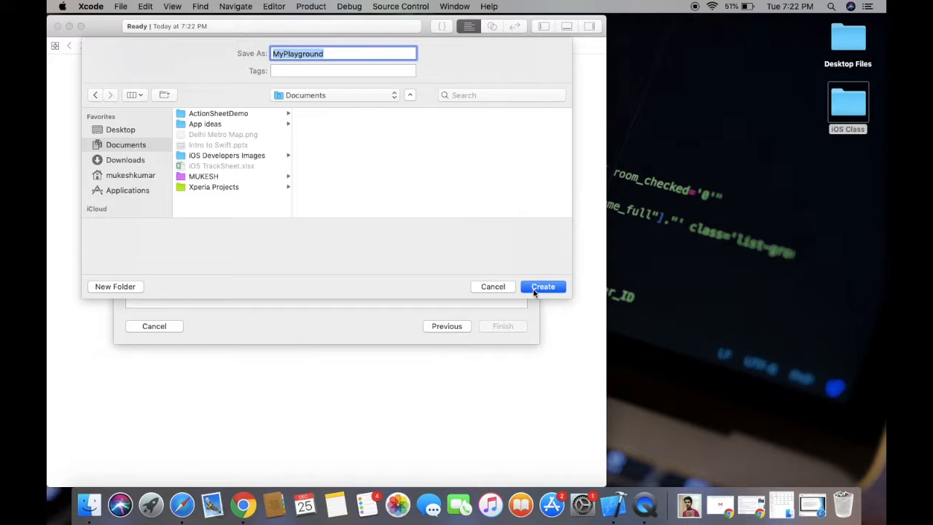
{"action": "left_click", "coordinate": [542, 286]}
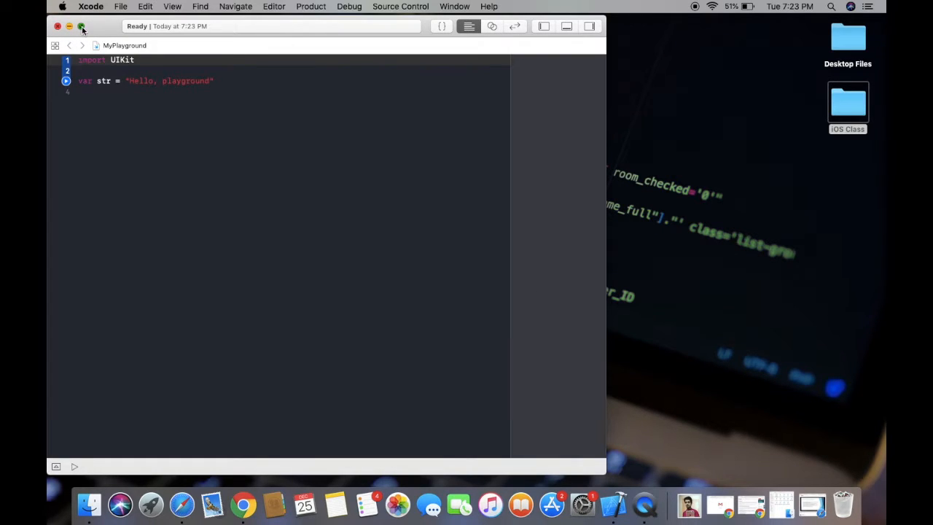
- Maximize the window and add a comment about declaring a variable or a constant
{"action": "left_click", "coordinate": [82, 26]}
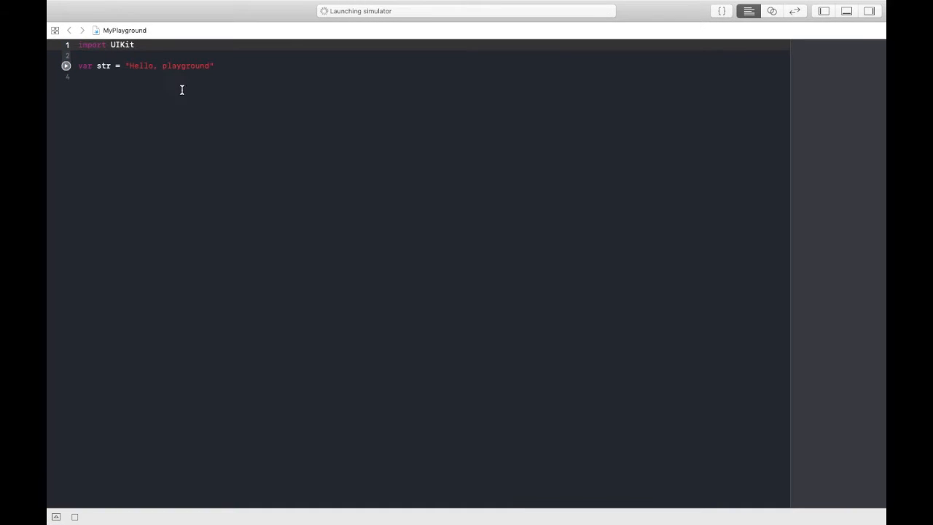
{"action": "mouse_move", "coordinate": [217, 51]}
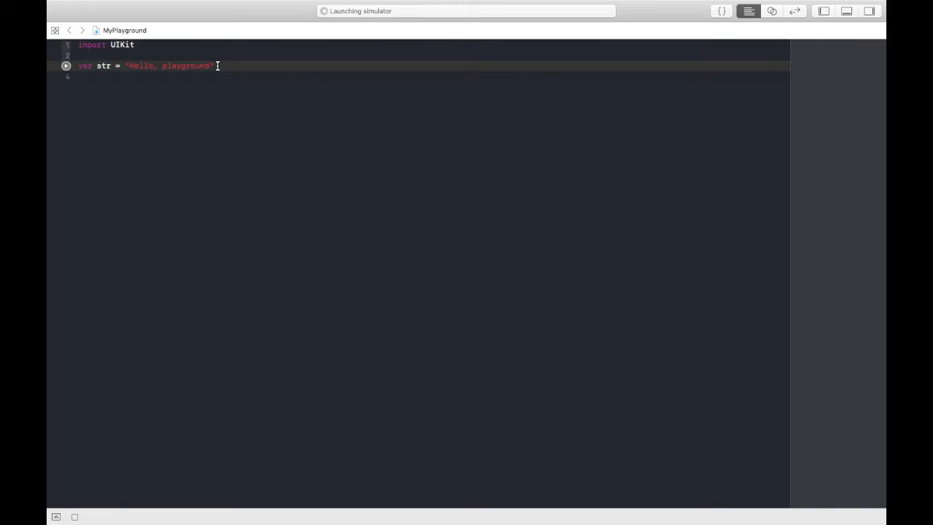
{"action": "type", "text": "// How"}
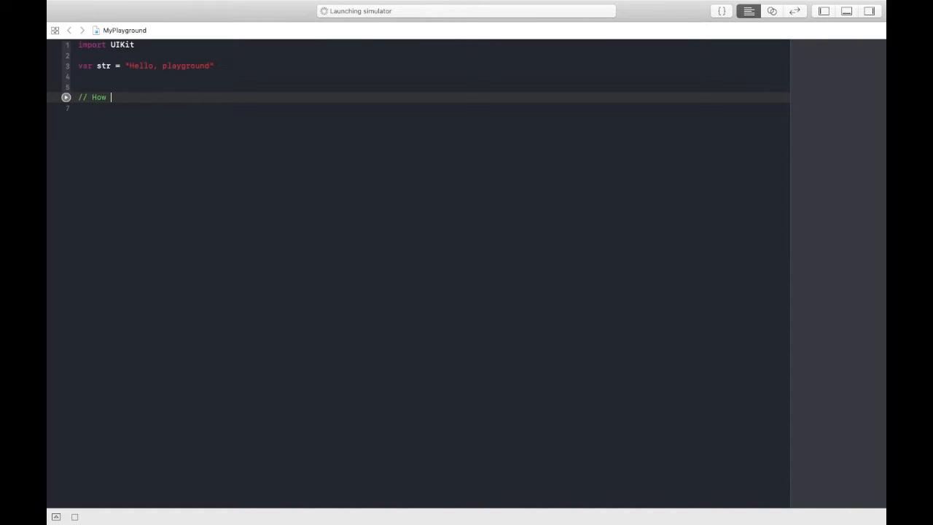
{"action": "type", "text": "to decalre"}
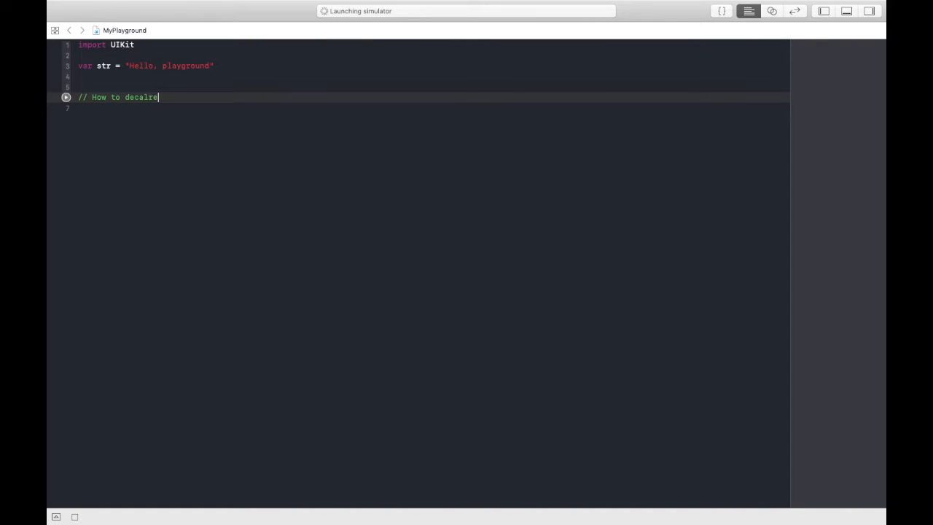
{"action": "type", "text": "declare a variable"}
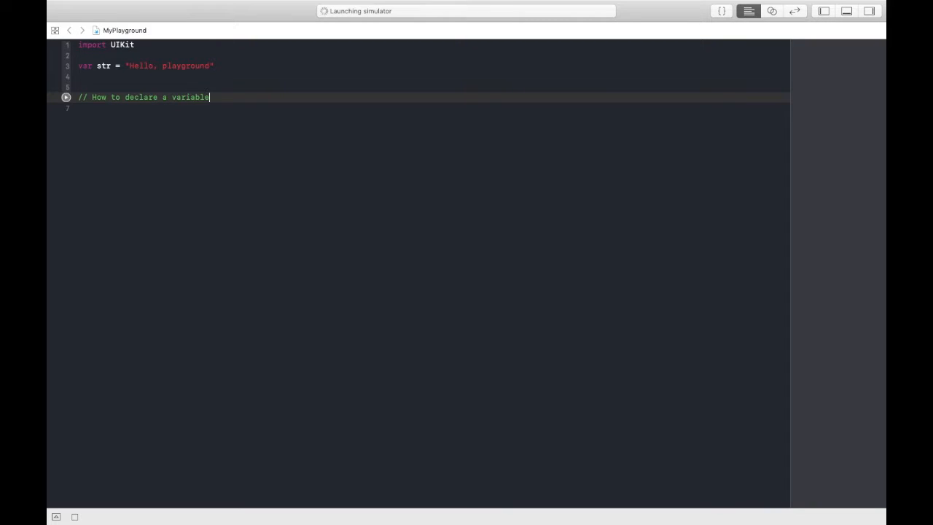
{"action": "type", "text": "or a constant"}
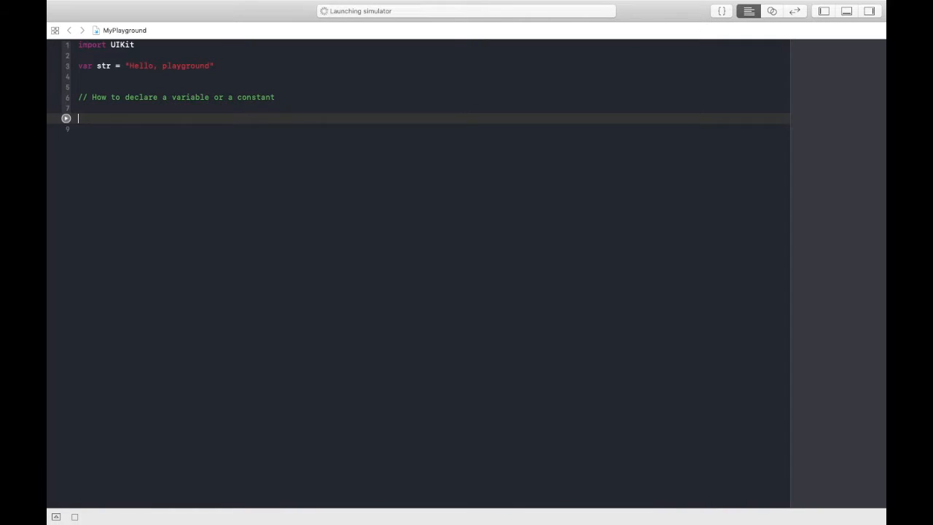
- Declare var myStr = "Hello Swift" below the comment
{"action": "type", "text": "var"}
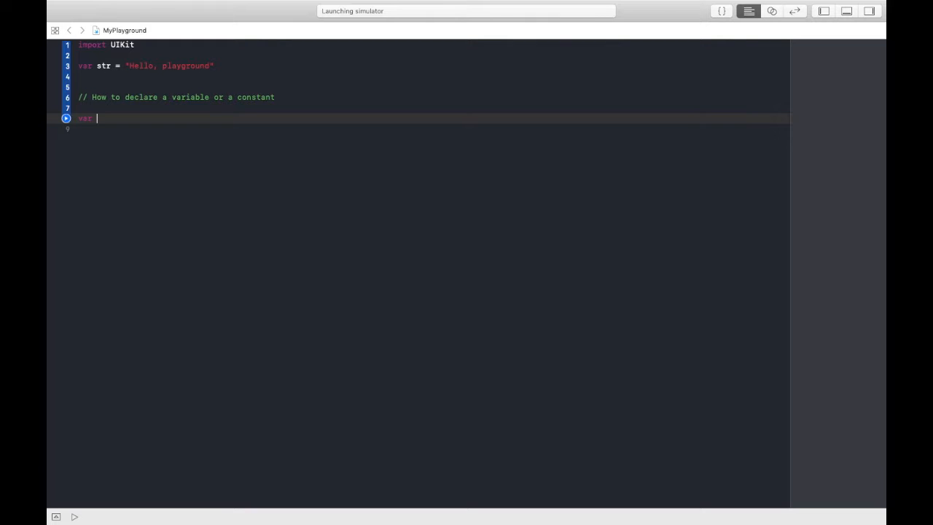
{"action": "type", "text": "my"}
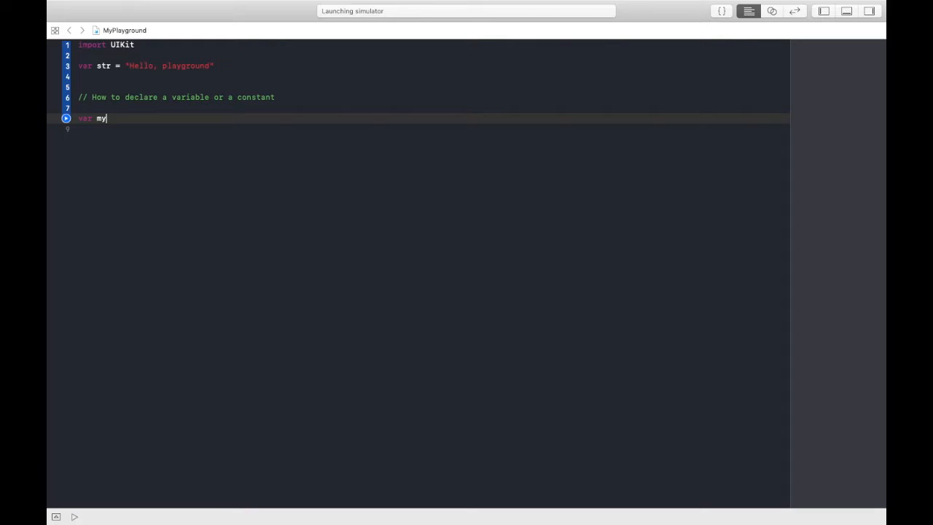
{"action": "type", "text": "Str"}
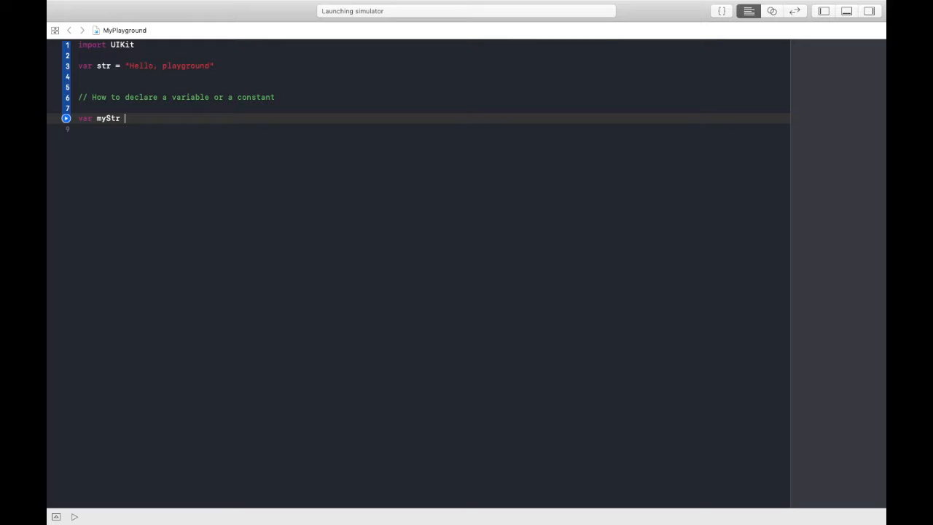
{"action": "type", "text": "= \"\""}
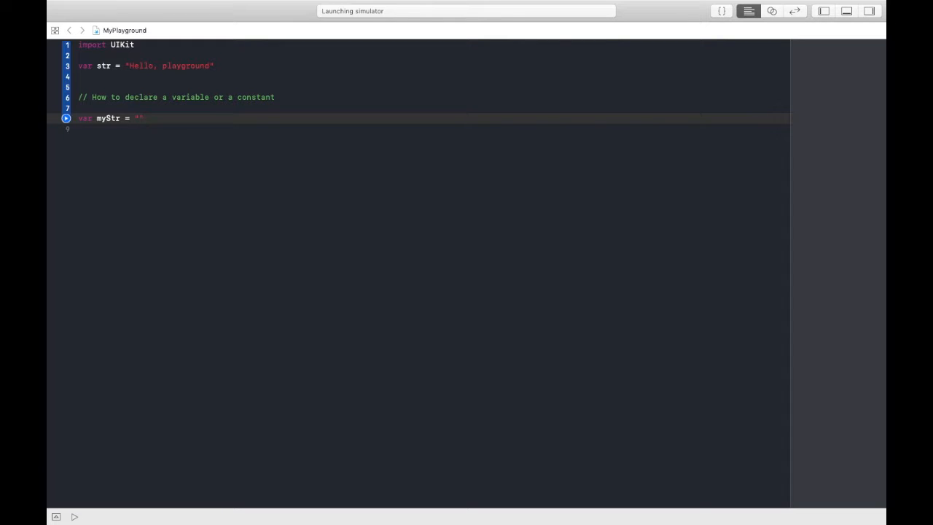
{"action": "type", "text": "Hello"}
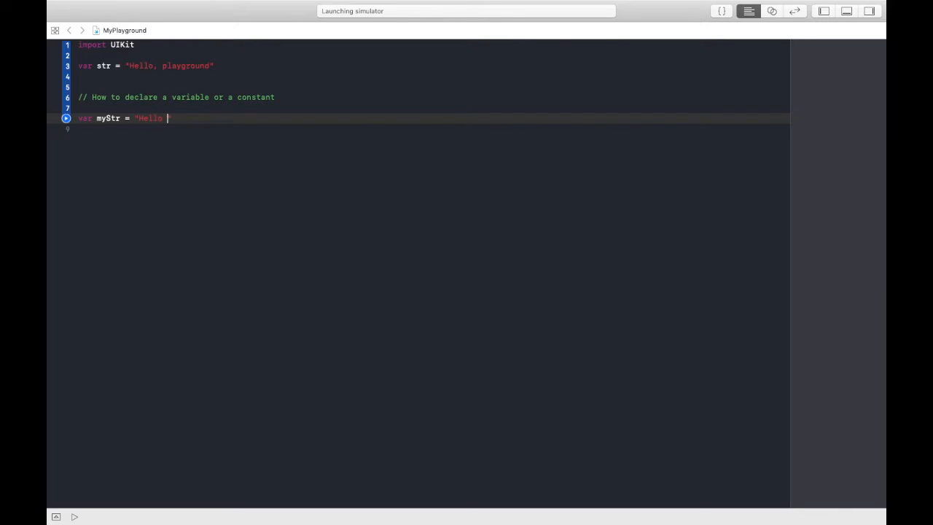
{"action": "type", "text": "Swift\""}
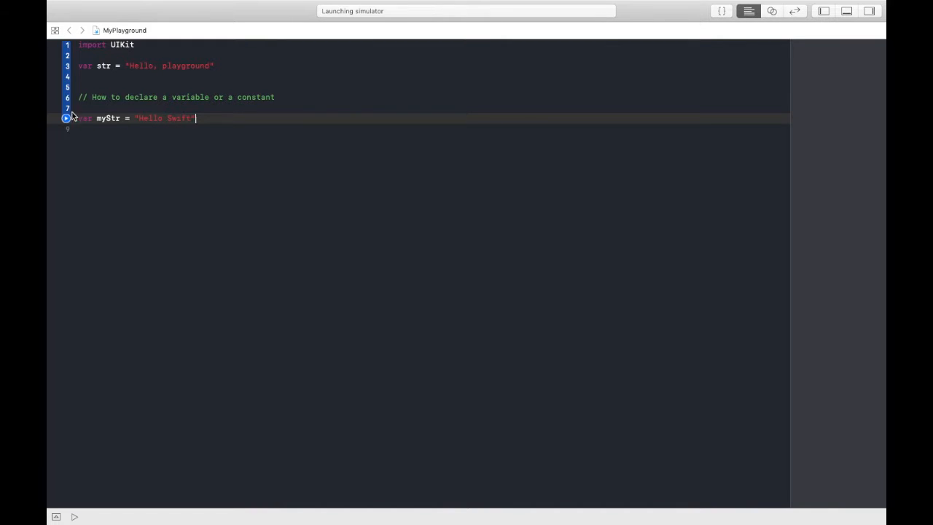
- Run the playground through line 8 so "Hello, playground" and "Hello Swift" appear
{"action": "left_click", "coordinate": [73, 516]}
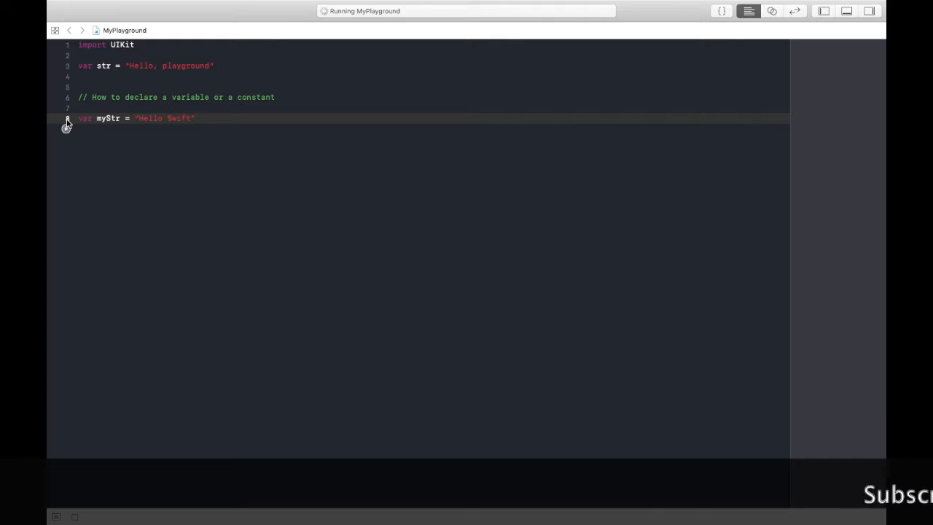
{"action": "mouse_move", "coordinate": [828, 131]}
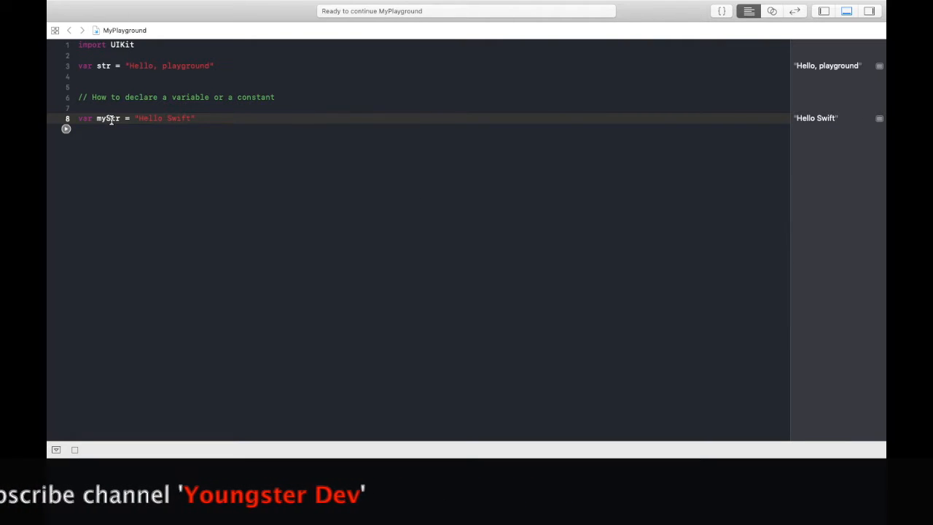
{"action": "mouse_move", "coordinate": [184, 186]}
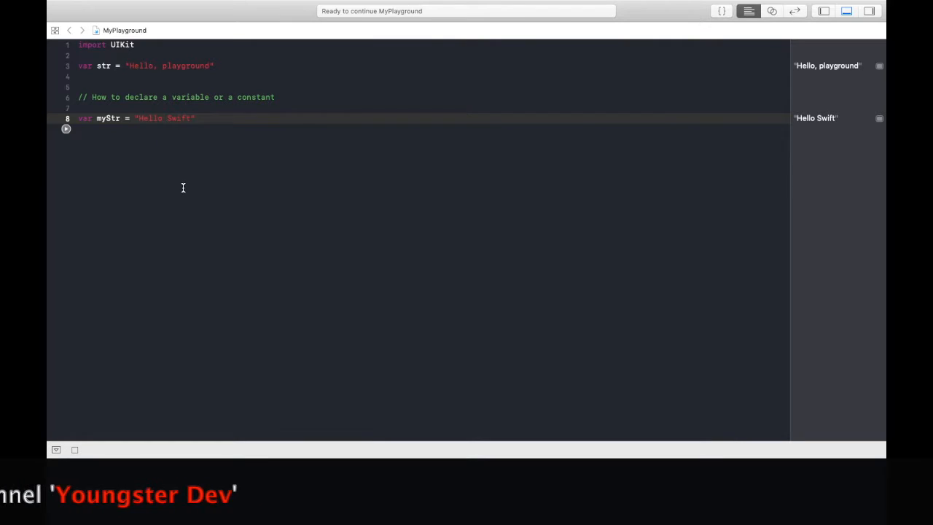
- On a new line declare var myStr1: String = "Hi" with an explicit String type
{"action": "key", "text": "Return"}
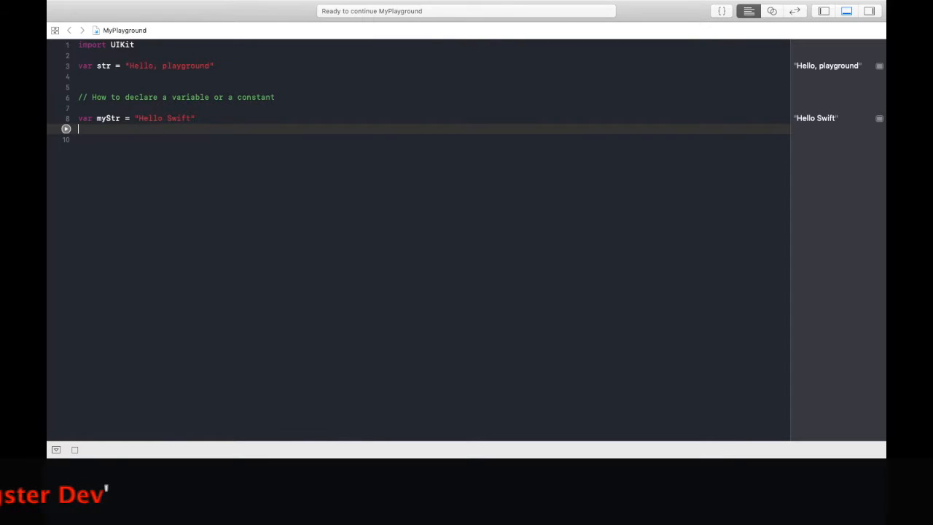
{"action": "type", "text": "var"}
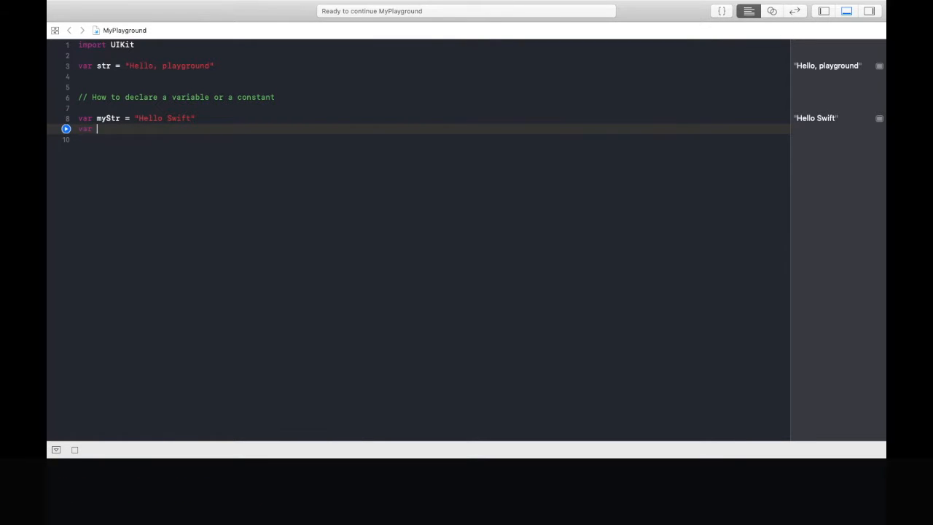
{"action": "type", "text": "my"}
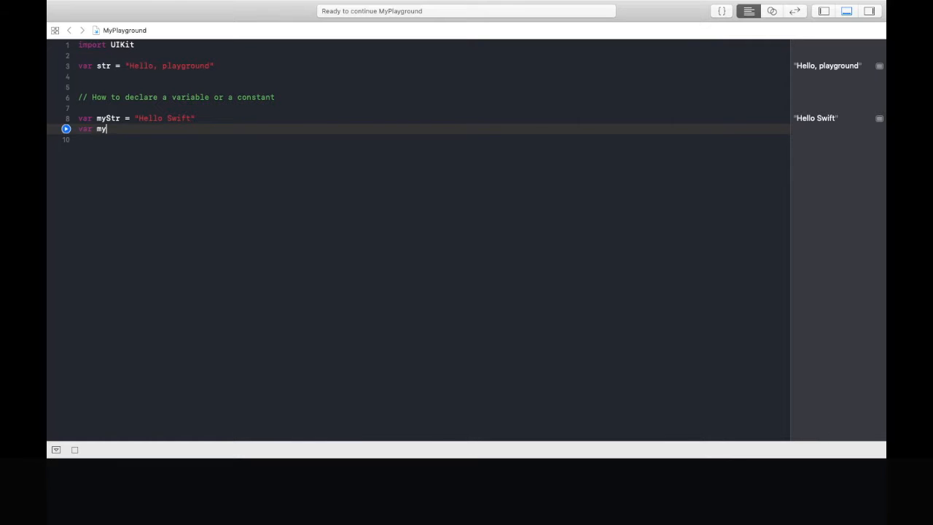
{"action": "type", "text": "Str1"}
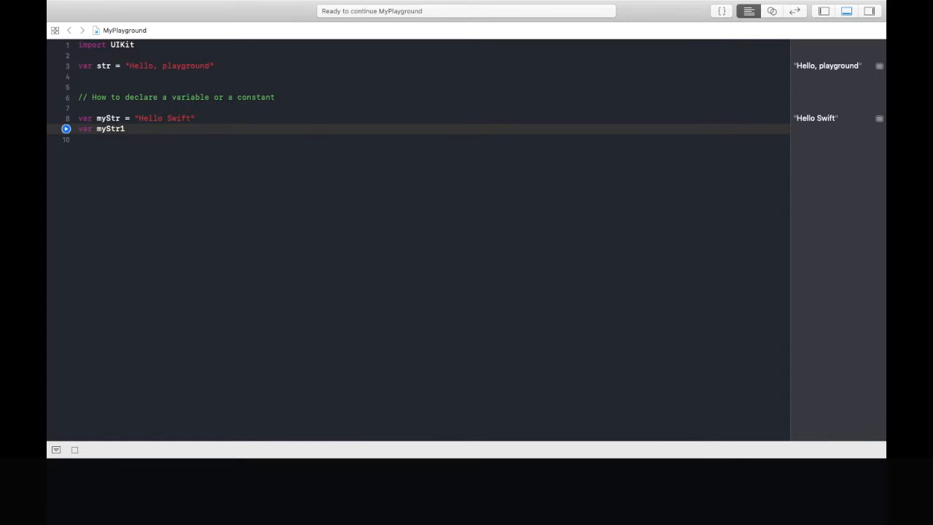
{"action": "type", "text": ": String = \"Hi"}
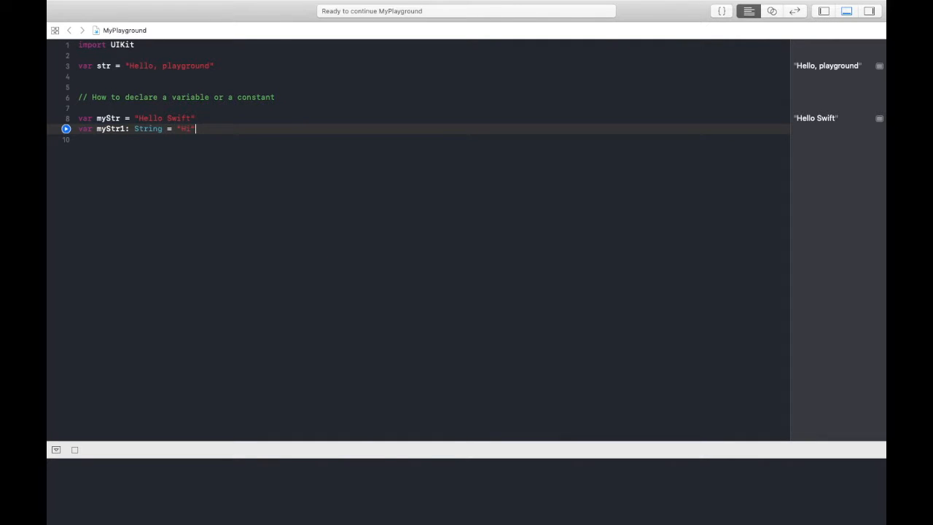
{"action": "mouse_move", "coordinate": [103, 175]}
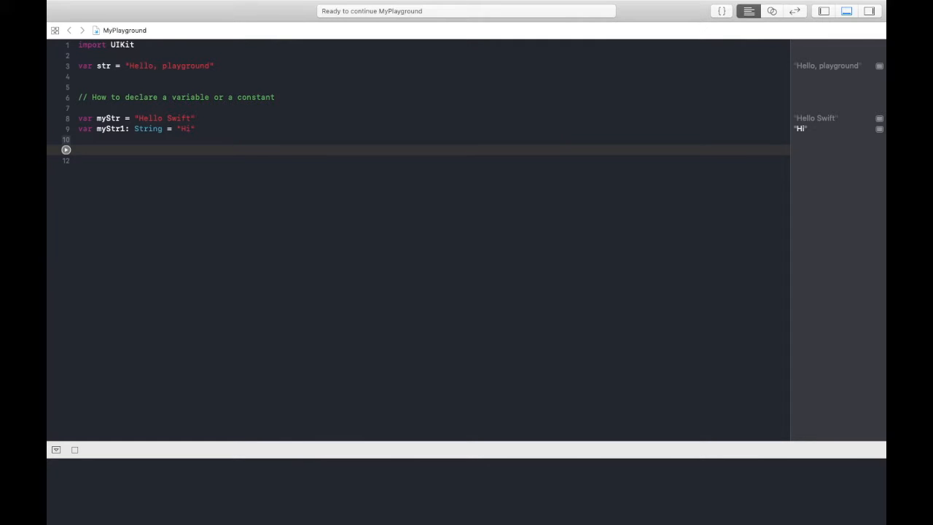
- Declare the constant let myStr2 = "This is Swift"
{"action": "type", "text": "l"}
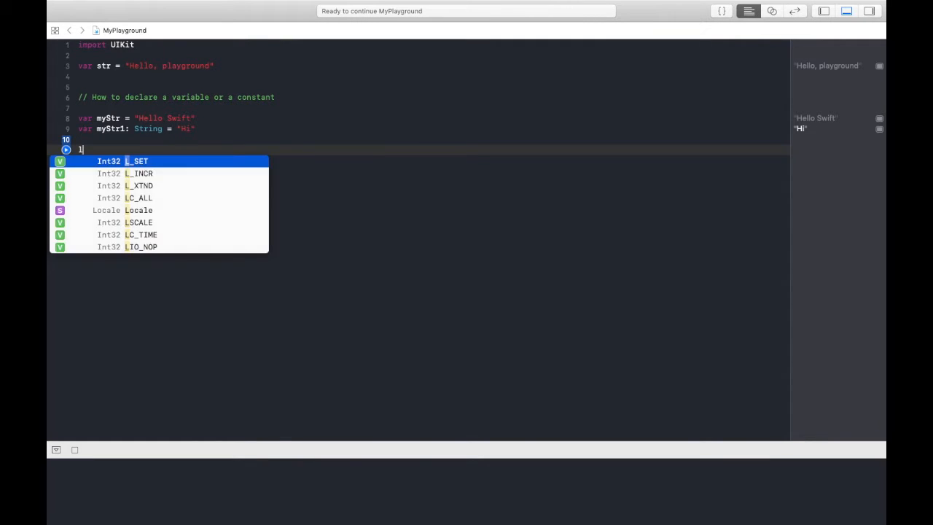
{"action": "type", "text": "et myS"}
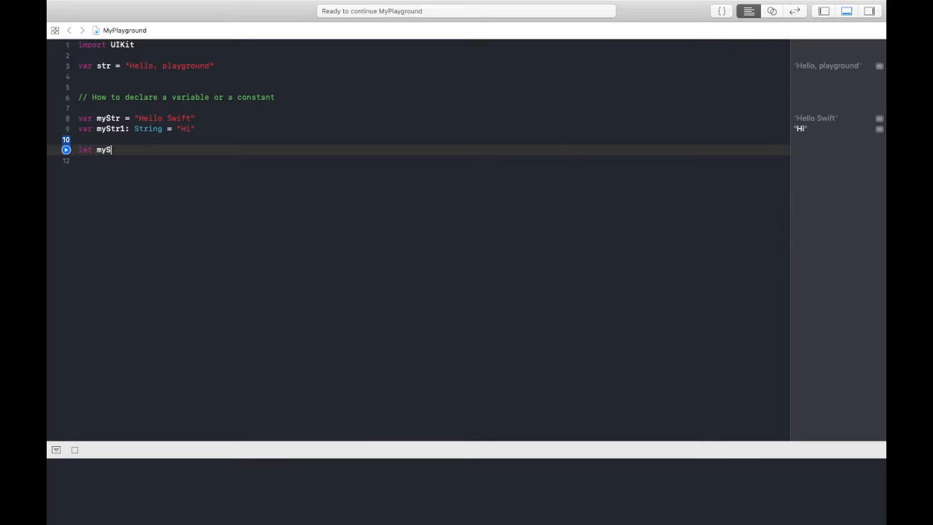
{"action": "type", "text": "tr2 = \""}
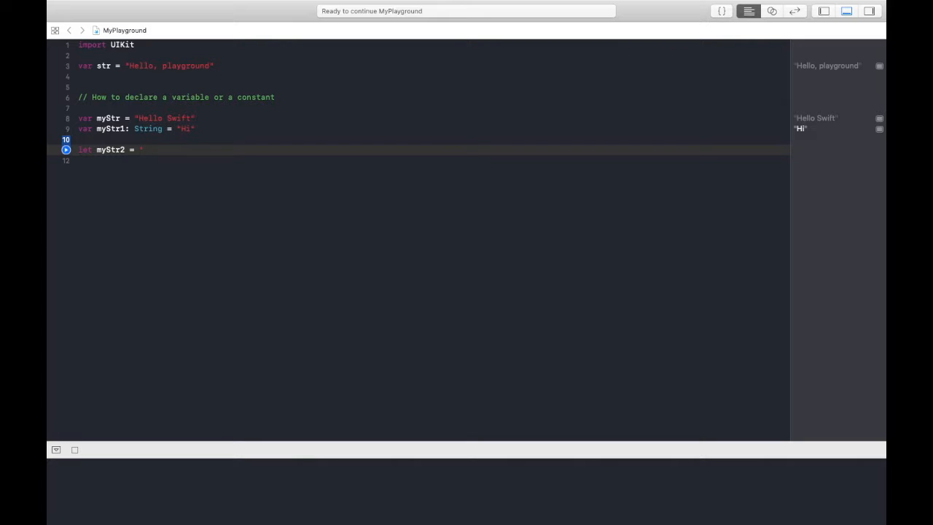
{"action": "type", "text": "This is Swi"}
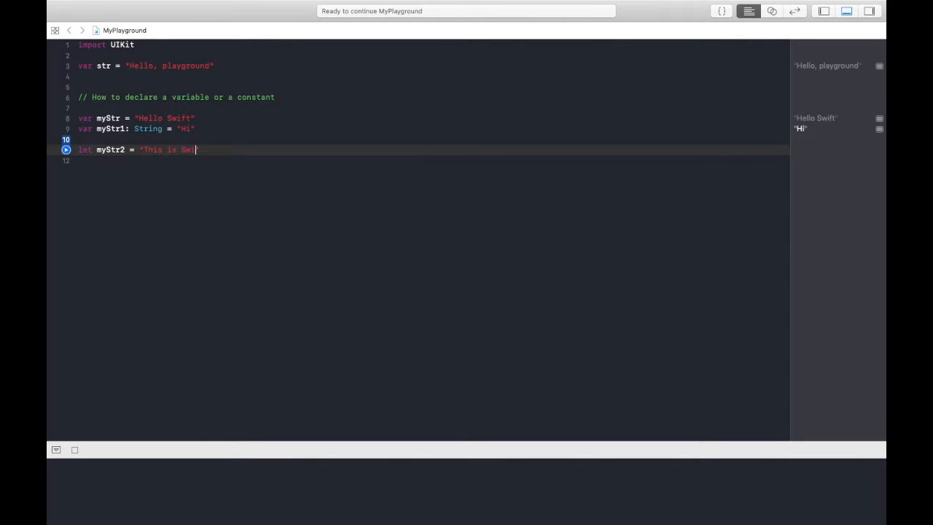
{"action": "type", "text": "ift\""}
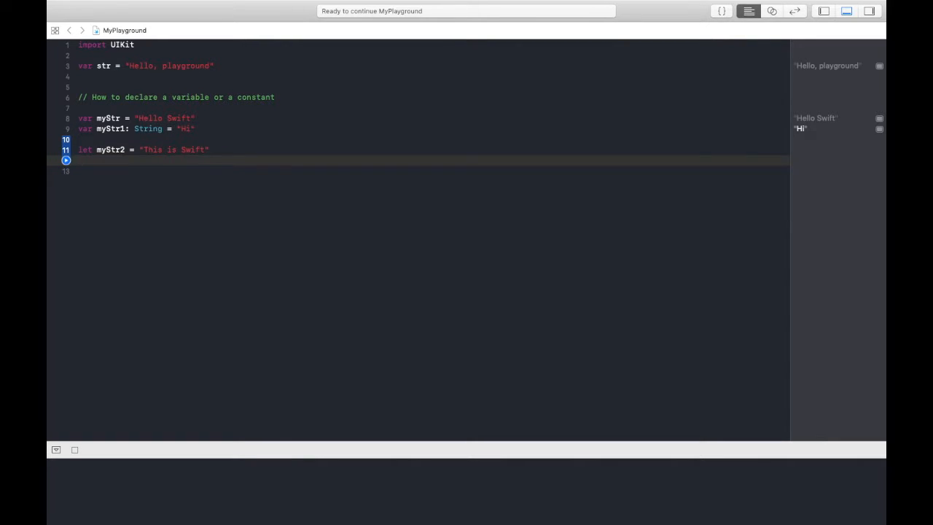
- Reassign myStr2 = "Swift" and view the cannot-assign-to-let-constant error
{"action": "type", "text": "myStr2 ="}
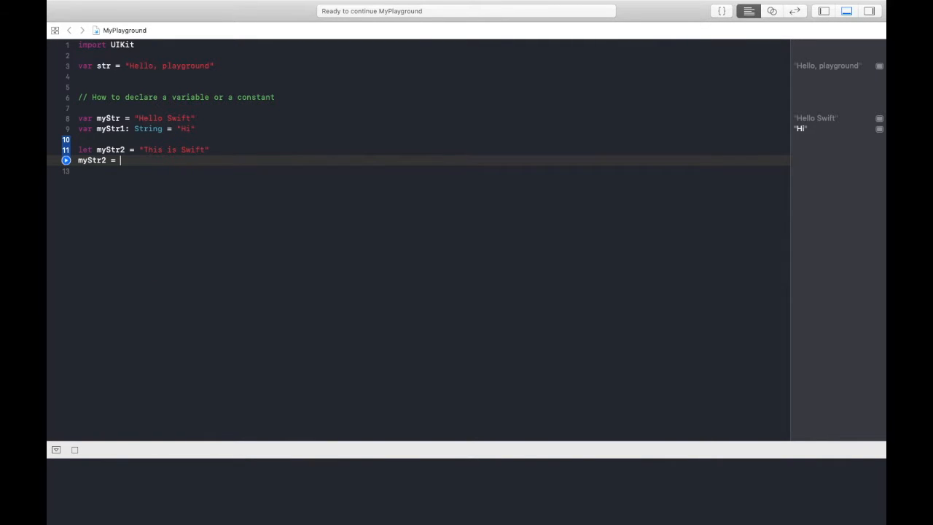
{"action": "type", "text": "\"\""}
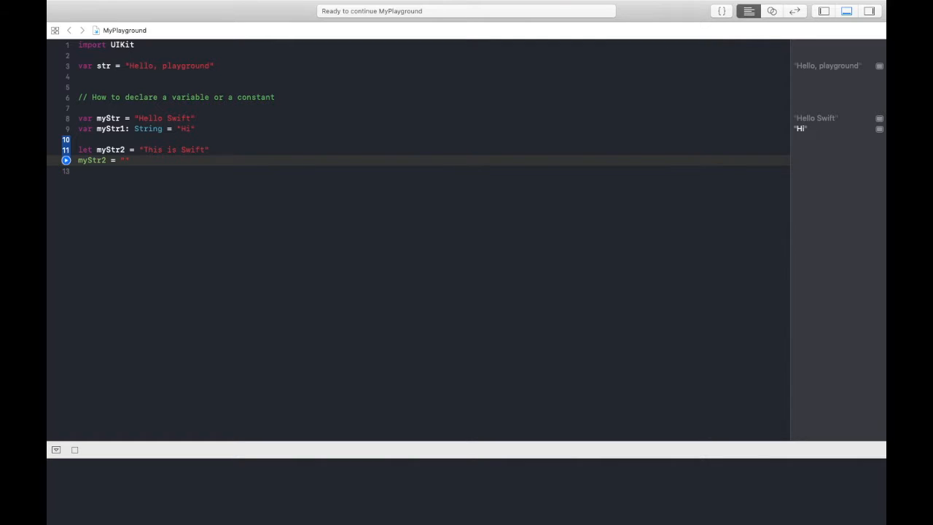
{"action": "type", "text": "Swift"}
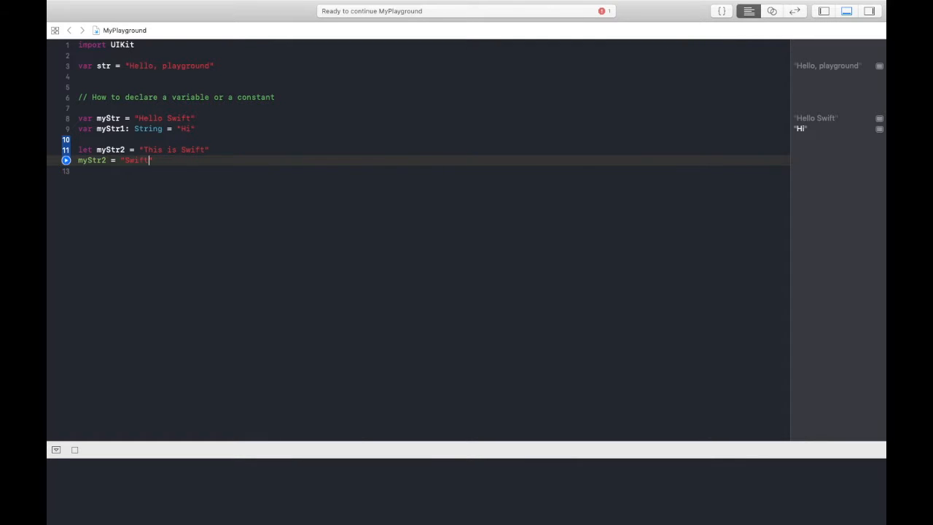
{"action": "left_click", "coordinate": [66, 159]}
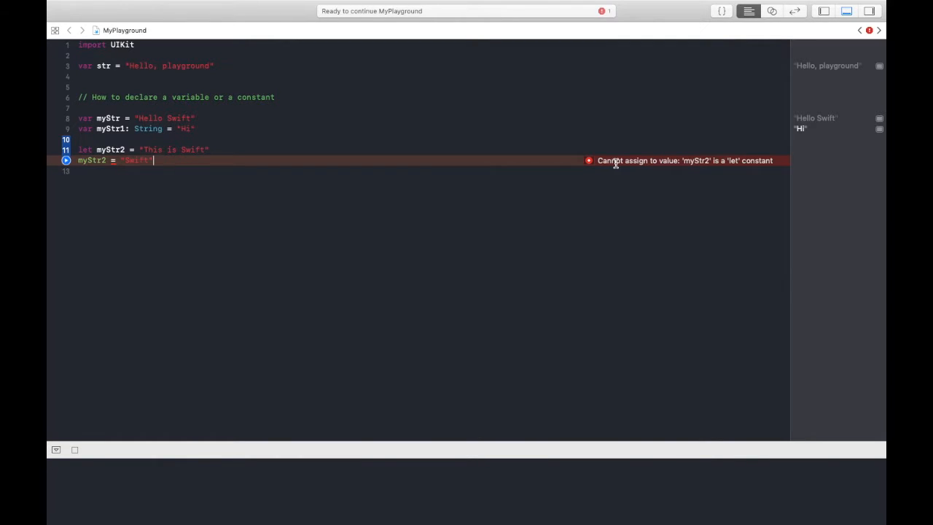
{"action": "mouse_move", "coordinate": [705, 161]}
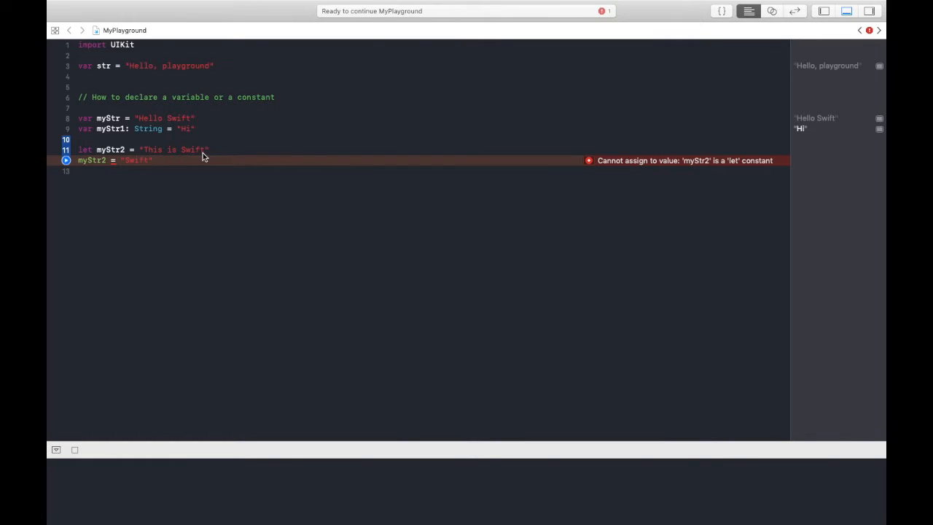
{"action": "mouse_move", "coordinate": [174, 162]}
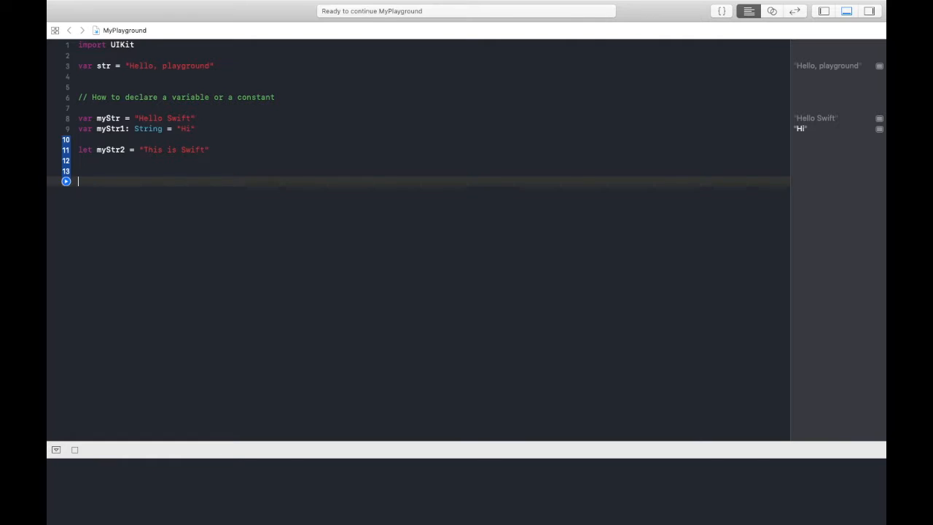
- Declare var myStr3 = "" as an inferred empty string
{"action": "type", "text": "v"}
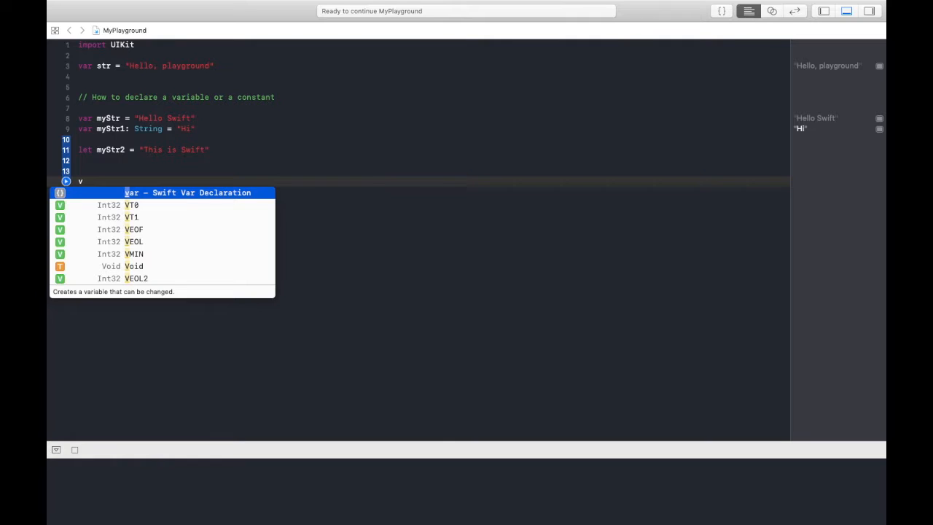
{"action": "type", "text": "ar"}
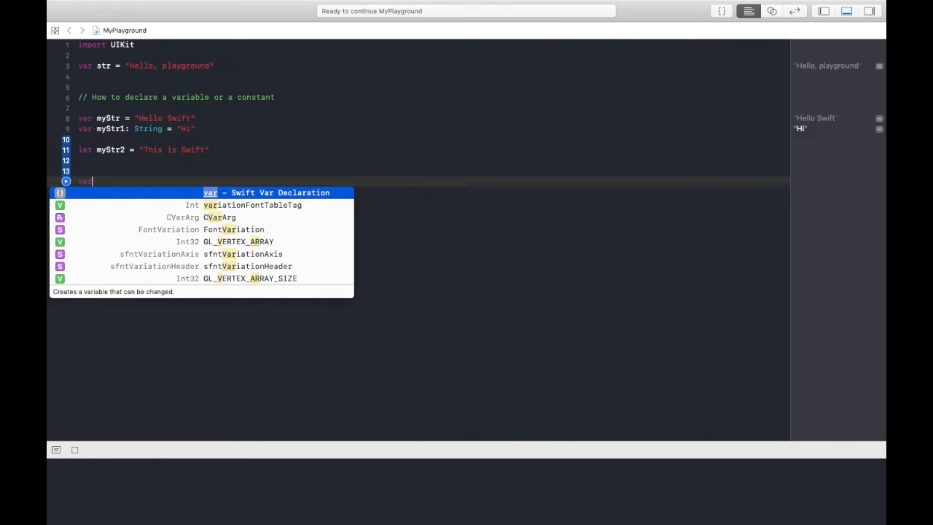
{"action": "type", "text": "myStr3 = \""}
{"action": "type", "text": "var"}
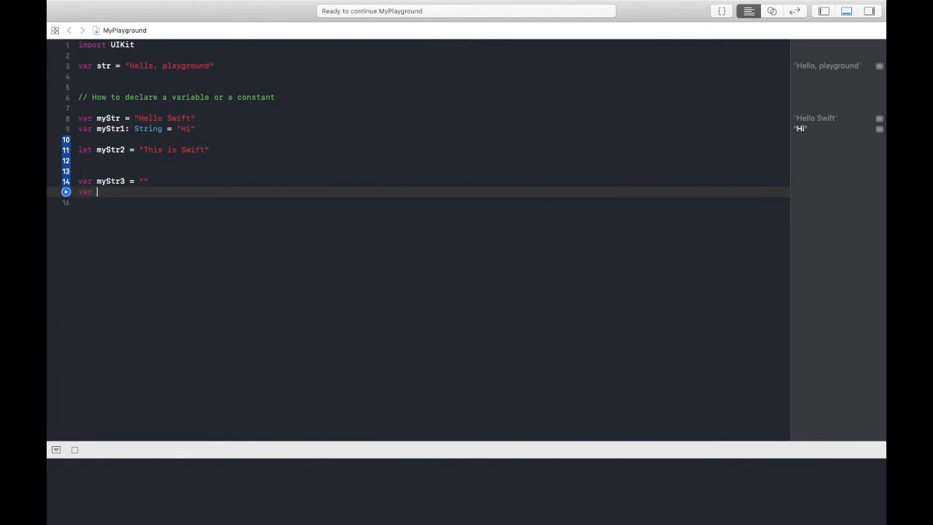
- Declare var myStr4: String = "" explicitly typed, then leave blank lines below
{"action": "type", "text": "myStr"}
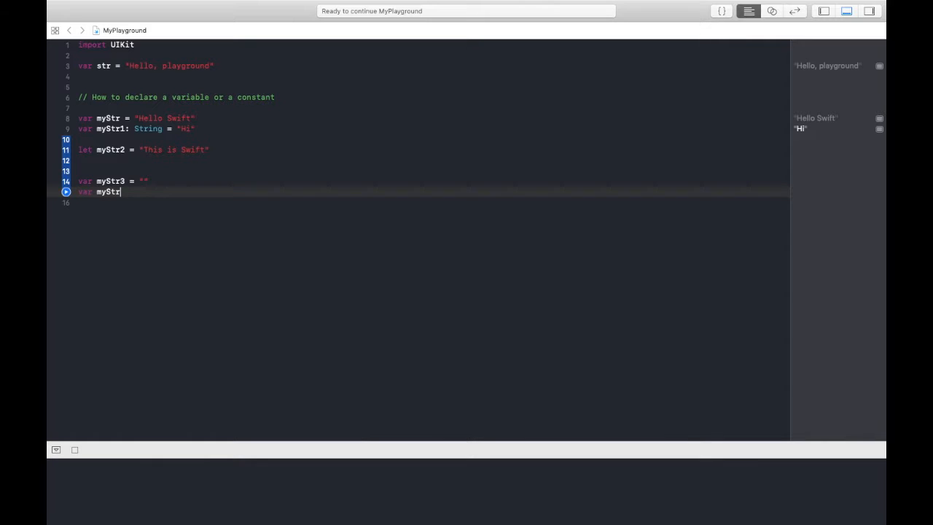
{"action": "type", "text": "4"}
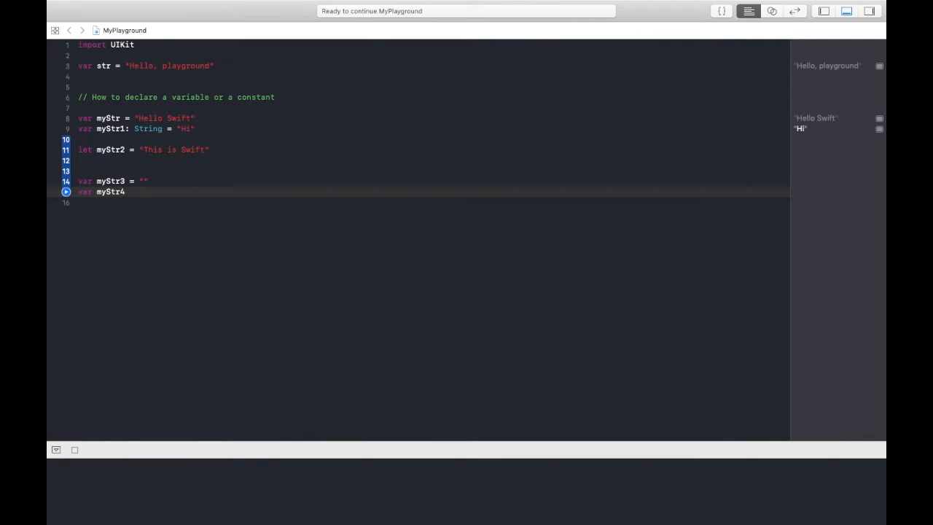
{"action": "type", "text": ": String ="}
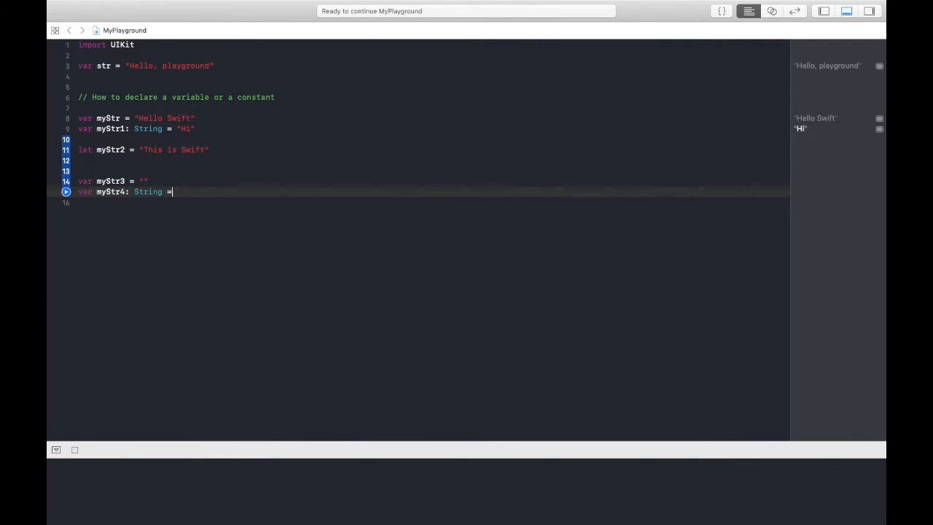
{"action": "type", "text": "\"\""}
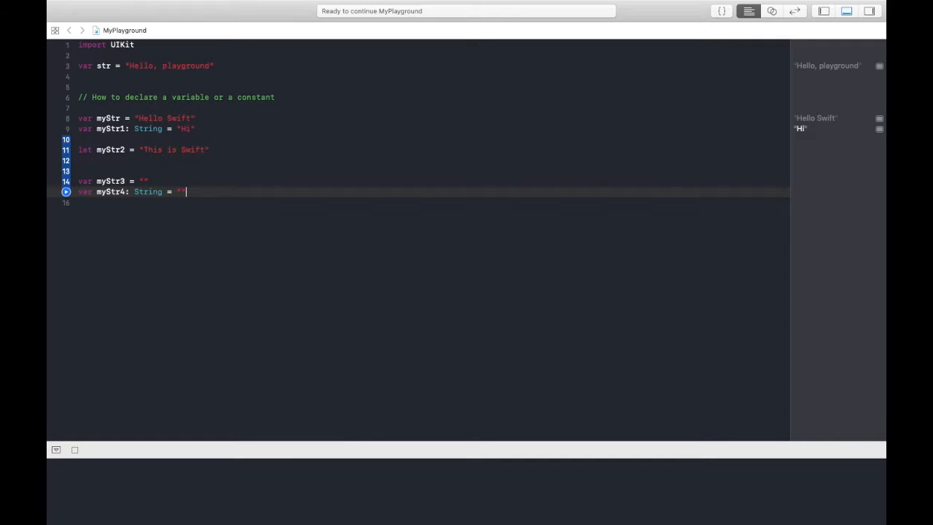
{"action": "key", "text": "Return"}
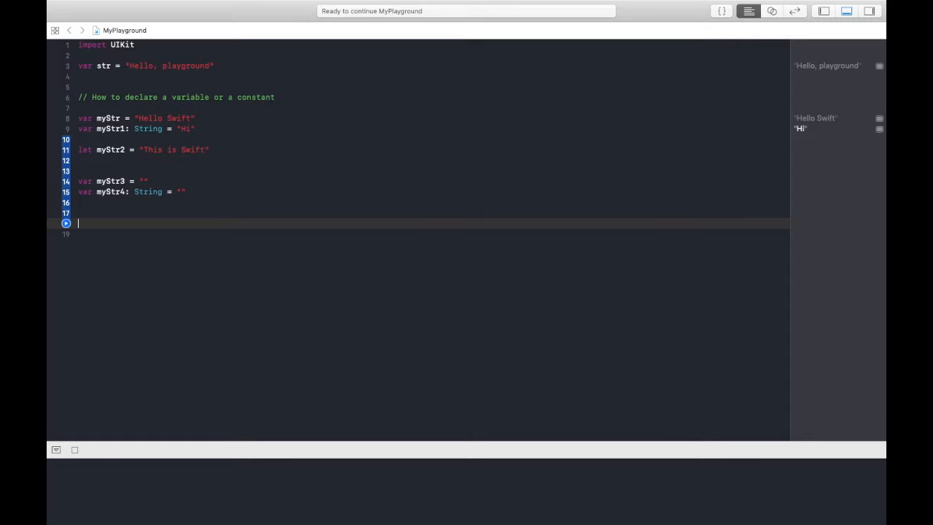
- Add an // Array comment and start var myArr = ["abc"]
{"action": "type", "text": "// Array"}
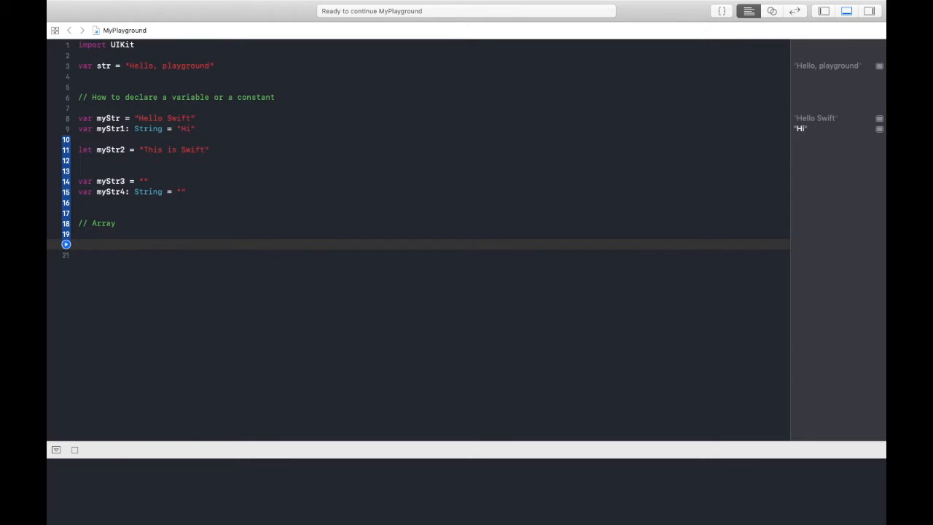
{"action": "type", "text": "var myArr ="}
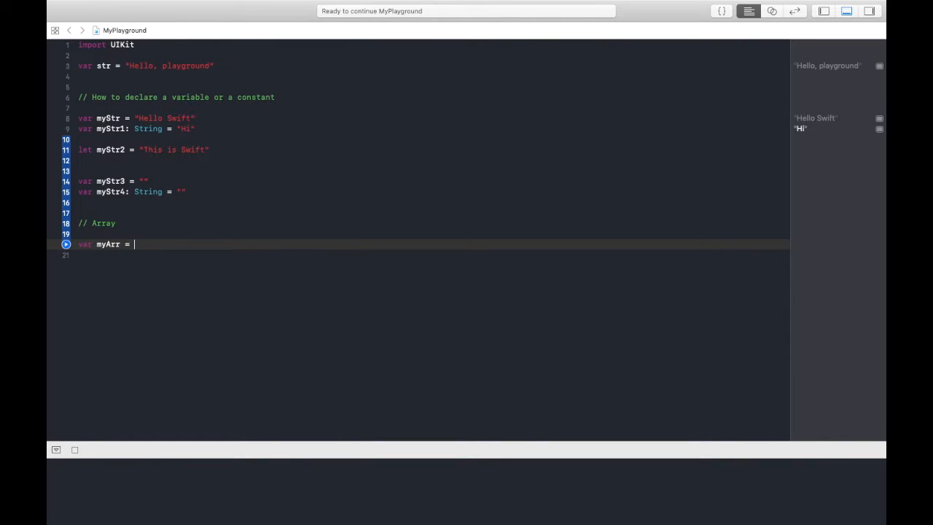
{"action": "type", "text": "[]"}
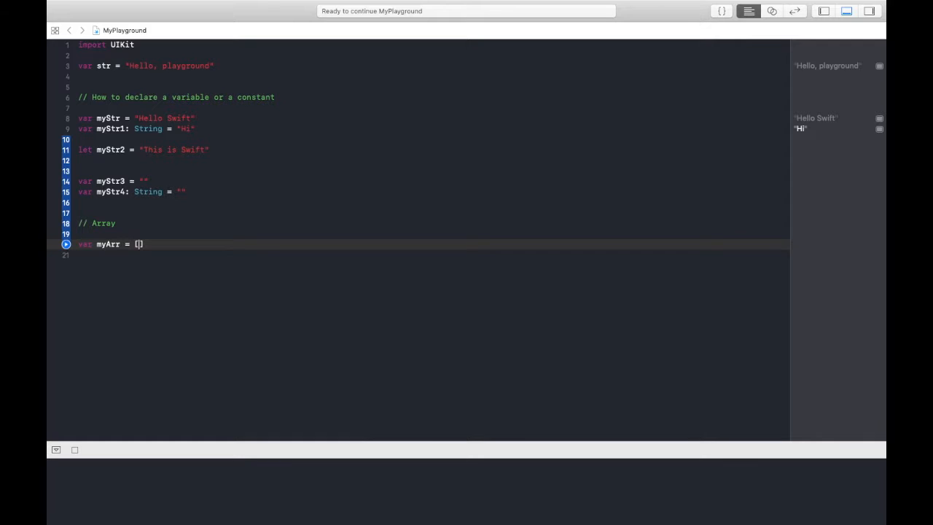
{"action": "type", "text": "\"abc\""}
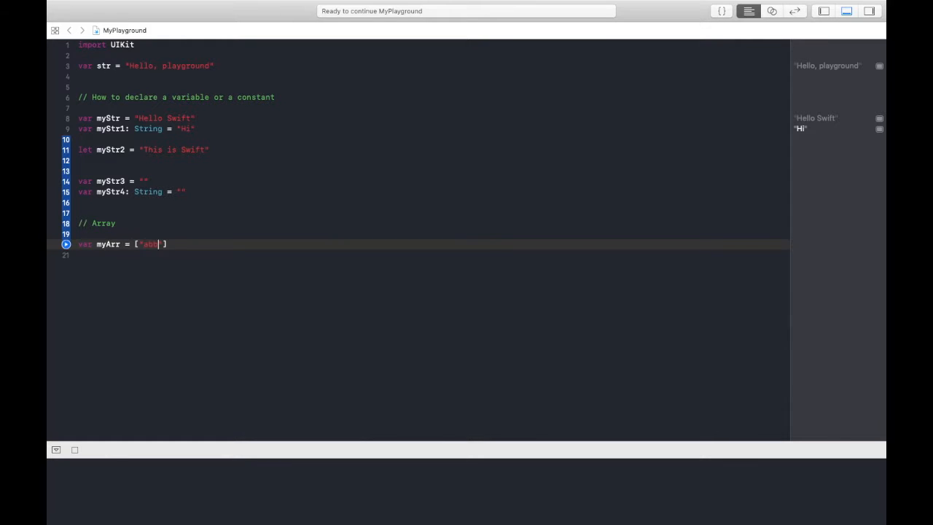
- Extend myArr with "xyz" and "pqr", fixing the quotes around pqr
{"action": "type", "text": ", \""}
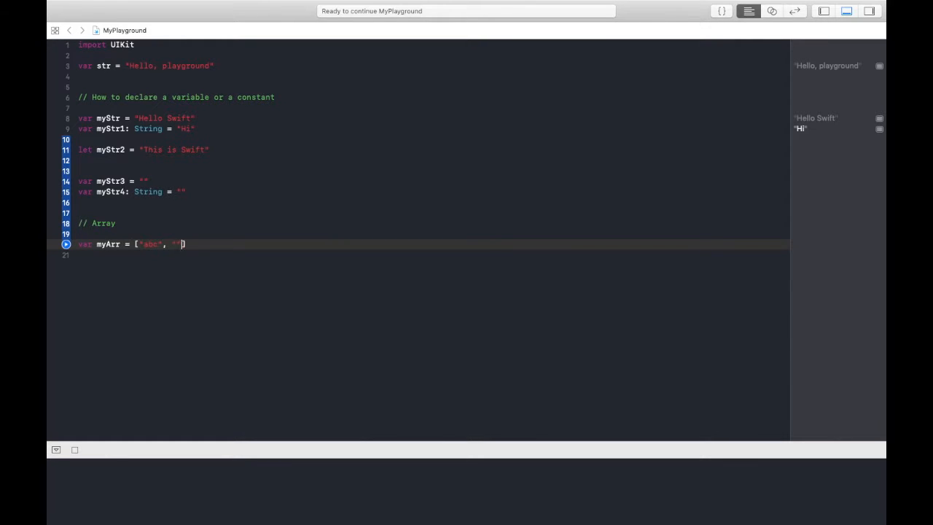
{"action": "type", "text": "xyz"}
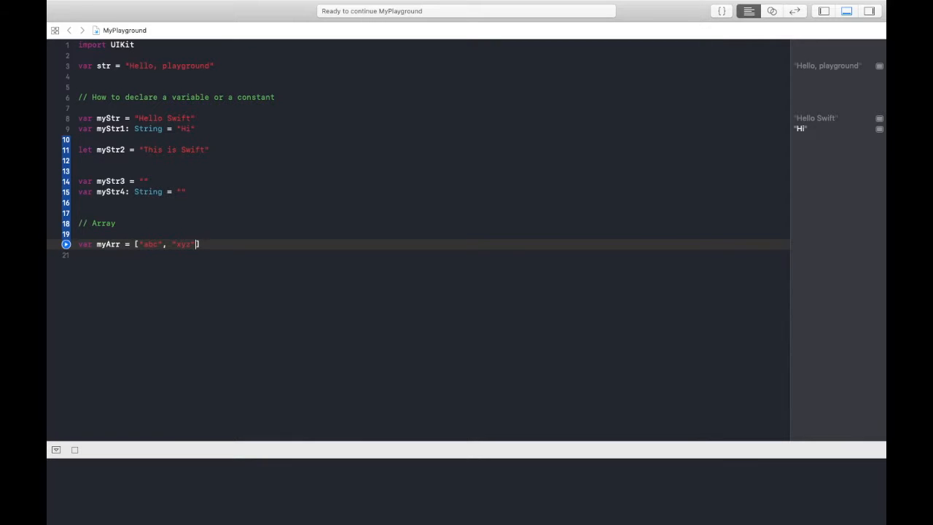
{"action": "type", "text": ", pqr"}
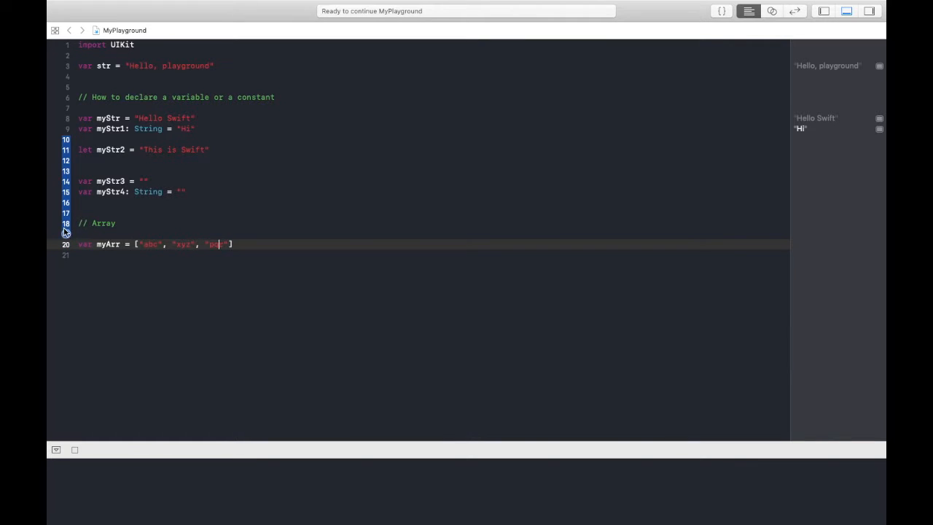
{"action": "double_click", "coordinate": [152, 243]}
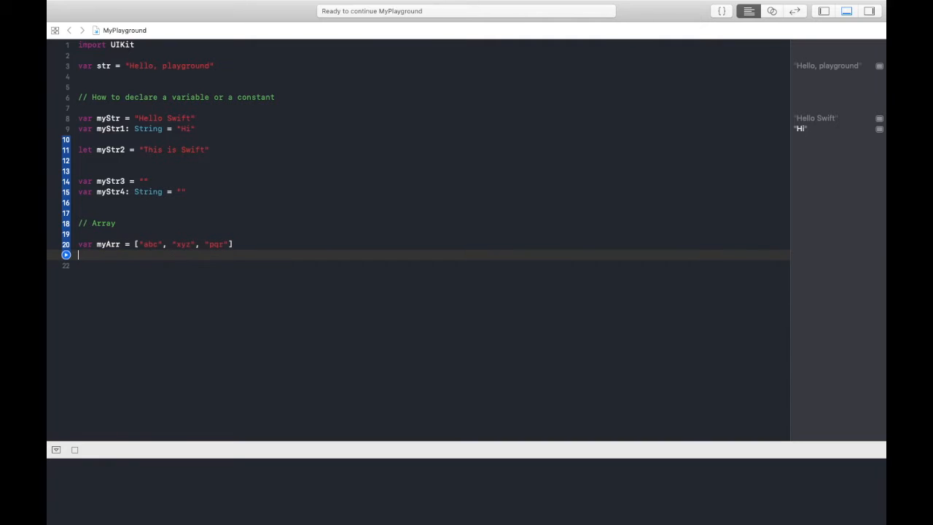
- Declare var myArr1: [Any] = [12, "ab", 12.0] as a mixed-type array of Any
{"action": "type", "text": "var myArr1 = ["}
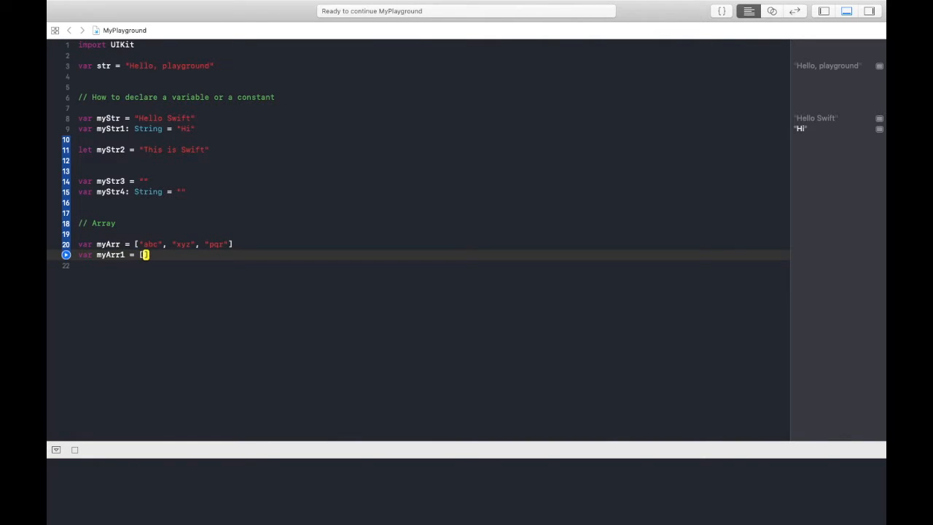
{"action": "type", "text": "12, \"ab"}
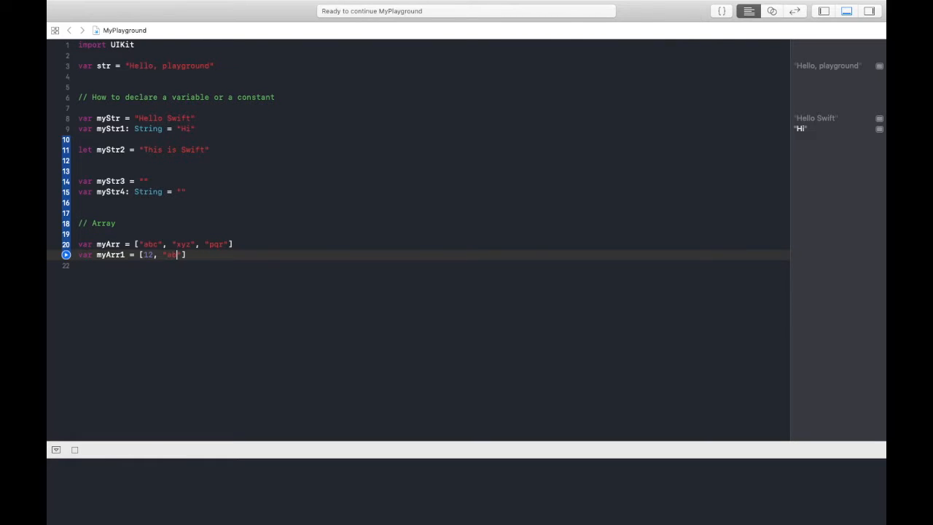
{"action": "type", "text": ", 1"}
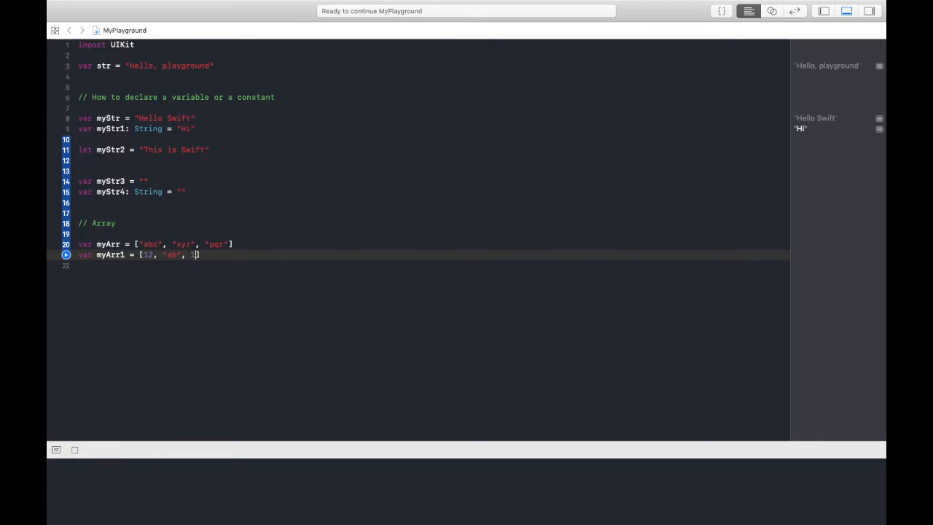
{"action": "type", "text": "2.0"}
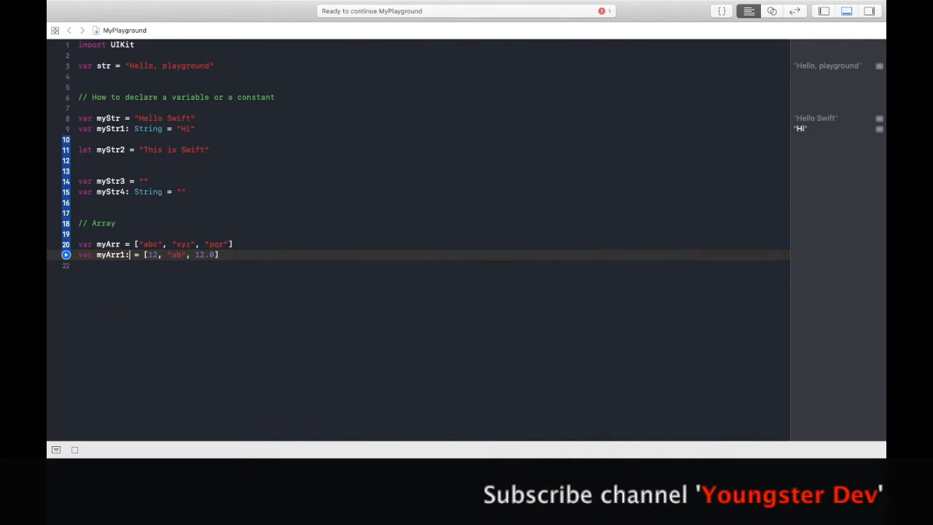
{"action": "type", "text": "[A"}
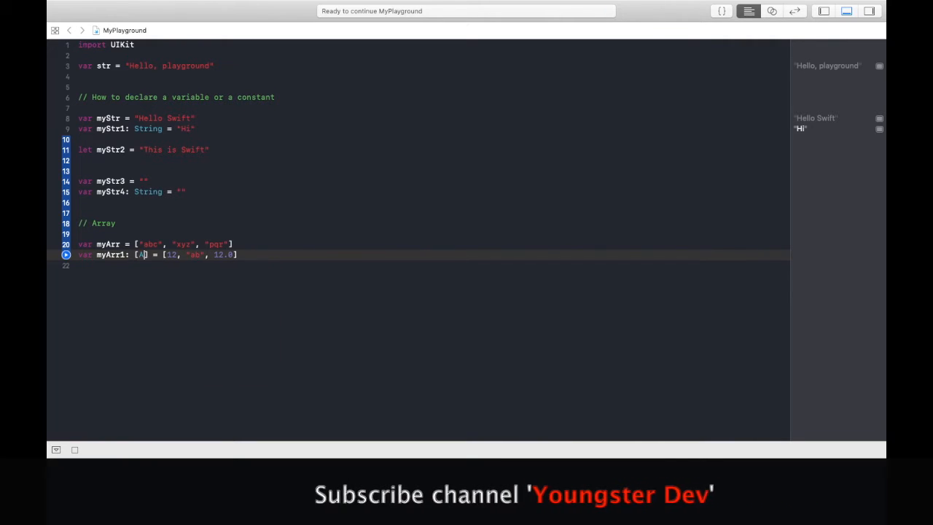
{"action": "type", "text": "ny"}
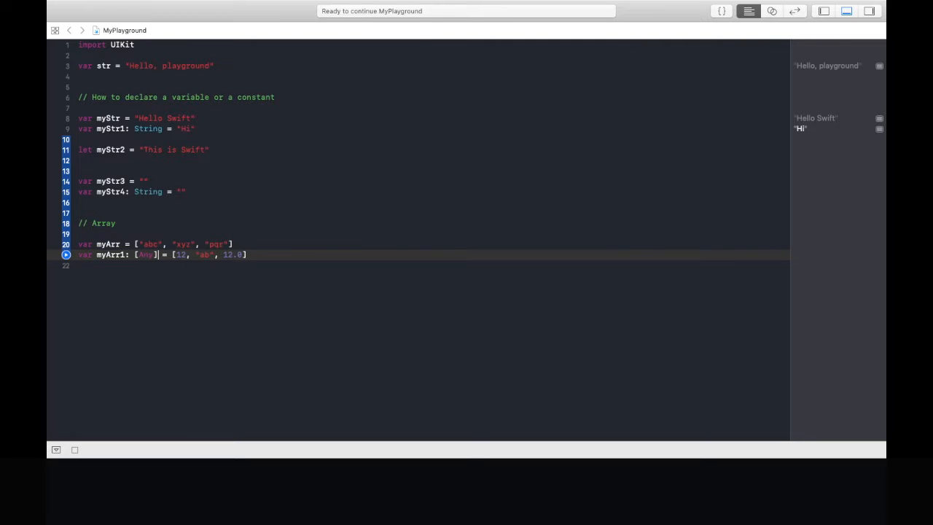
{"action": "mouse_move", "coordinate": [49, 298]}
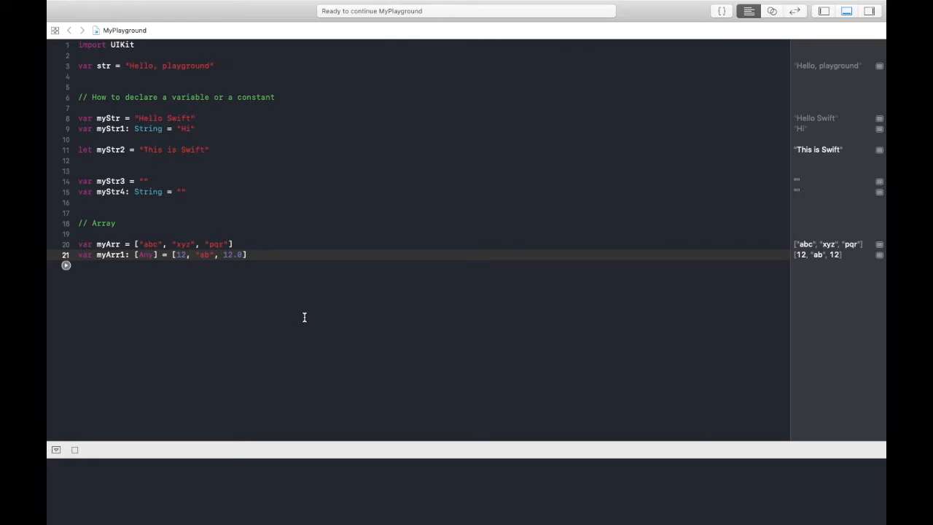
- On a new line declare the empty array var myArr2 = []
{"action": "key", "text": "return"}
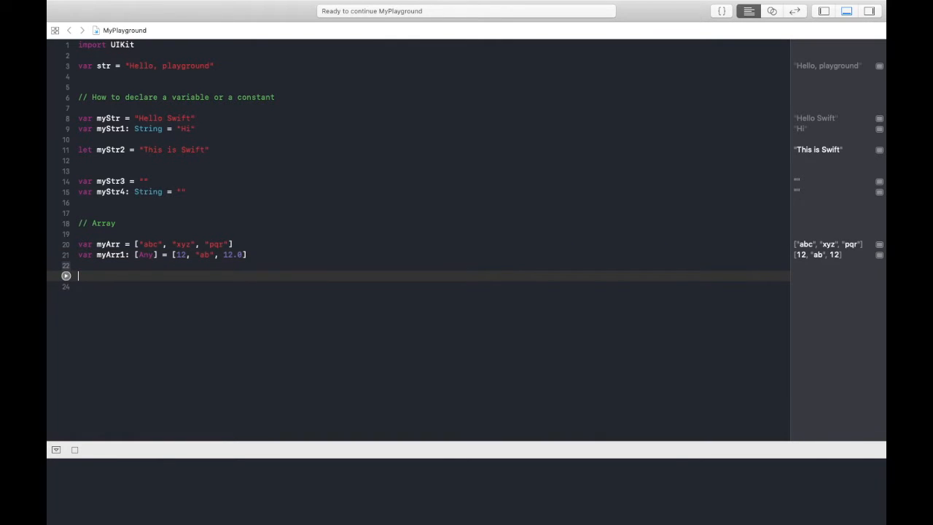
{"action": "type", "text": "//"}
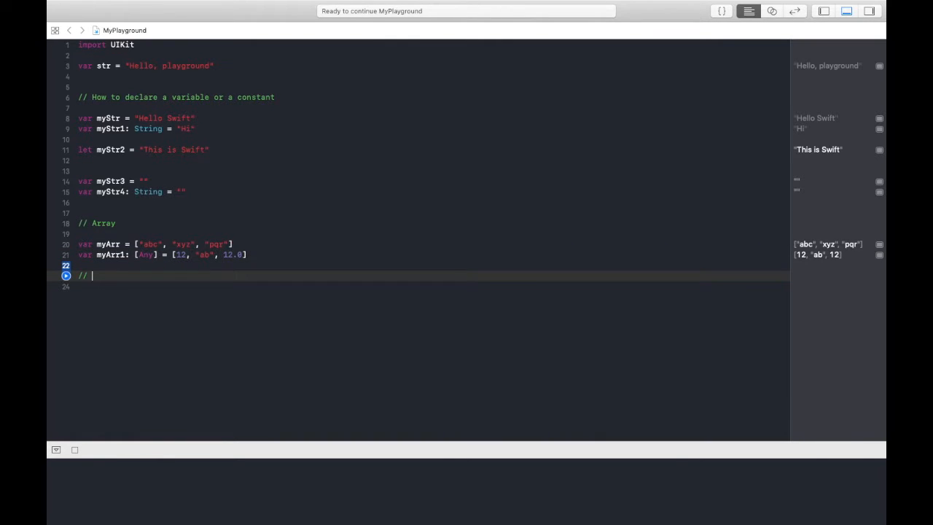
{"action": "key", "text": "backspace"}
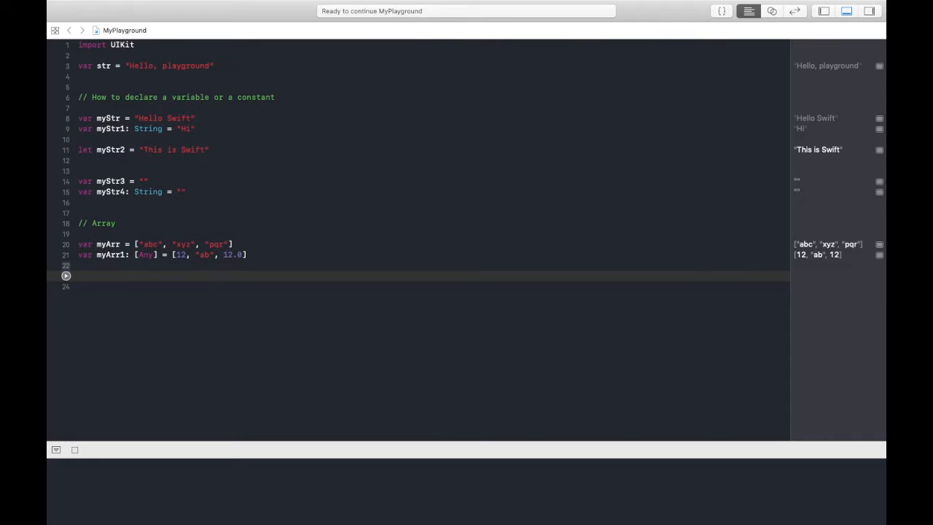
{"action": "type", "text": "v"}
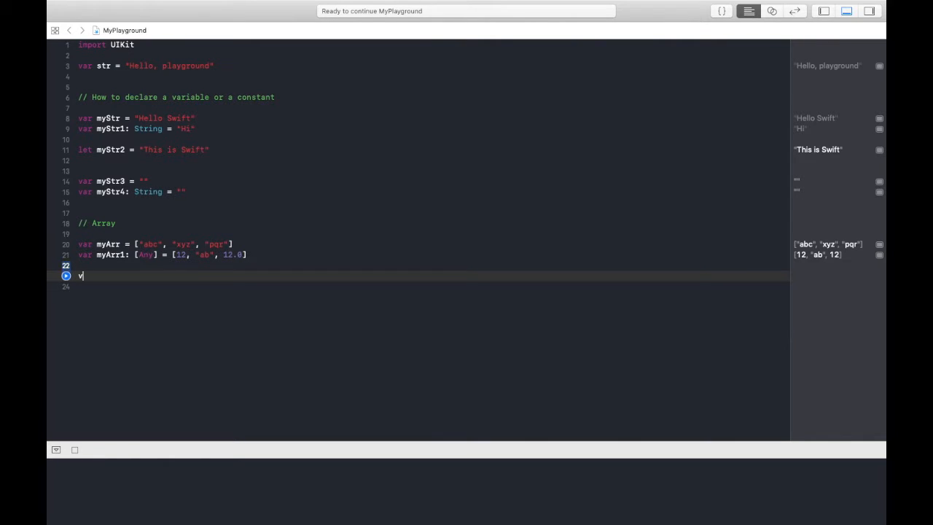
{"action": "type", "text": "ar myAr"}
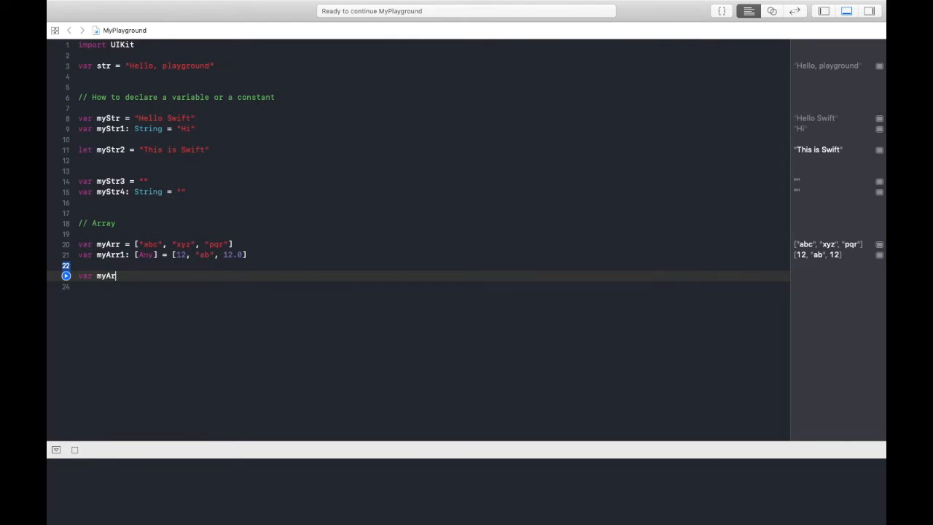
{"action": "type", "text": "2 = ["}
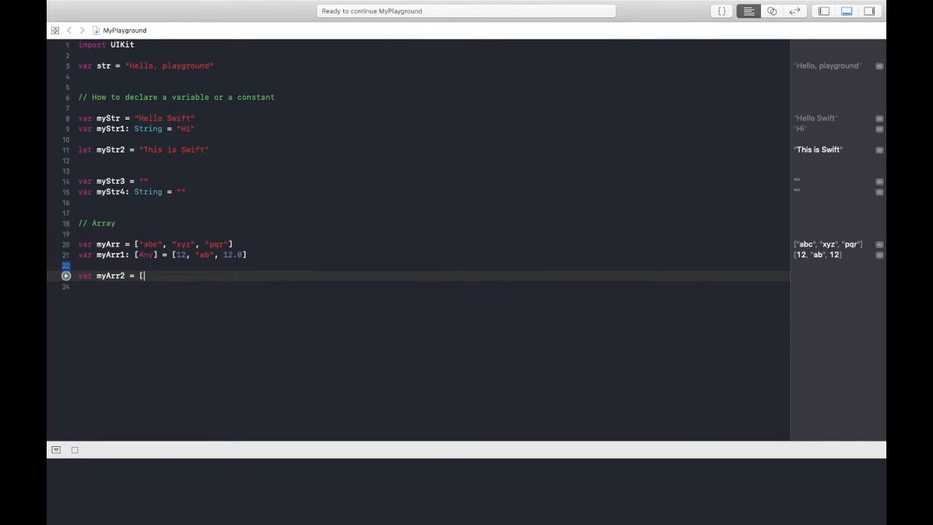
{"action": "type", "text": "]"}
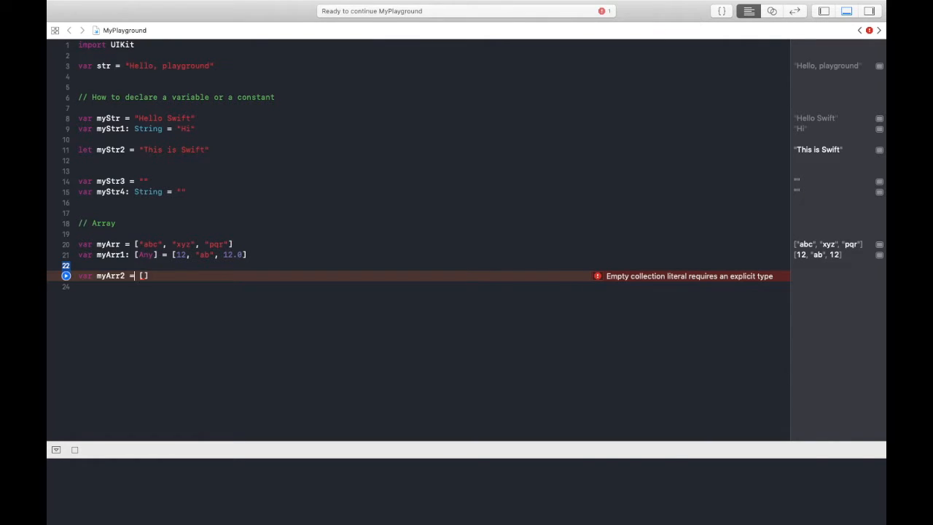
- Fix the error by annotating myArr2 as :[Any], accepting Any from autocomplete
{"action": "type", "text": ":["}
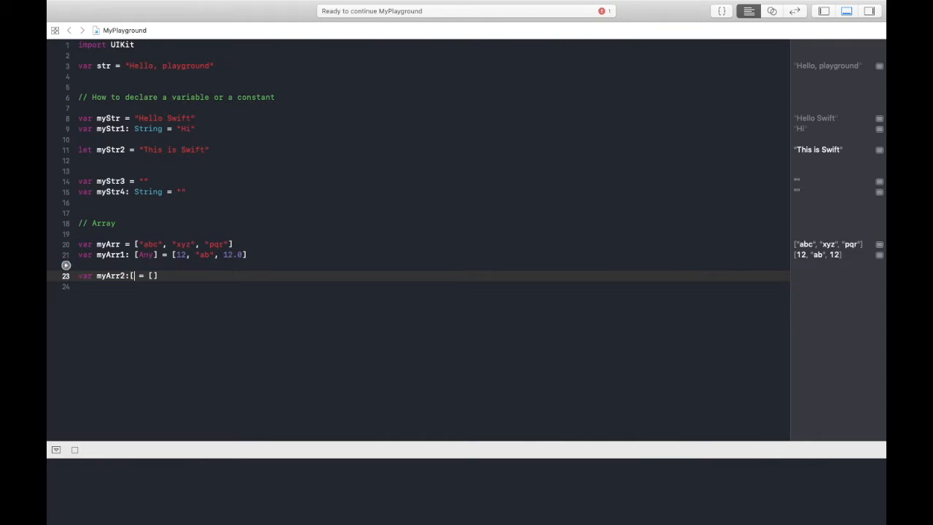
{"action": "type", "text": "String"}
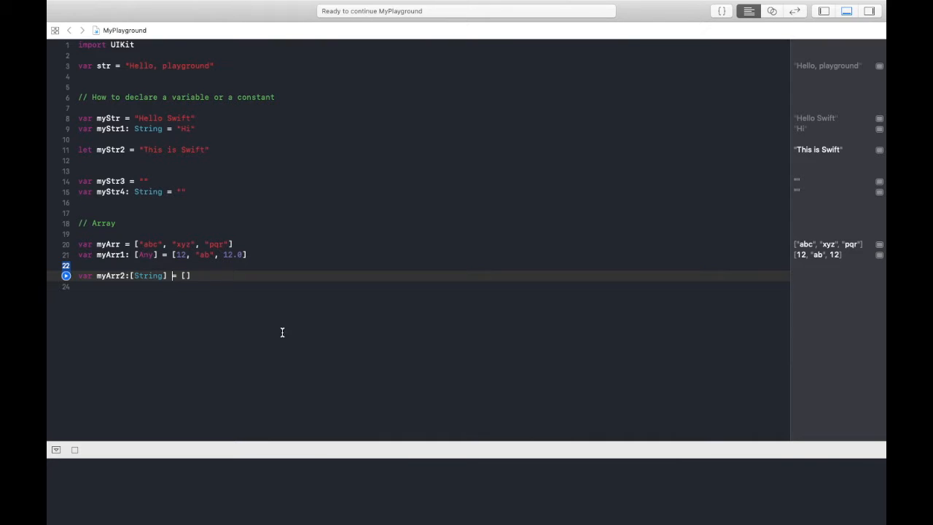
{"action": "type", "text": "Any"}
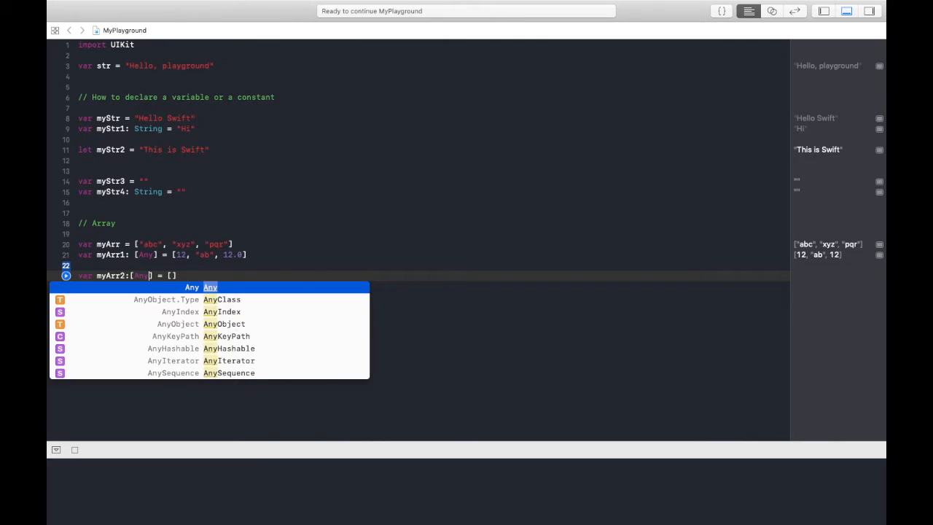
{"action": "key", "text": "Escape"}
{"action": "type", "text": "//"}
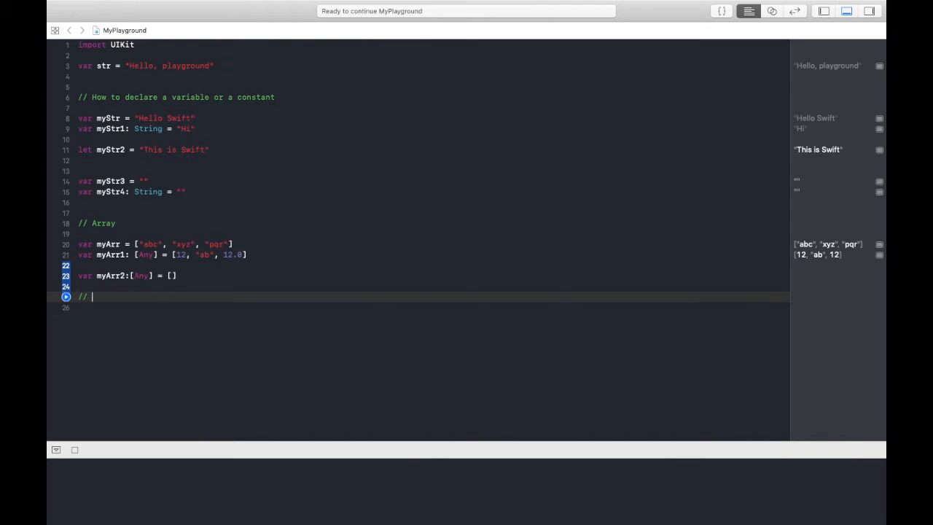
- Add a // Dictionary comment and start var myDict = ["key1":"value1"]
{"action": "type", "text": "Dictionay"}
{"action": "type", "text": "var"}
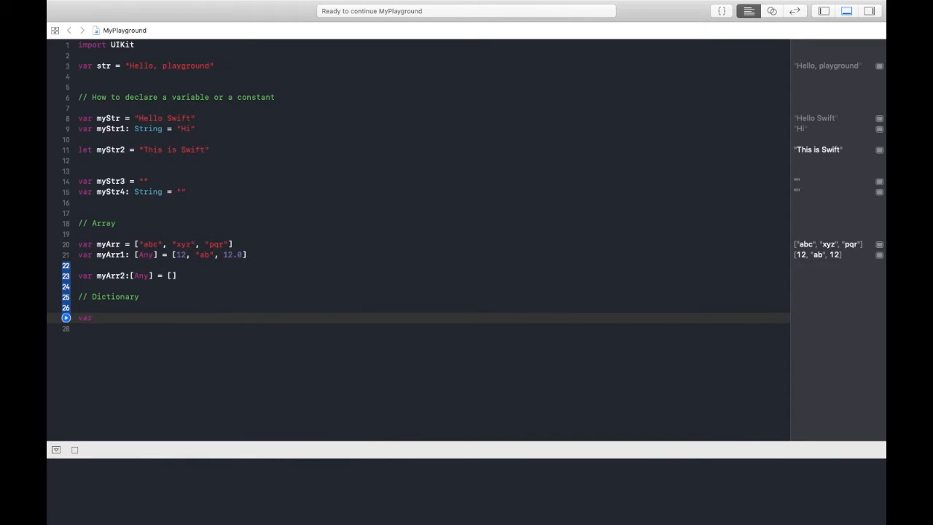
{"action": "type", "text": "myDict ="}
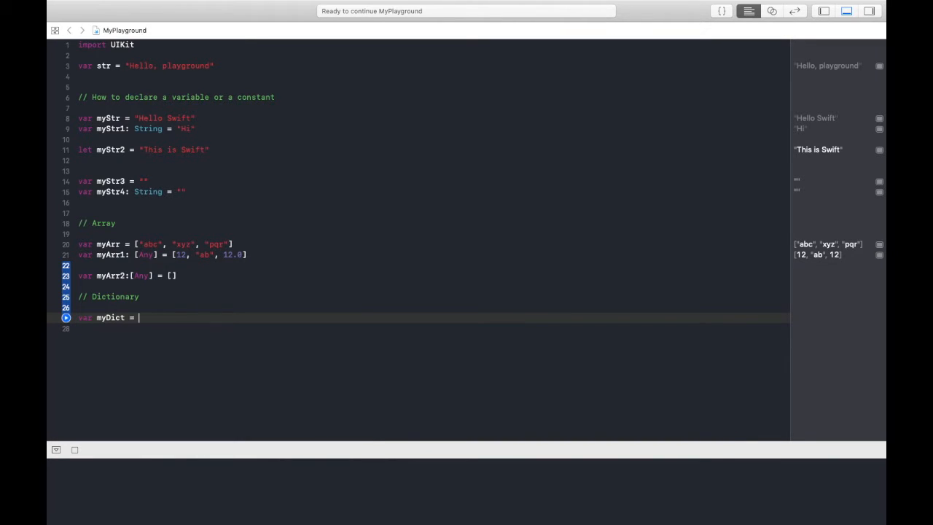
{"action": "type", "text": "[]"}
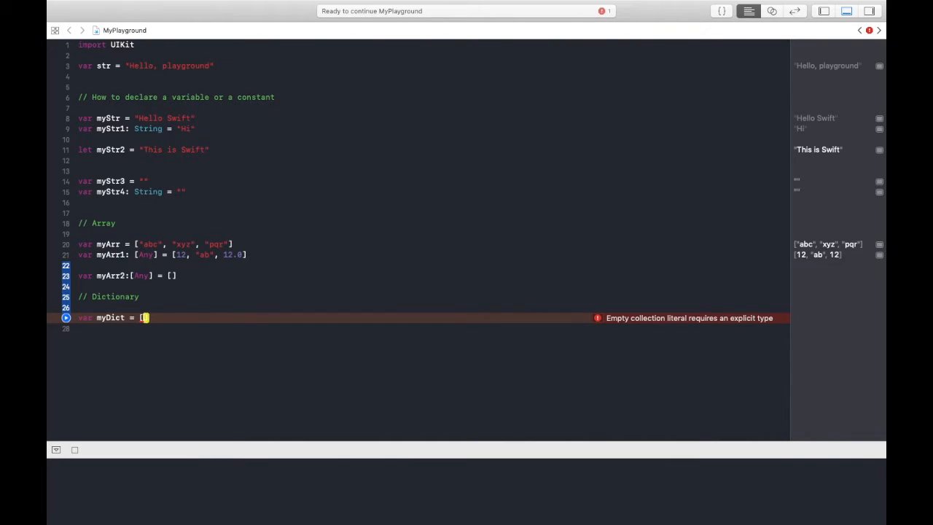
{"action": "type", "text": "]"}
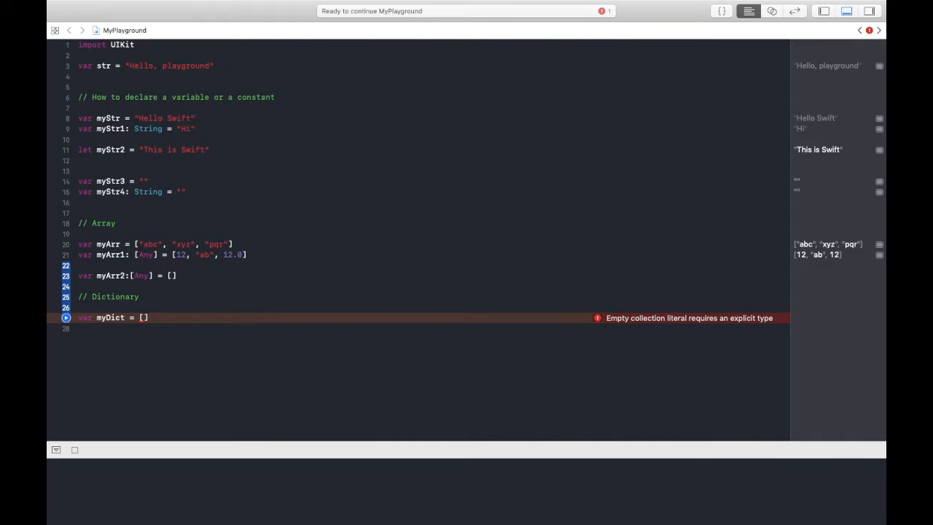
{"action": "type", "text": "\"\""}
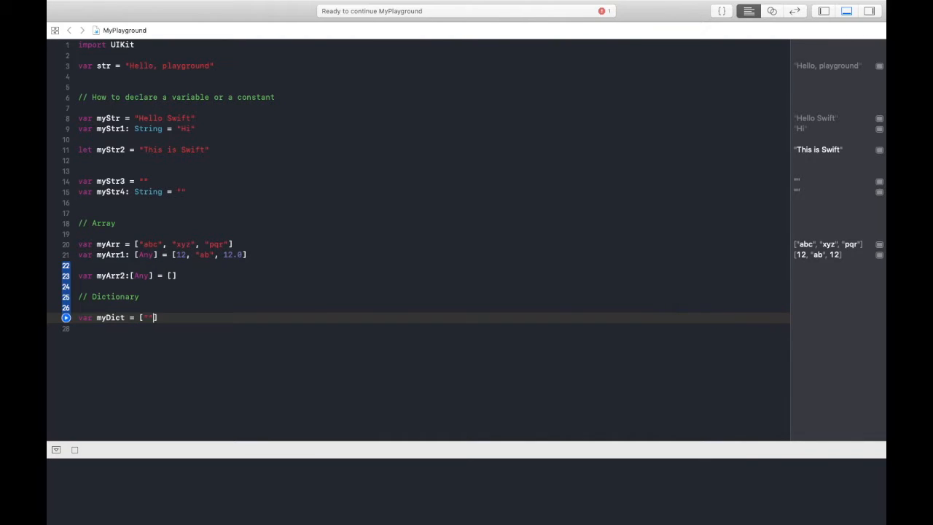
{"action": "type", "text": "key"}
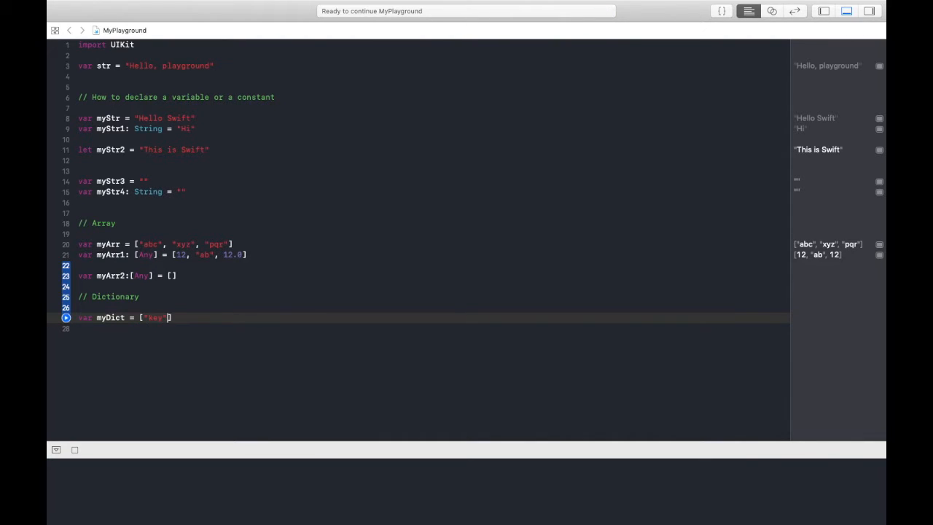
{"action": "type", "text": ":"}
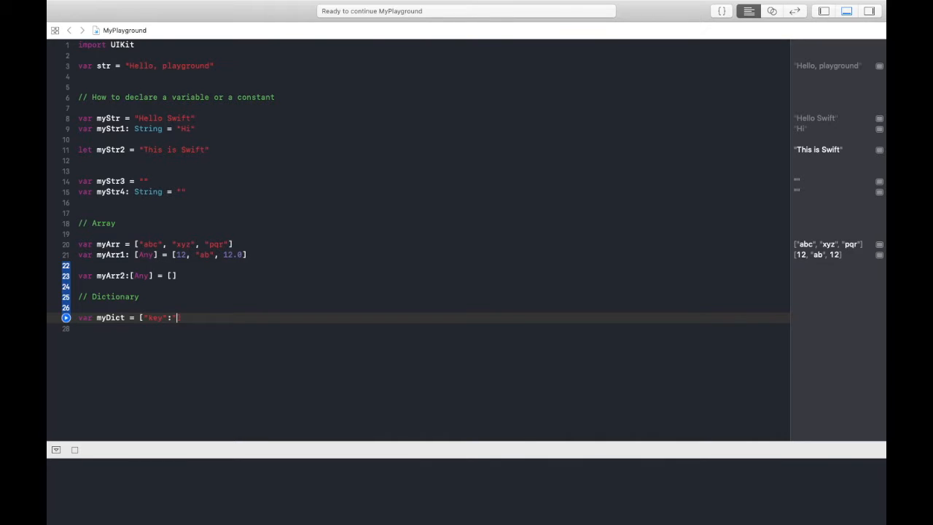
{"action": "type", "text": "\"value\""}
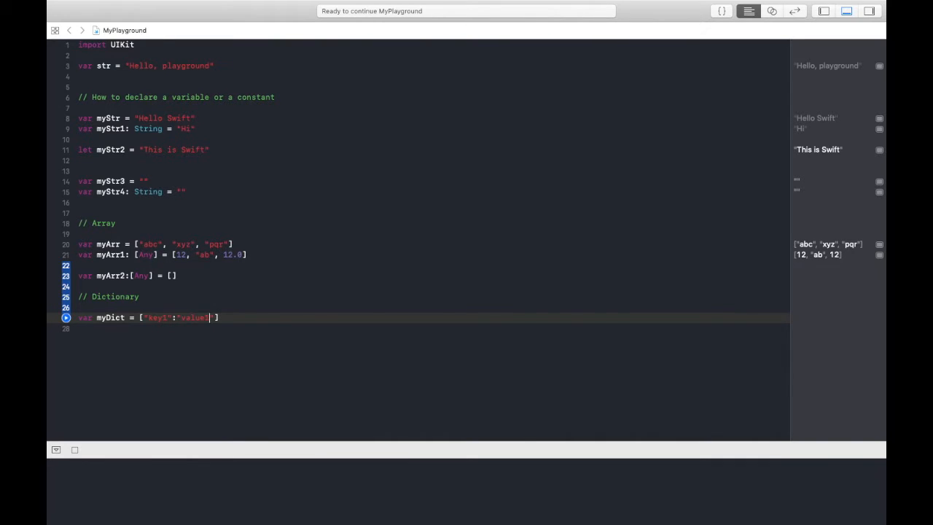
- Extend myDict with two more "key1":"value1" pairs and start the next line
{"action": "double_click", "coordinate": [195, 317]}
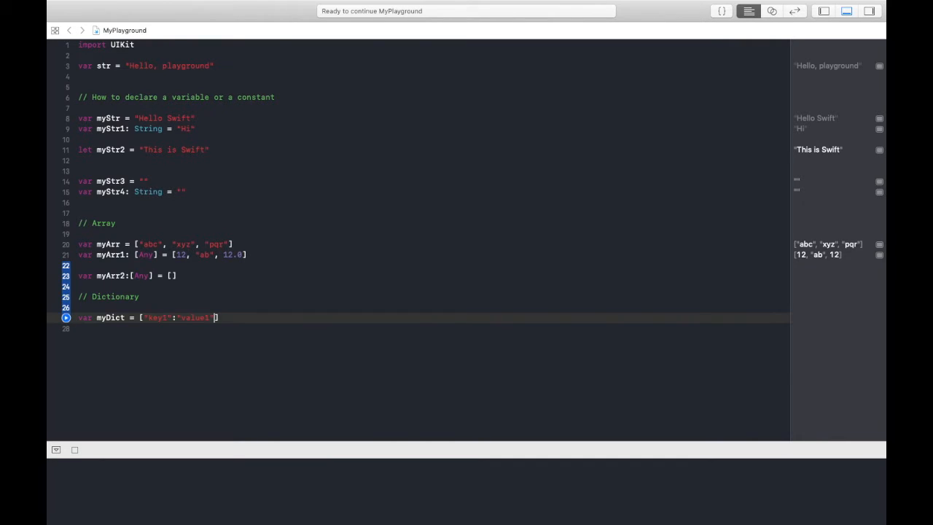
{"action": "type", "text": ", \"key1\":\"value1\","}
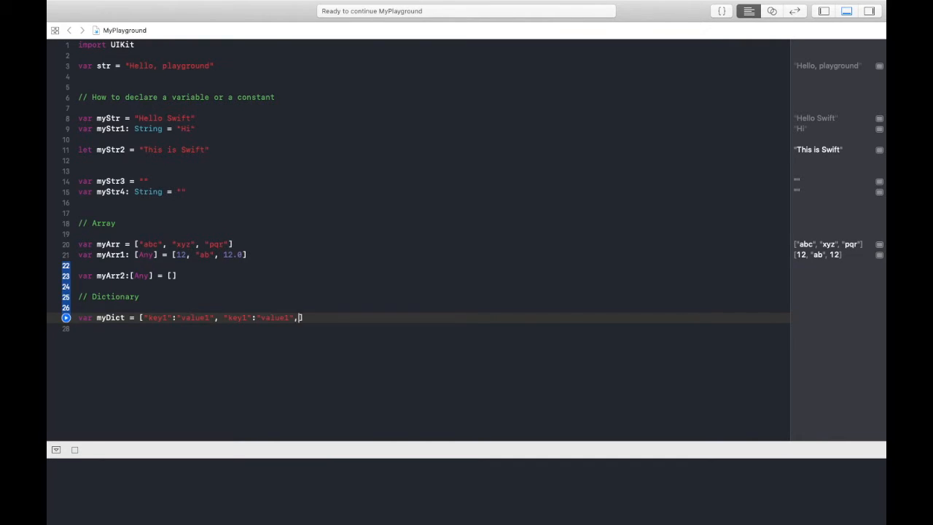
{"action": "type", "text": "\"key1\":\"value1\"]"}
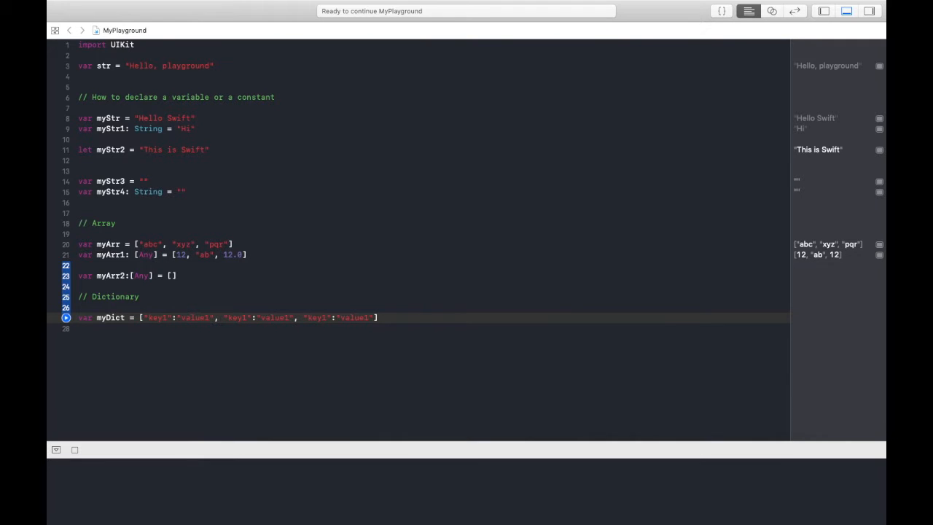
{"action": "type", "text": "v"}
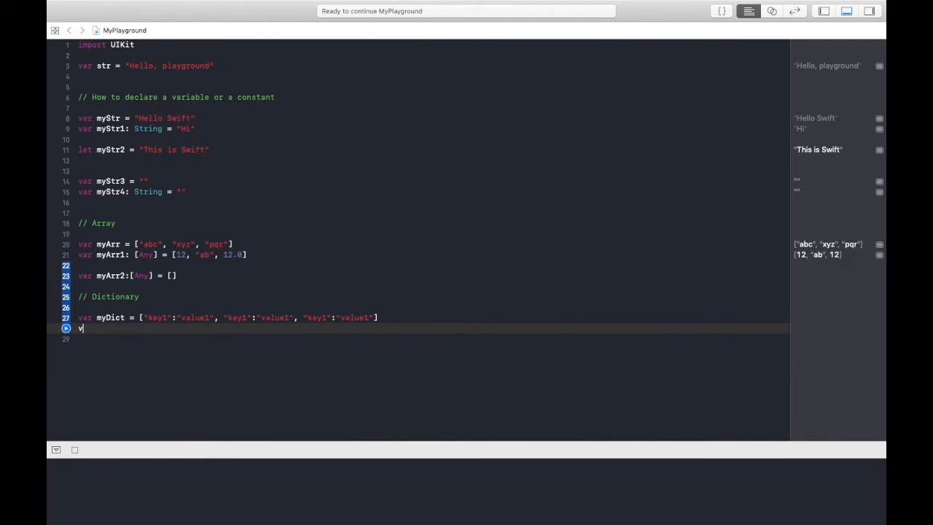
- Declare var myDict1: [String:Any] = ["key1":44, "key2":"value2", "key3":34.0]
{"action": "type", "text": "ar"}
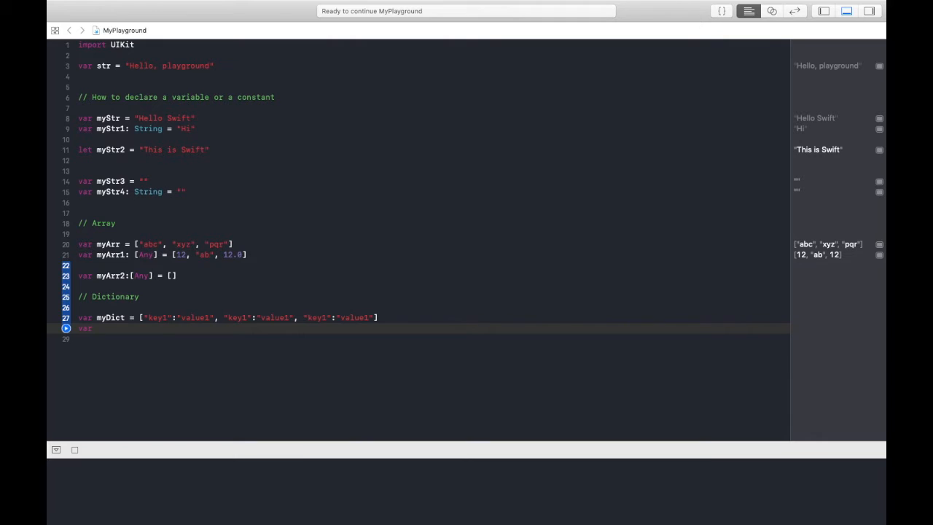
{"action": "type", "text": "myDict: []"}
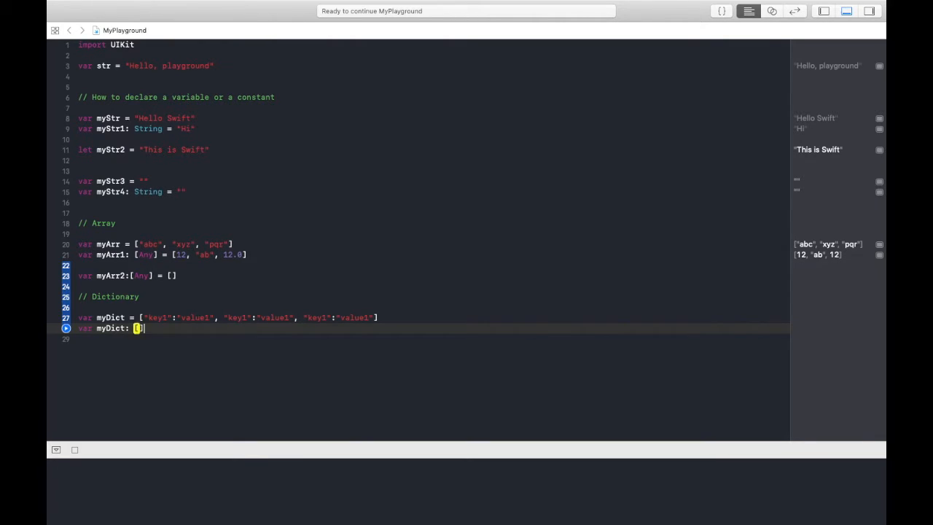
{"action": "type", "text": "String"}
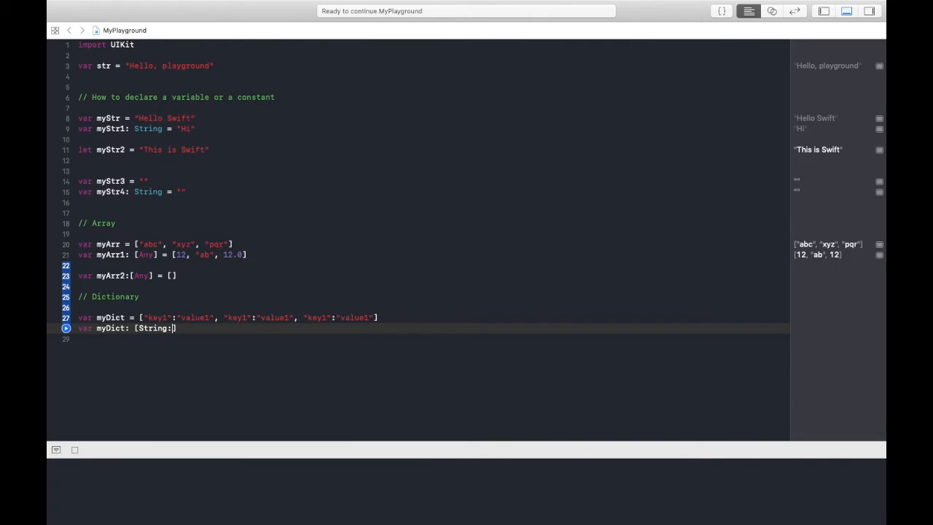
{"action": "type", "text": ":"}
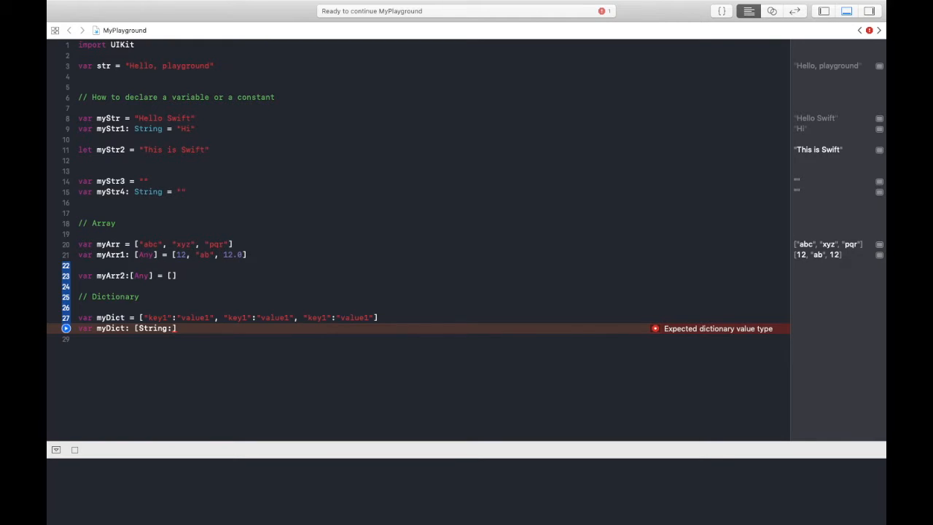
{"action": "type", "text": "AnyObject"}
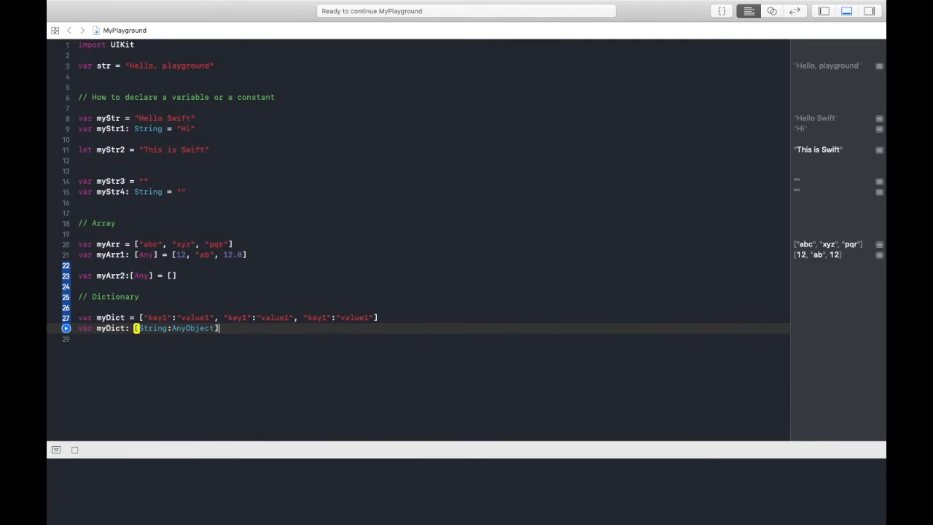
{"action": "type", "text": "="}
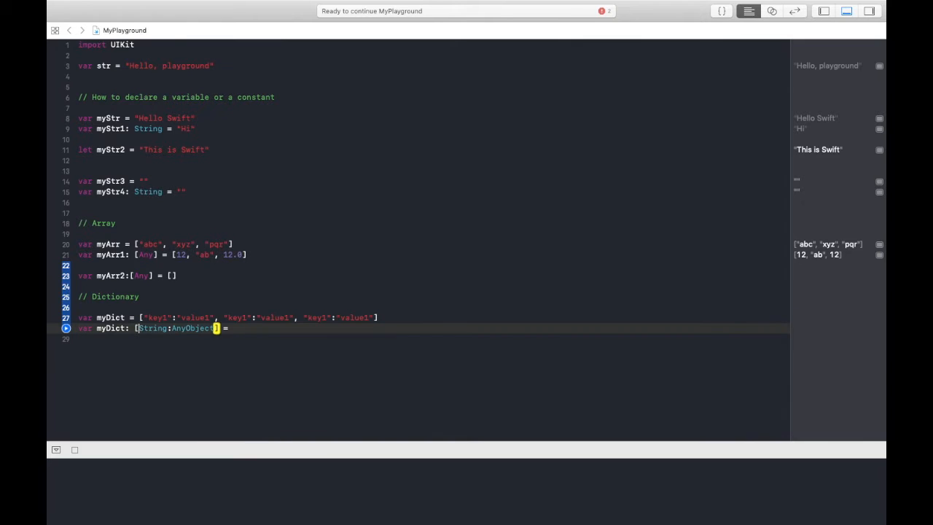
{"action": "type", "text": "[\"key1\":\"value1\", \"key1\":\"value1\", \"key1\":\"value1\"]"}
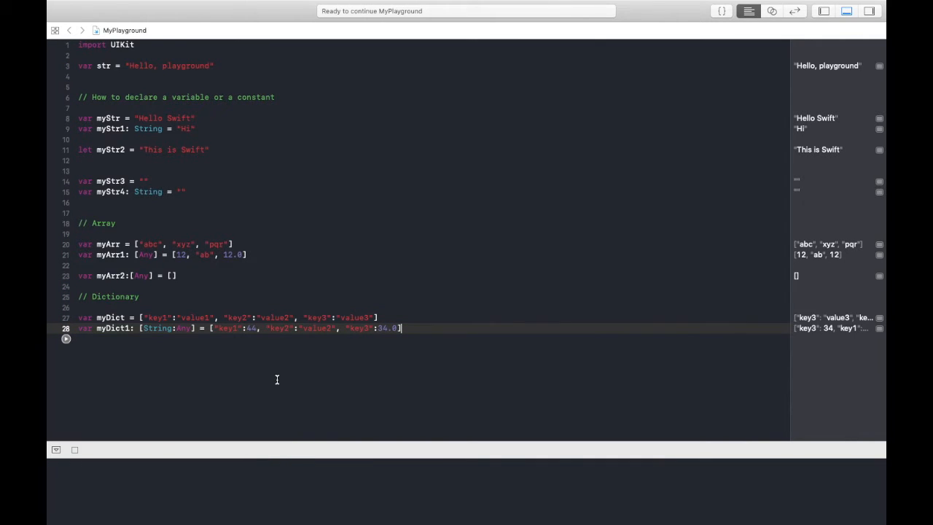
{"action": "key", "text": "Return"}
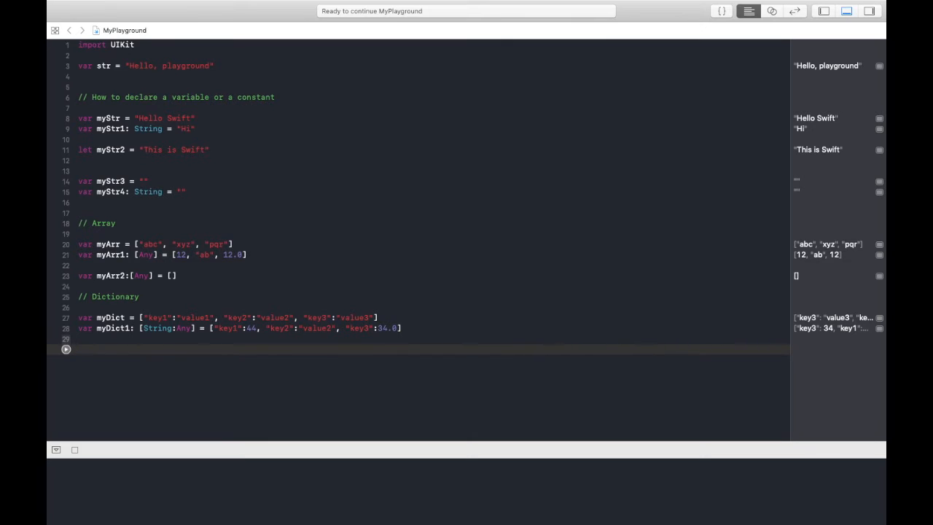
- Declare an empty dictionary var myDict2: [String:String] = [:]
{"action": "left_click", "coordinate": [80, 348]}
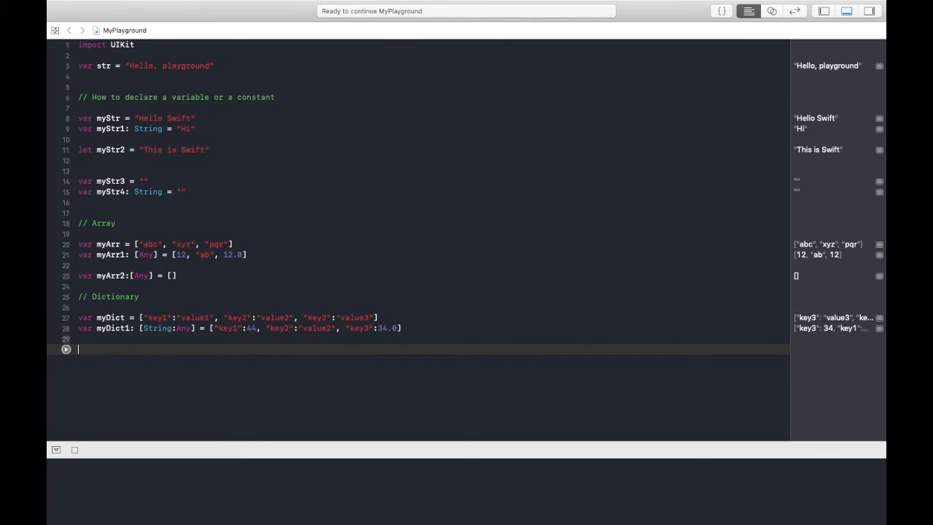
{"action": "type", "text": "var"}
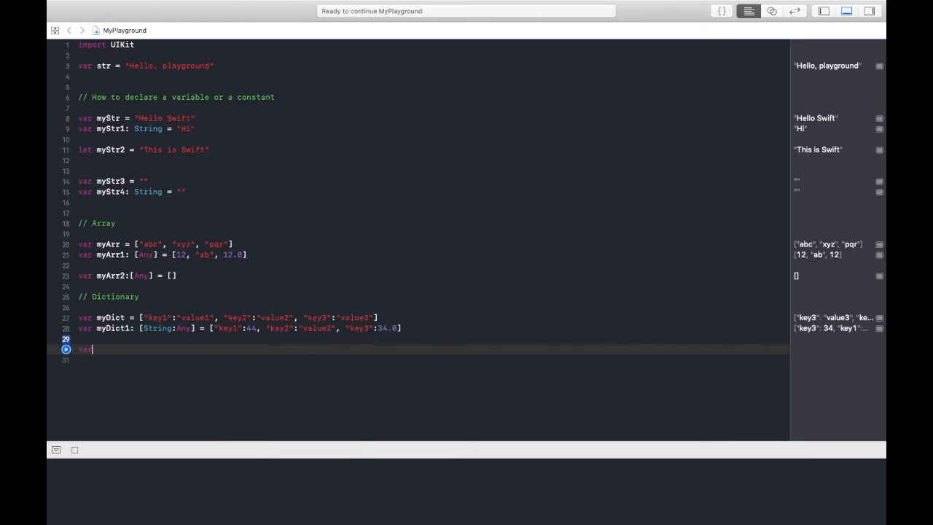
{"action": "type", "text": "myDict2 = ["}
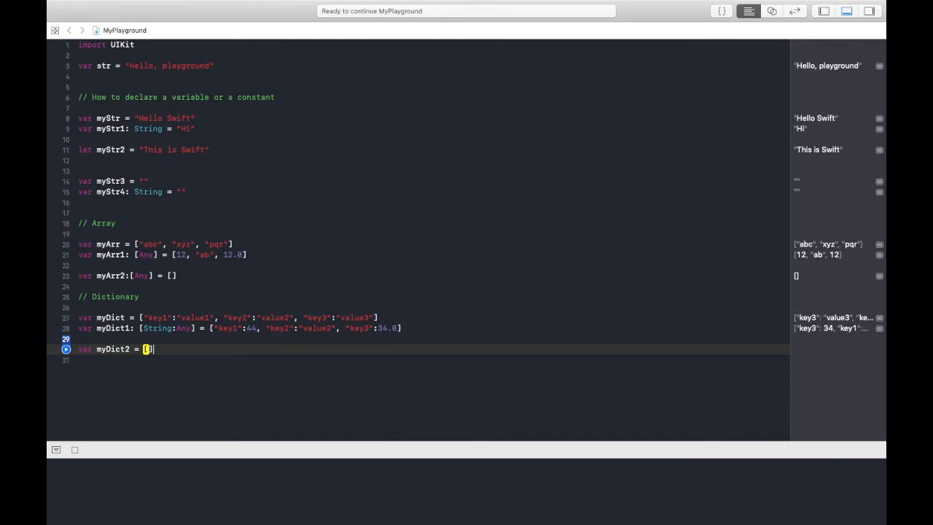
{"action": "type", "text": ":["}
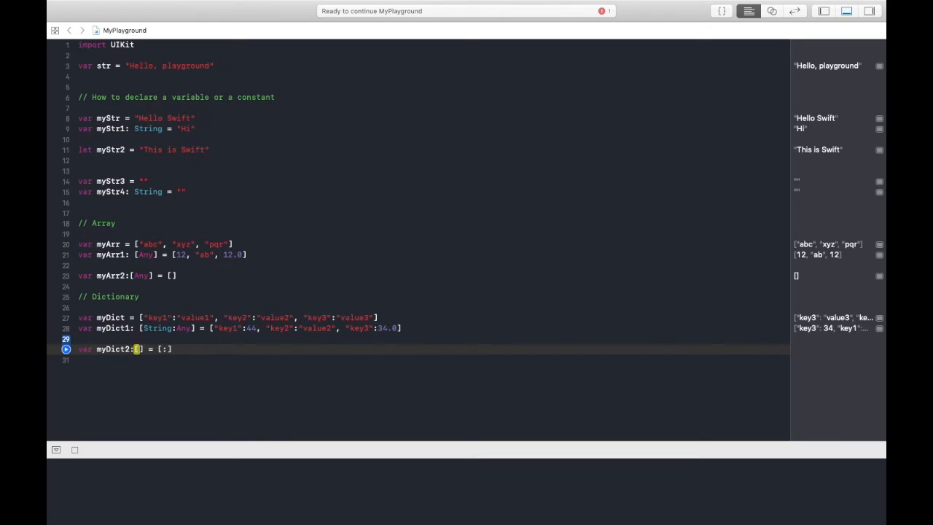
{"action": "type", "text": "String:"}
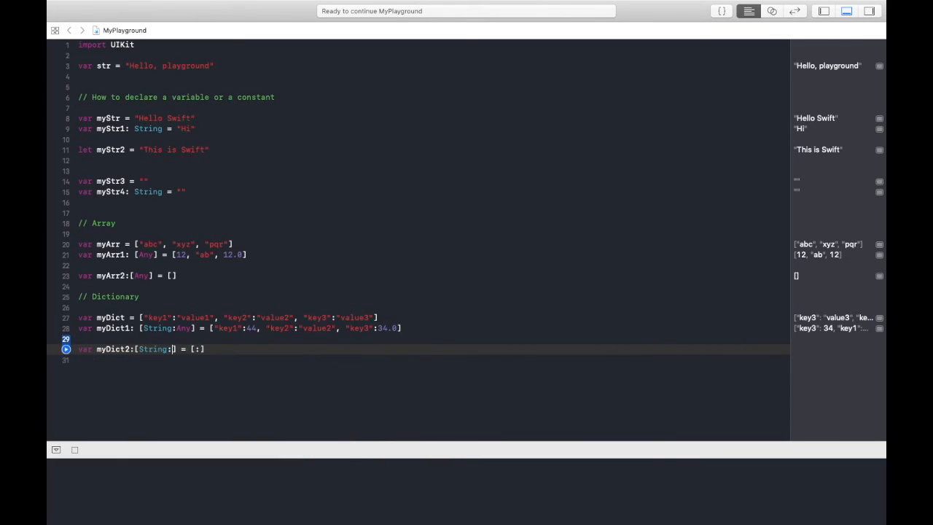
{"action": "type", "text": "String"}
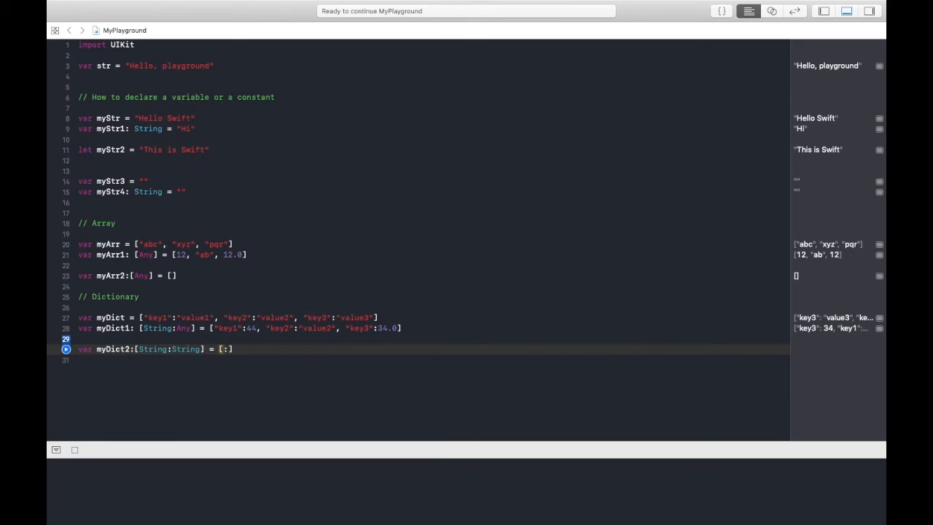
{"action": "key", "text": "Return"}
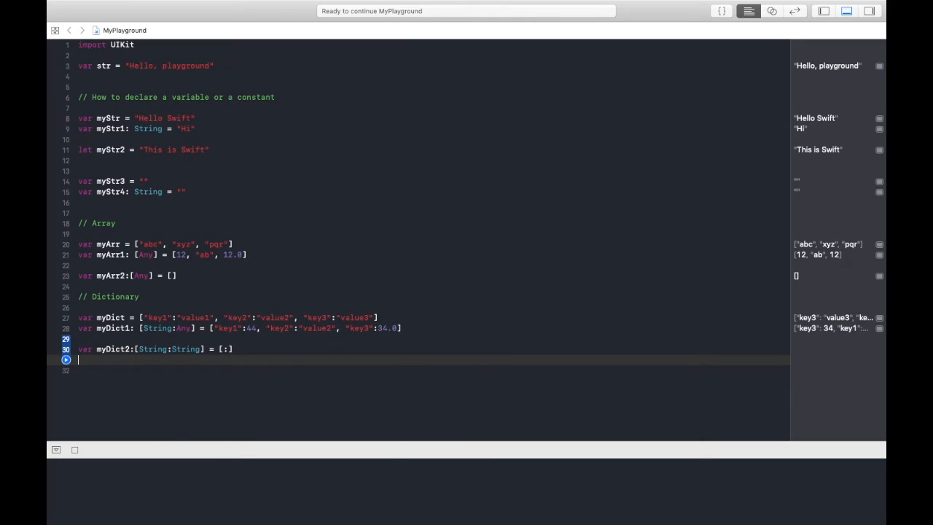
- Assign myDict2 = ["a":"A", "b":"B"] on the next line
{"action": "type", "text": "myDict2"}
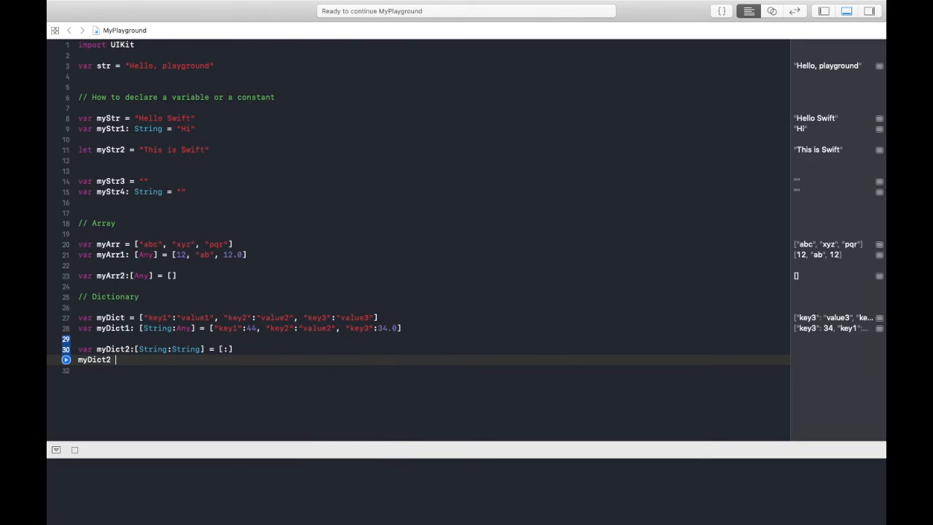
{"action": "type", "text": "= []"}
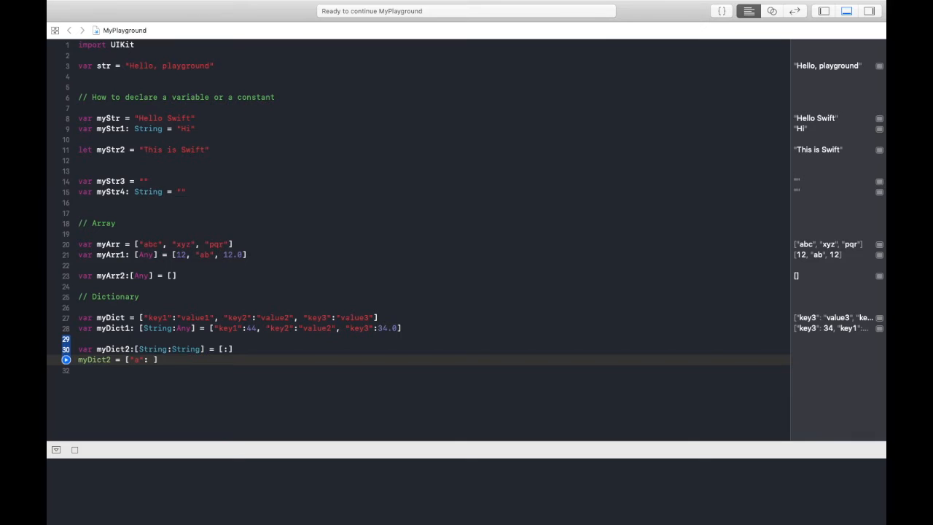
{"action": "type", "text": "\"A\""}
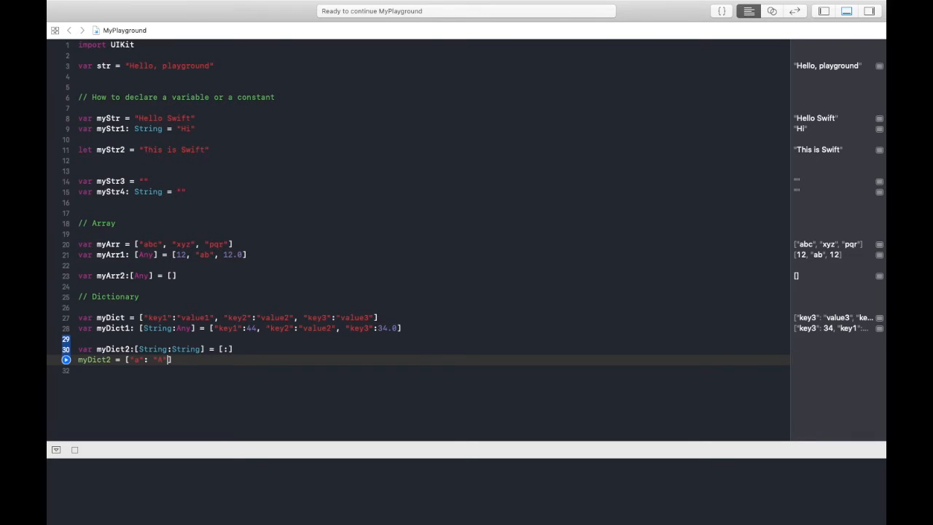
{"action": "type", "text": ", \"\""}
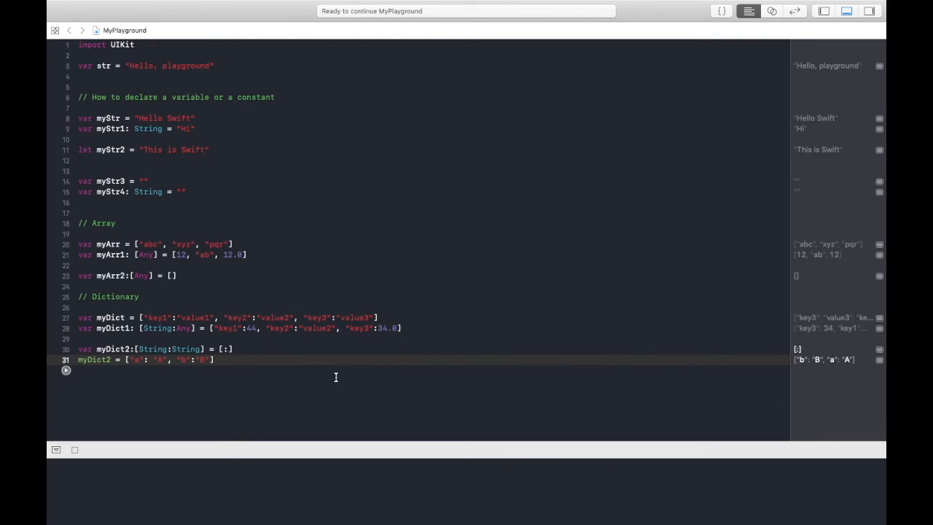
- Add the section comment // ********** STRINGS ********** // and begin another comment line
{"action": "type", "text": "// ********** STRIN"}
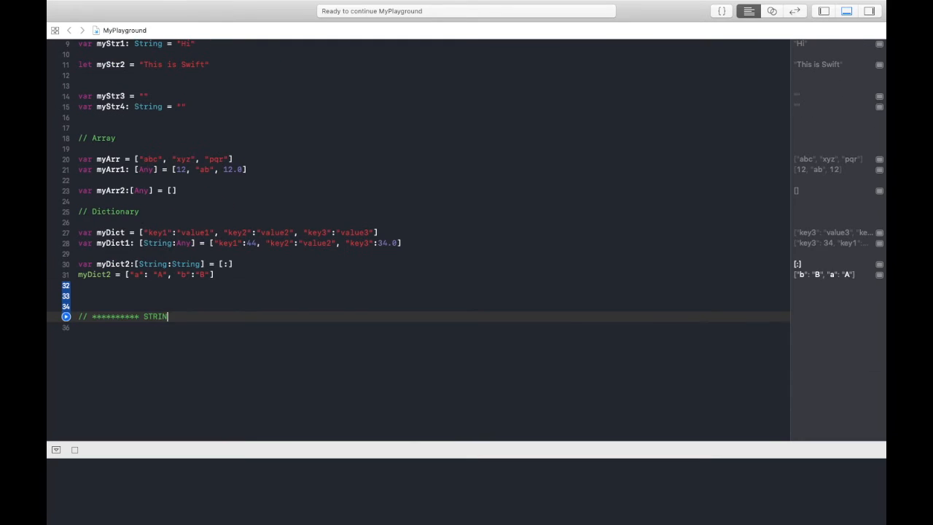
{"action": "type", "text": "GS *"}
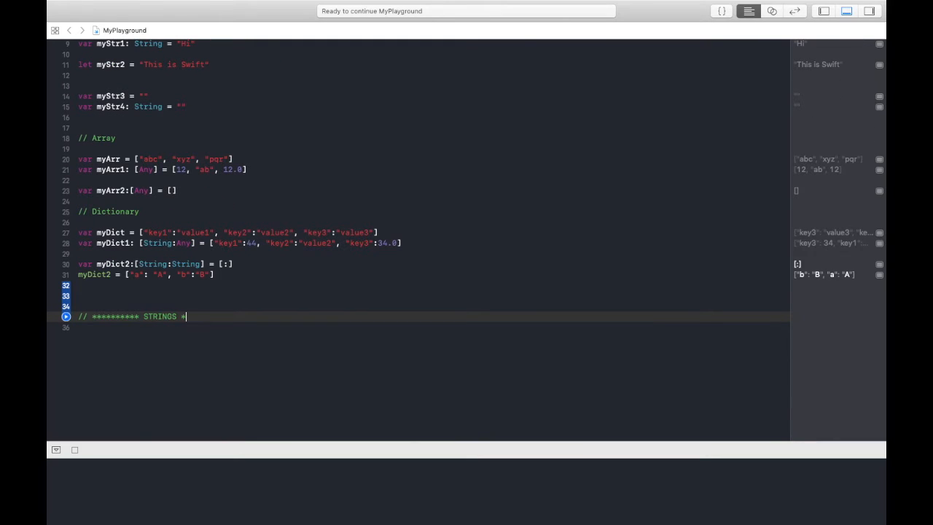
{"action": "type", "text": "********** //"}
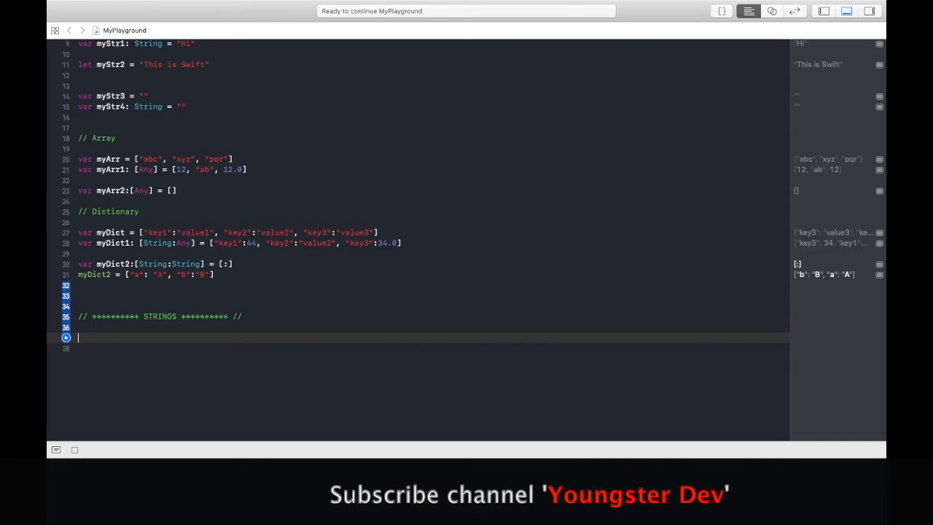
{"action": "type", "text": "//"}
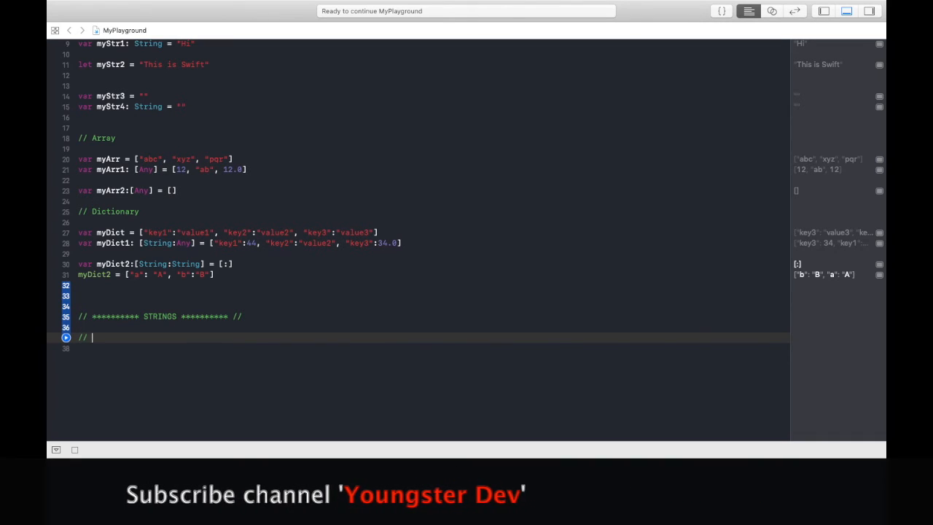
- Add a // Properties comment and myStr.count, showing 11 in the results
{"action": "type", "text": "Pr"}
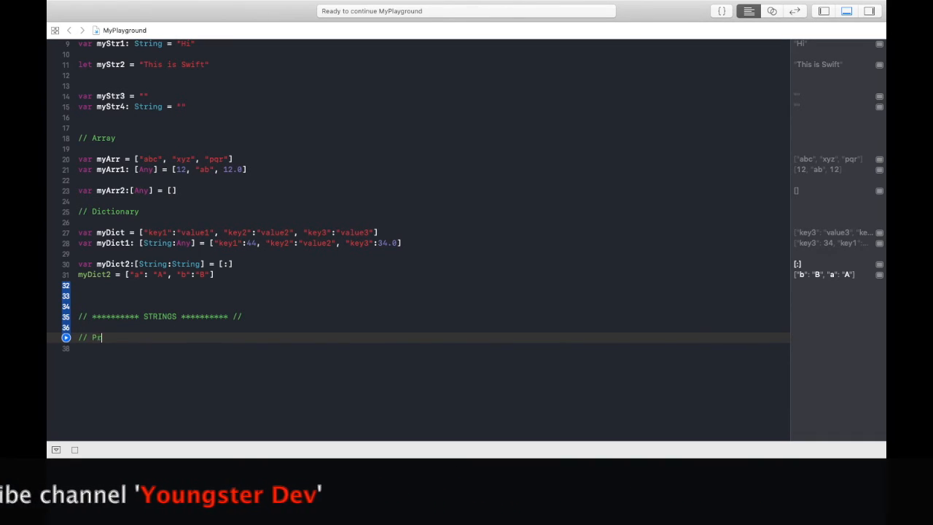
{"action": "type", "text": "opertie"}
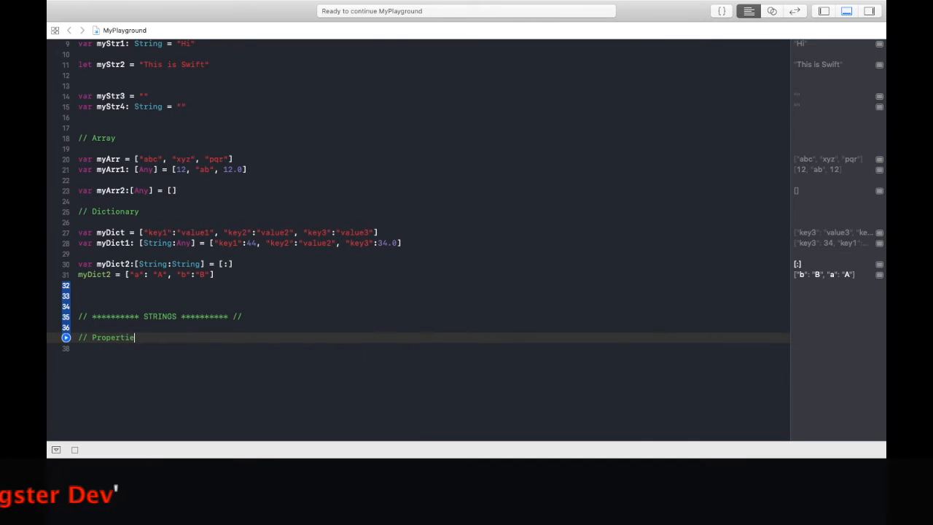
{"action": "key", "text": "Return"}
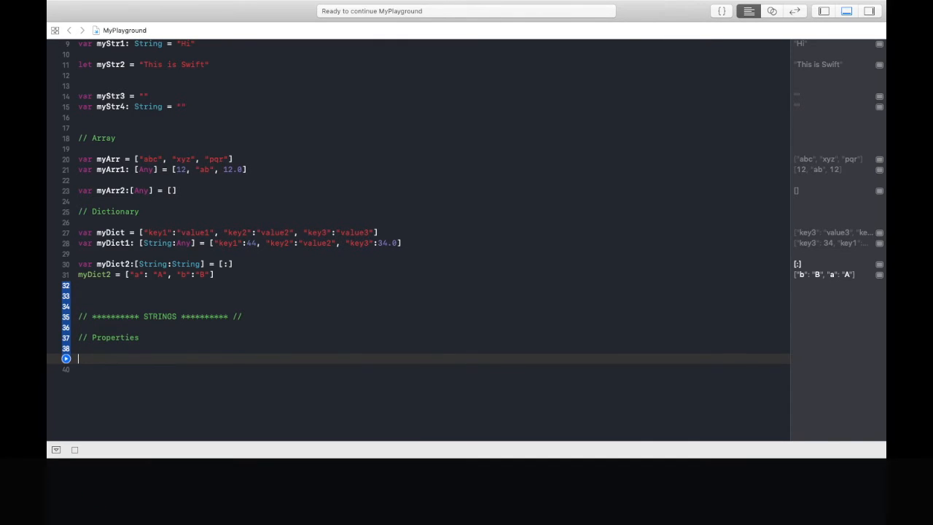
{"action": "type", "text": "myStr"}
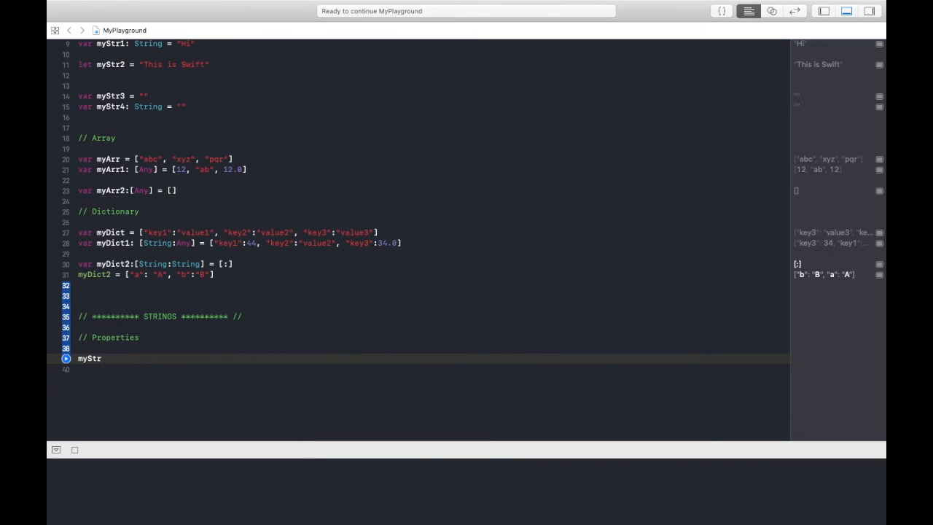
{"action": "type", "text": ".count"}
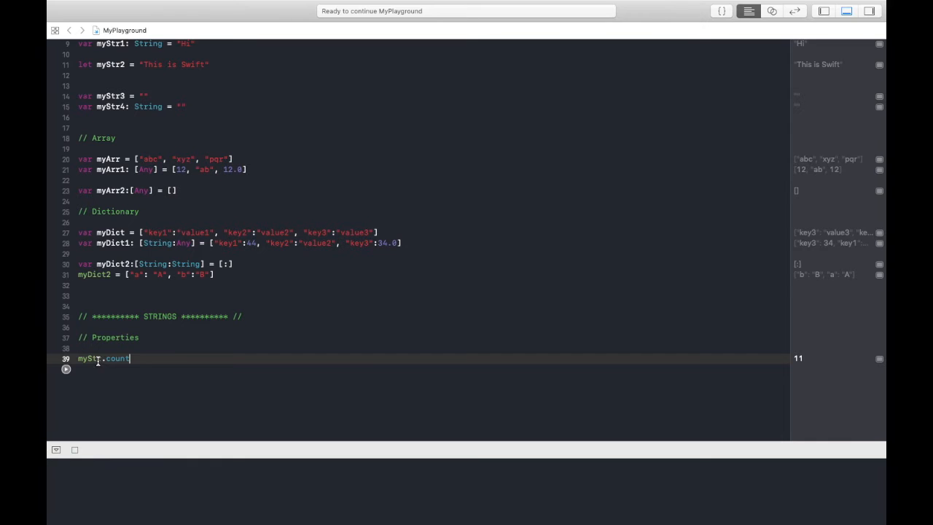
{"action": "scroll", "scroll_direction": "up", "scroll_amount": 3}
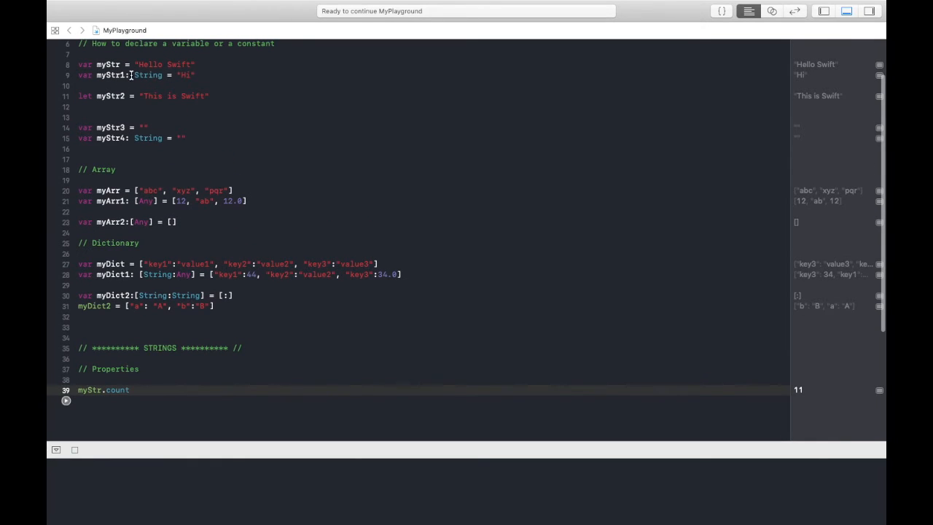
{"action": "mouse_move", "coordinate": [164, 64]}
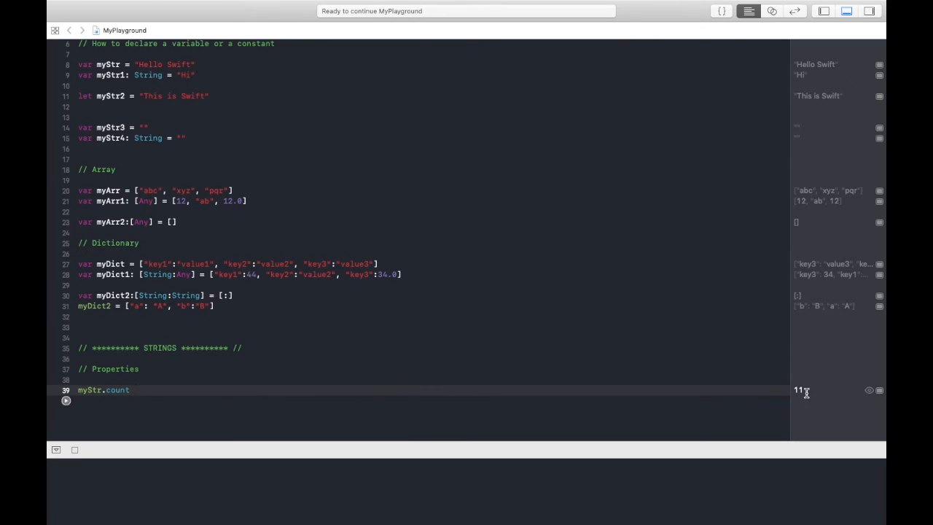
- Add myStr.uppercased() and run it to show "HELLO SWIFT"
{"action": "type", "text": "m"}
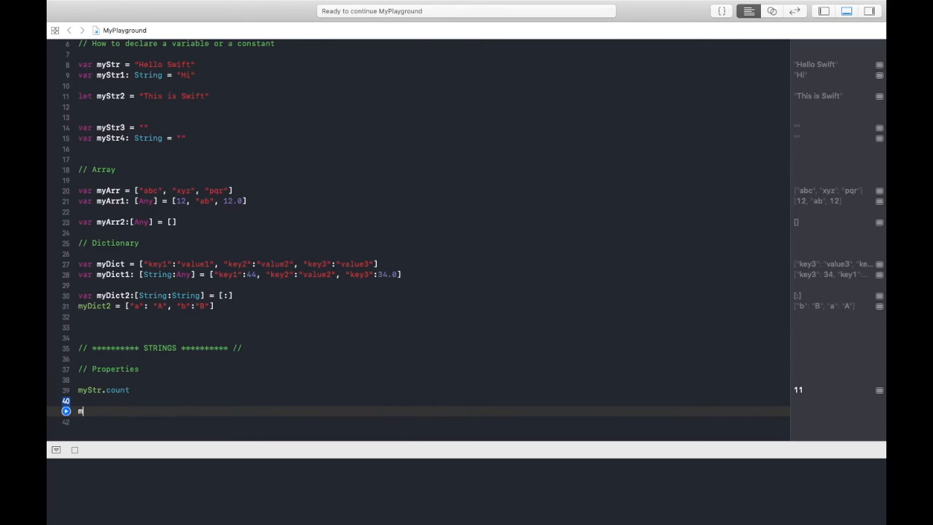
{"action": "type", "text": "yStr"}
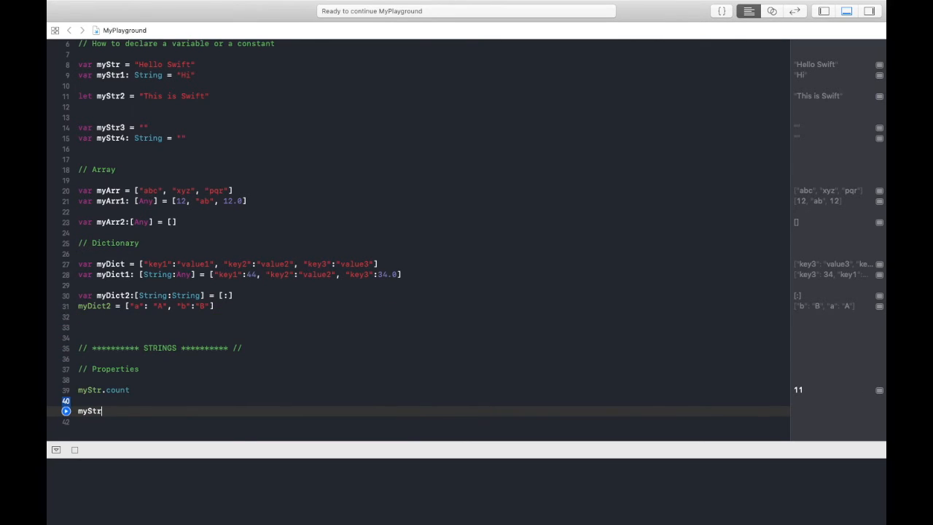
{"action": "type", "text": ".uppercased("}
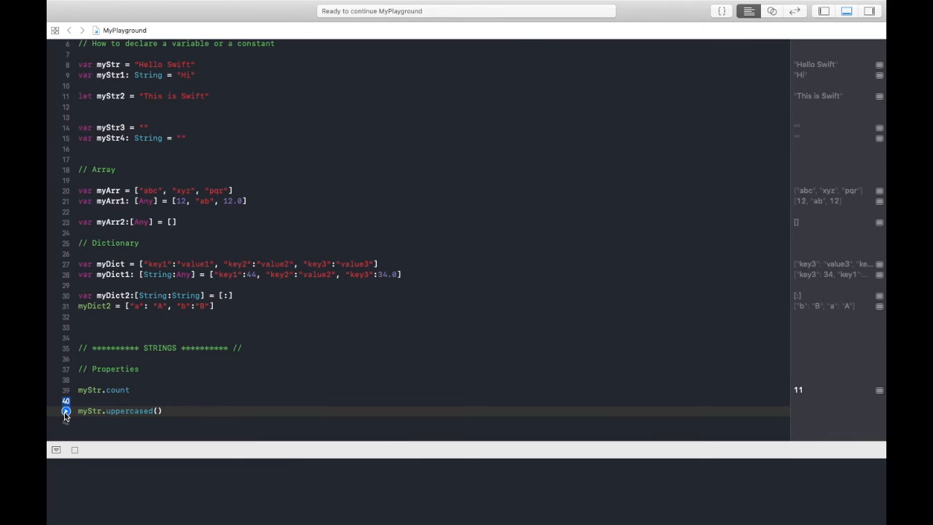
{"action": "left_click", "coordinate": [66, 421]}
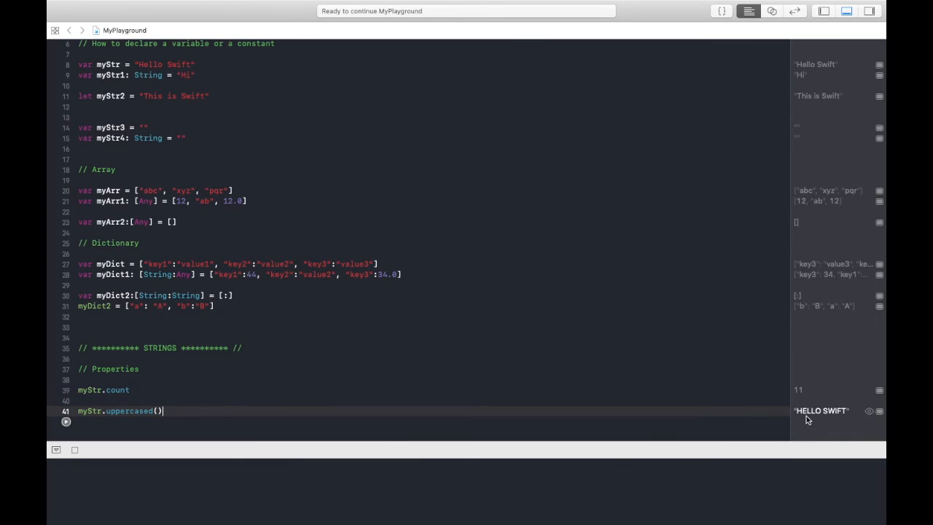
- Add myStr.lowercased() giving "hello swift" and begin the capitalized line
{"action": "type", "text": "myStr."}
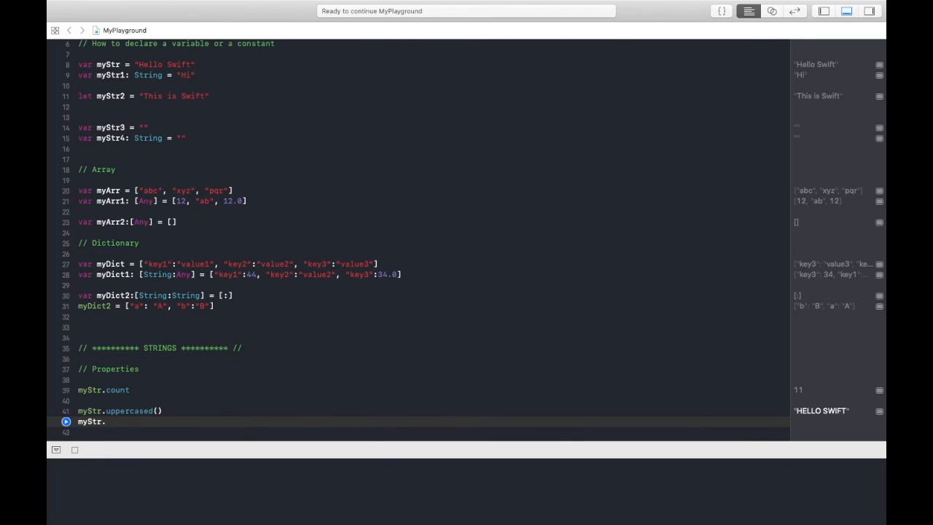
{"action": "type", "text": "lowercased()"}
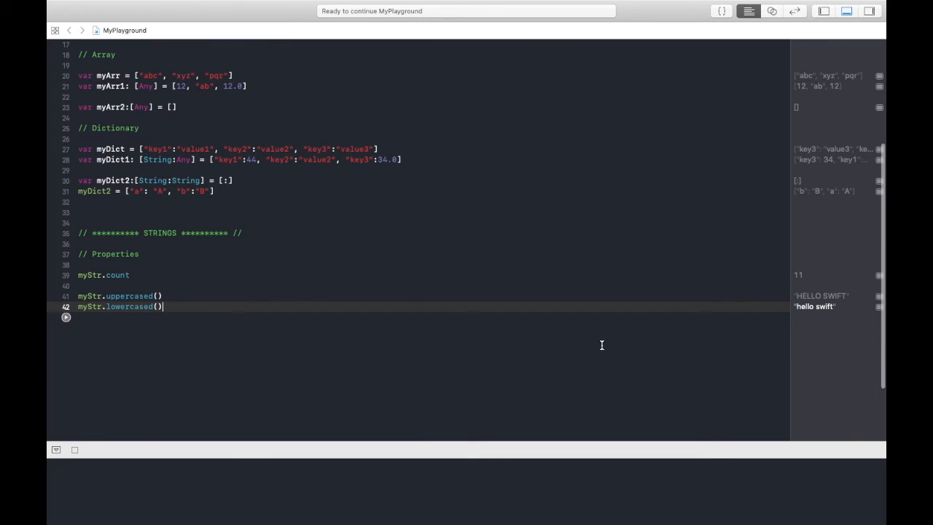
{"action": "mouse_move", "coordinate": [819, 315]}
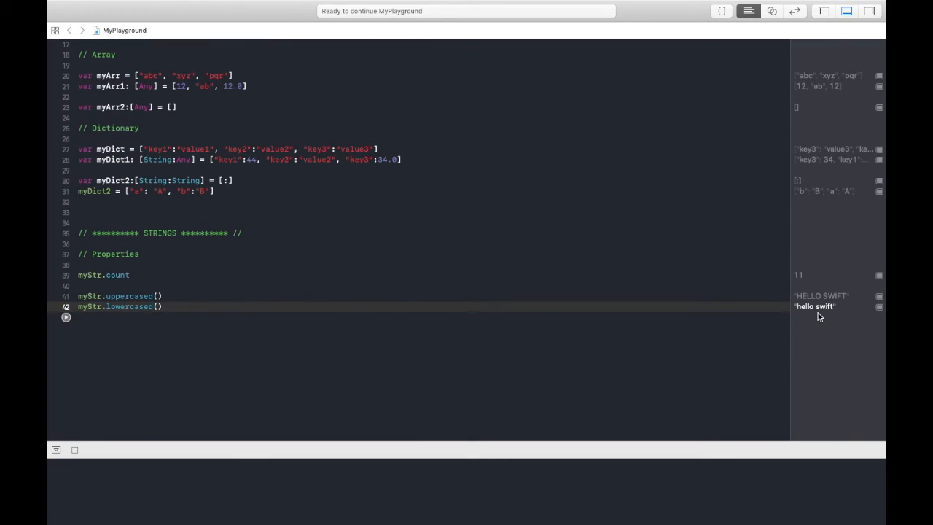
{"action": "type", "text": "myStr.capitalized"}
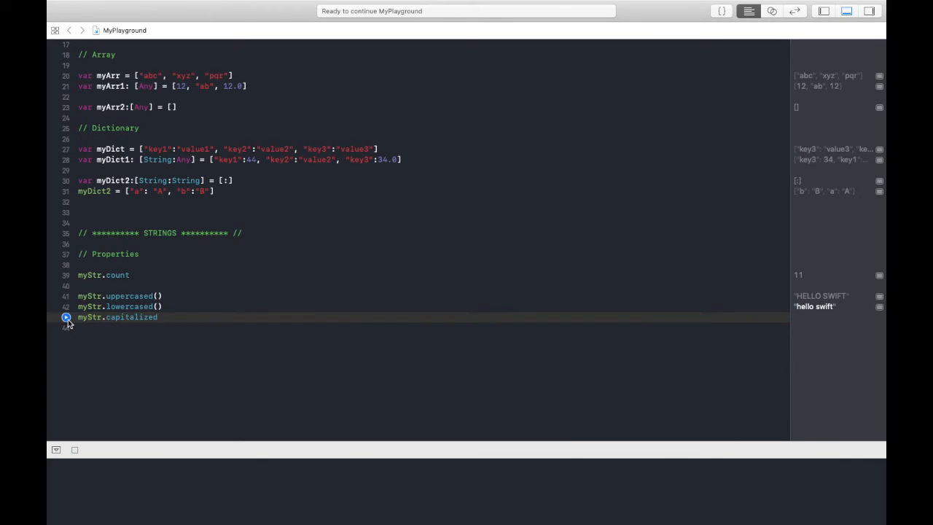
- Complete myStr.capitalized as "Hello Swift" and add myStr.hasPrefix("a") returning false
{"action": "type", "text": "myStr"}
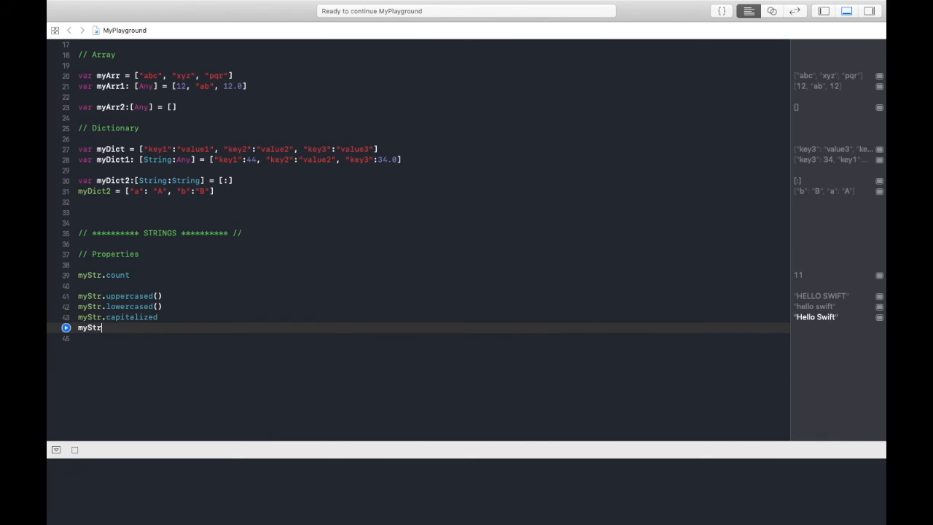
{"action": "type", "text": ".a"}
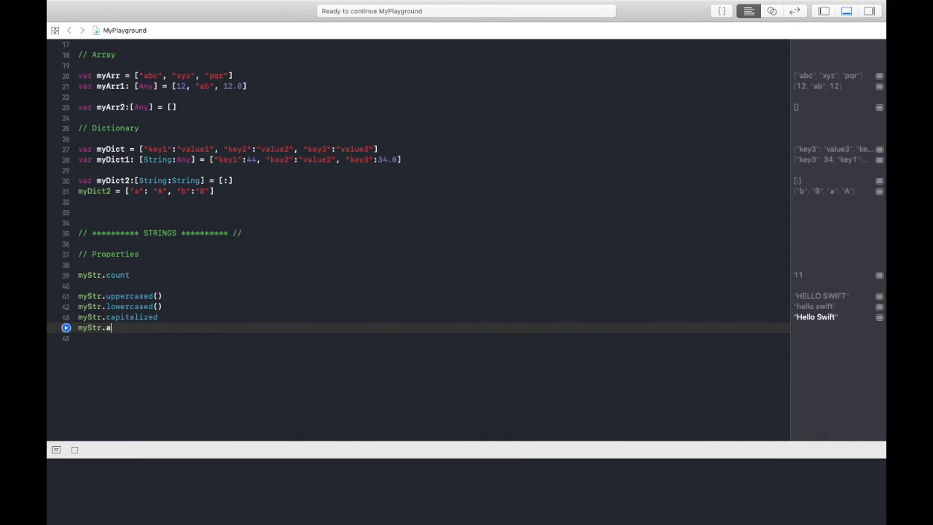
{"action": "type", "text": "hasPrefix(\"e"}
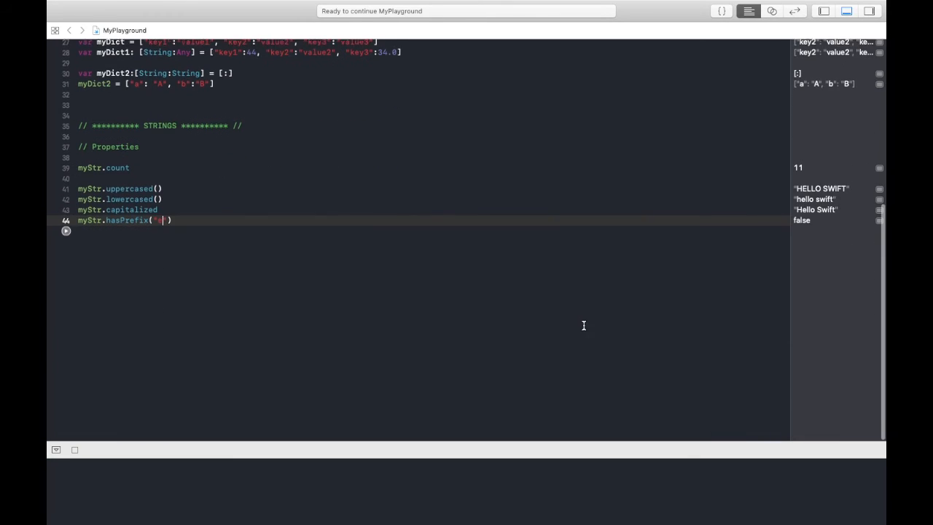
{"action": "type", "text": "m"}
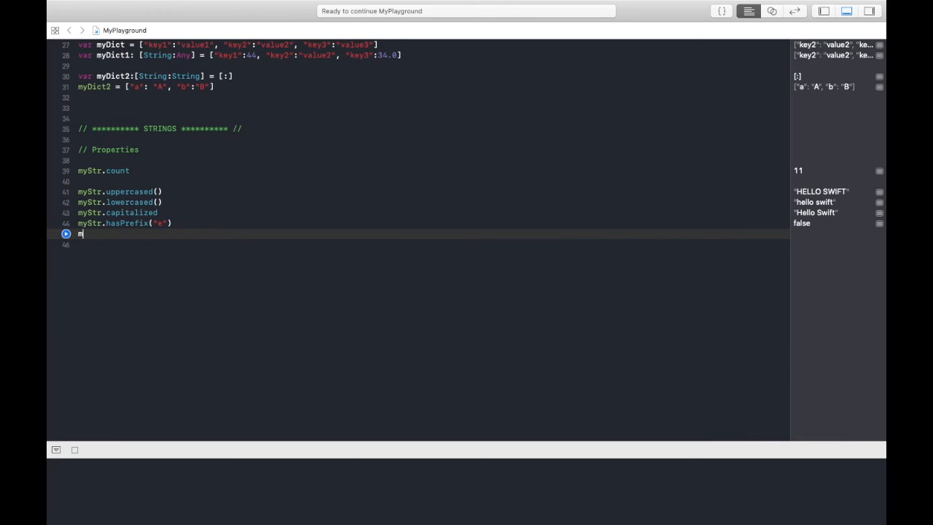
- Add myStr.hasSuffix("t") and run it to show true
{"action": "type", "text": "yStr"}
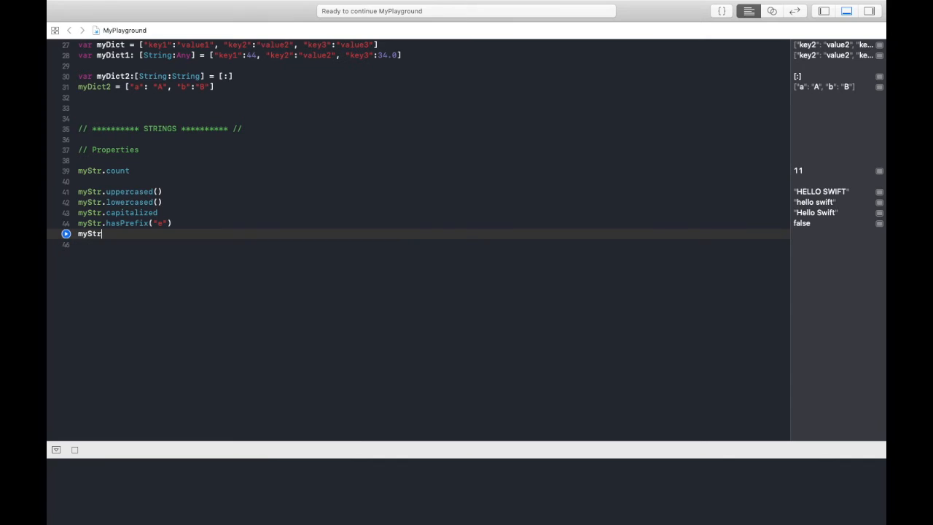
{"action": "type", "text": ".hasSuffix("}
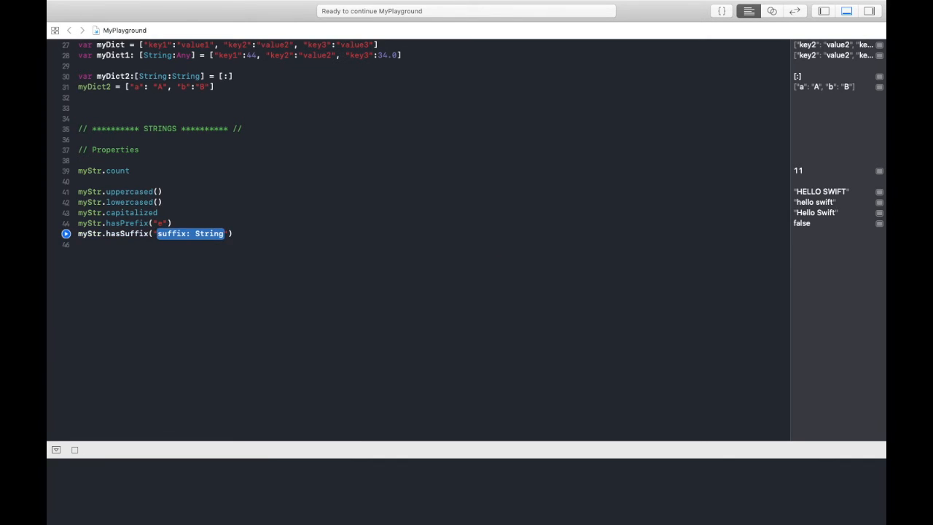
{"action": "type", "text": "S\""}
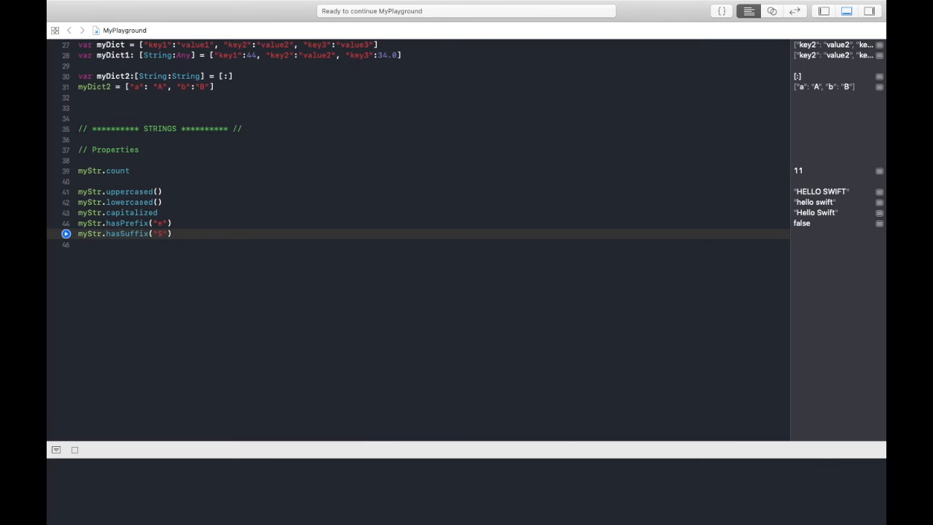
{"action": "left_click", "coordinate": [178, 234]}
{"action": "type", "text": "//"}
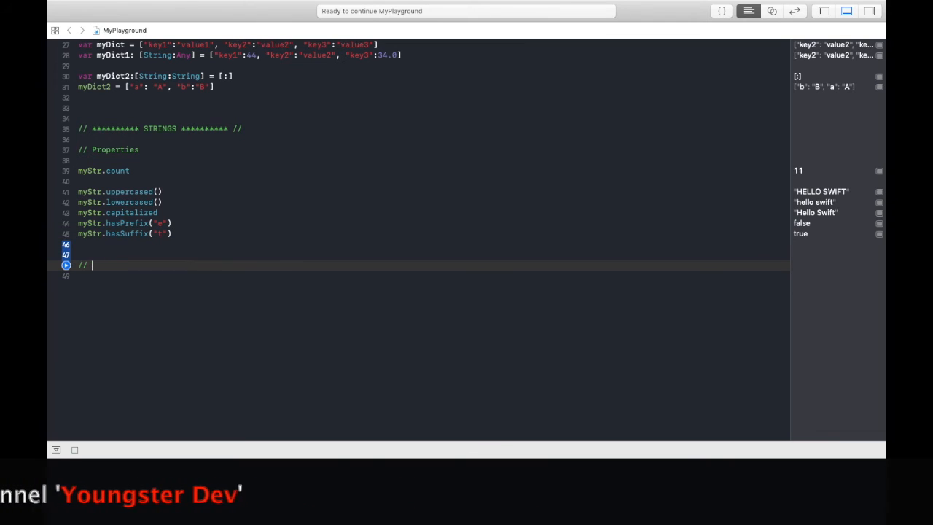
- Add a // STRING INTERPOLATION comment and print(myStr) outputting Hello Swift
{"action": "type", "text": "STRING I"}
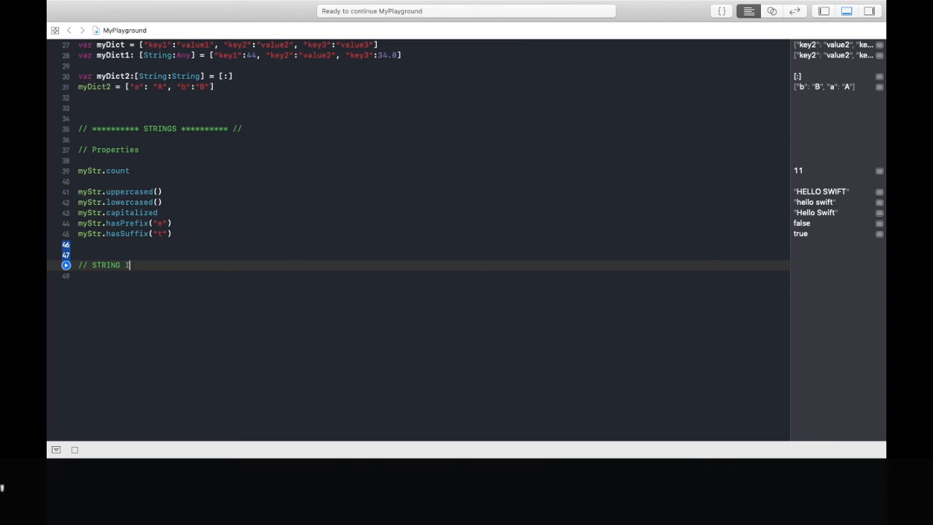
{"action": "type", "text": "NTERPOLATION"}
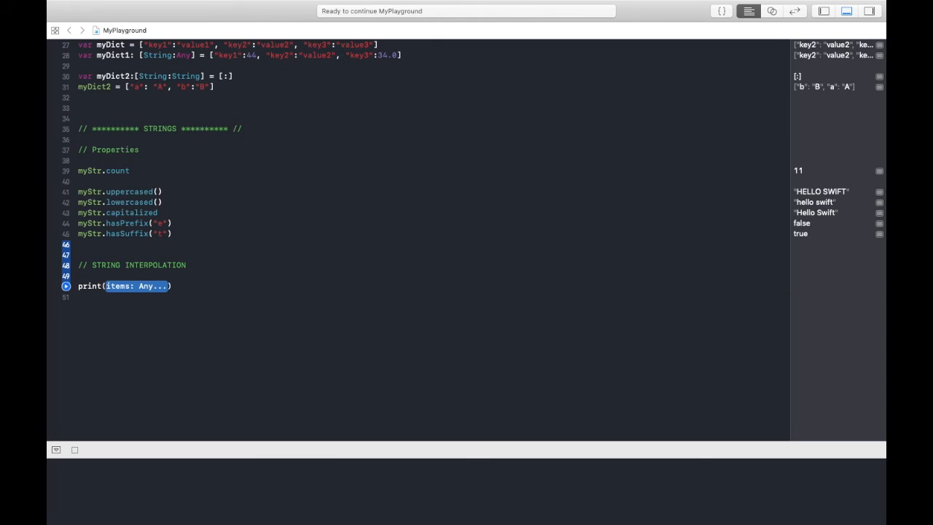
{"action": "type", "text": "myStr"}
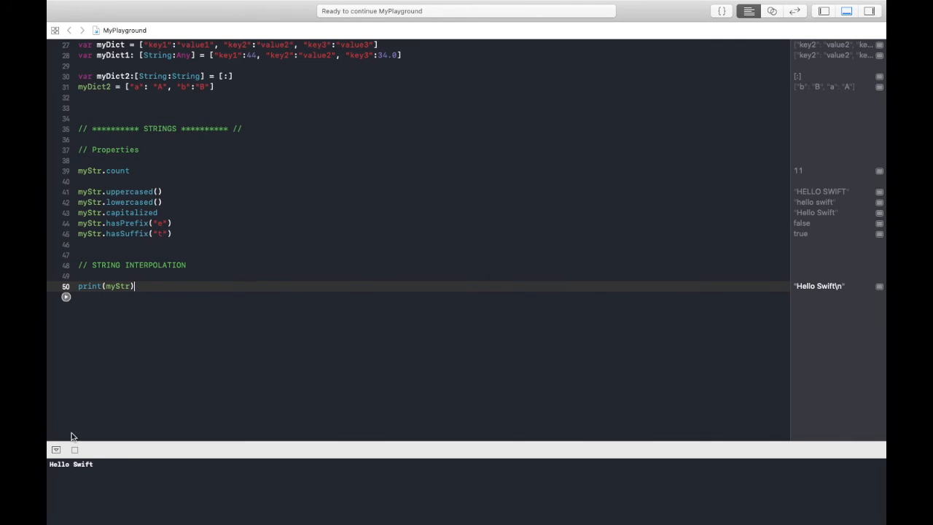
{"action": "mouse_move", "coordinate": [813, 297]}
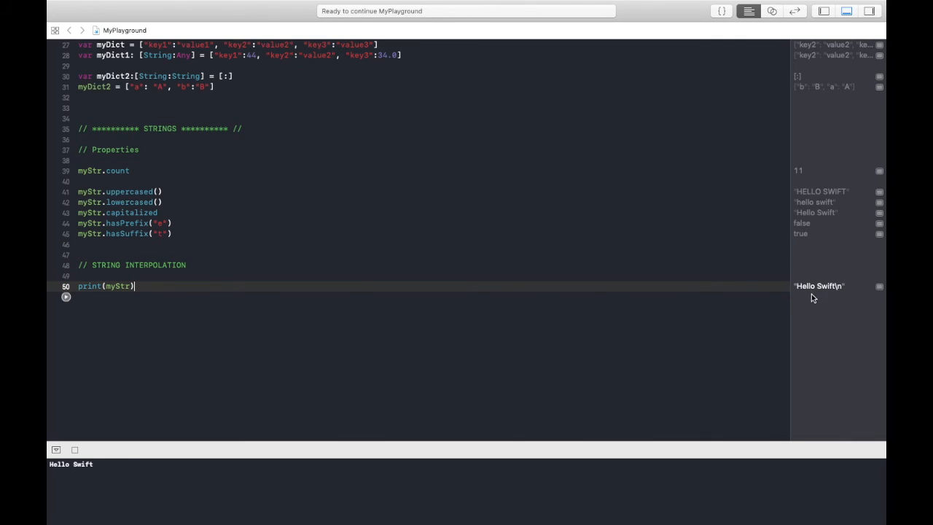
{"action": "mouse_move", "coordinate": [87, 478]}
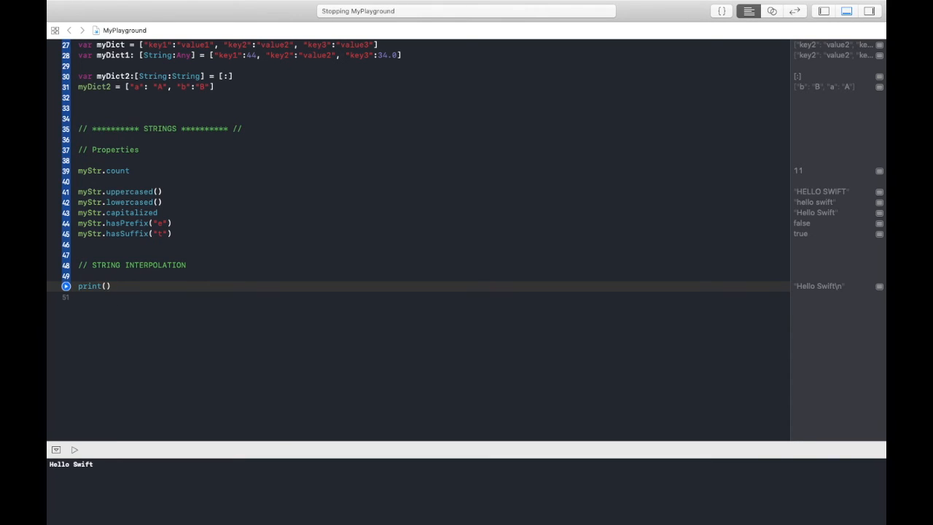
- Change the call to print("Here is my result :> \(myStr)") and run it
{"action": "type", "text": "\"\""}
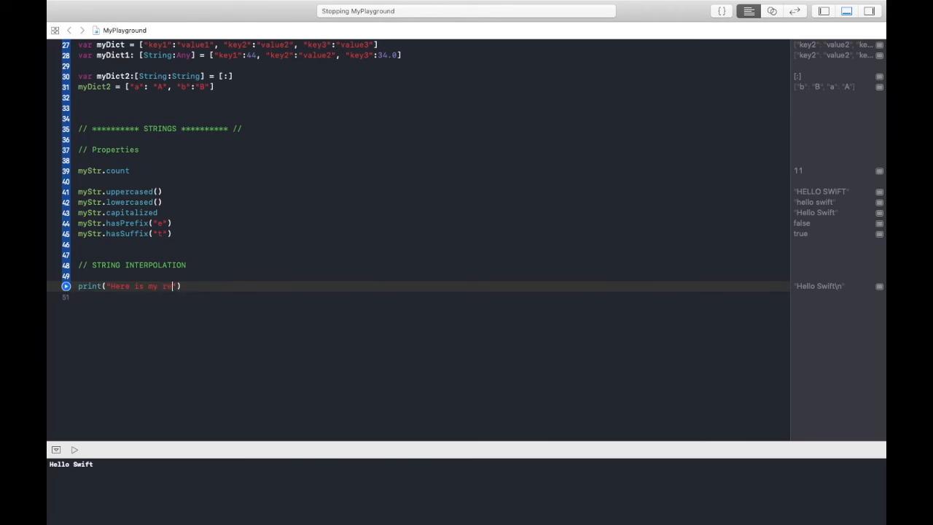
{"action": "type", "text": "result :>"}
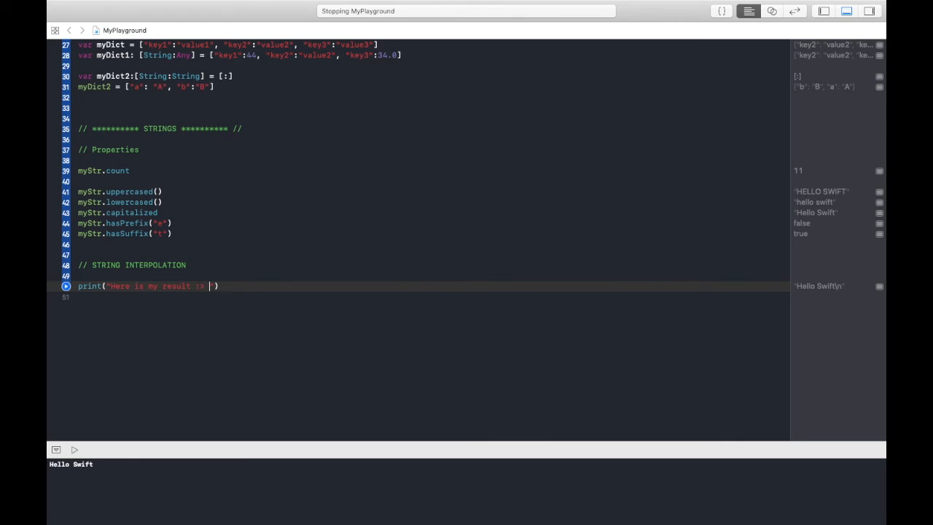
{"action": "type", "text": "\\\""}
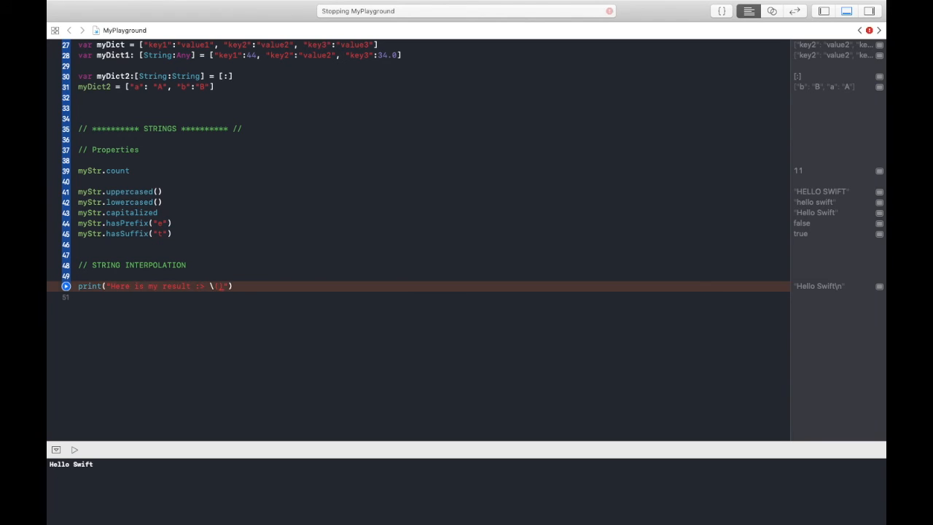
{"action": "type", "text": "myStr"}
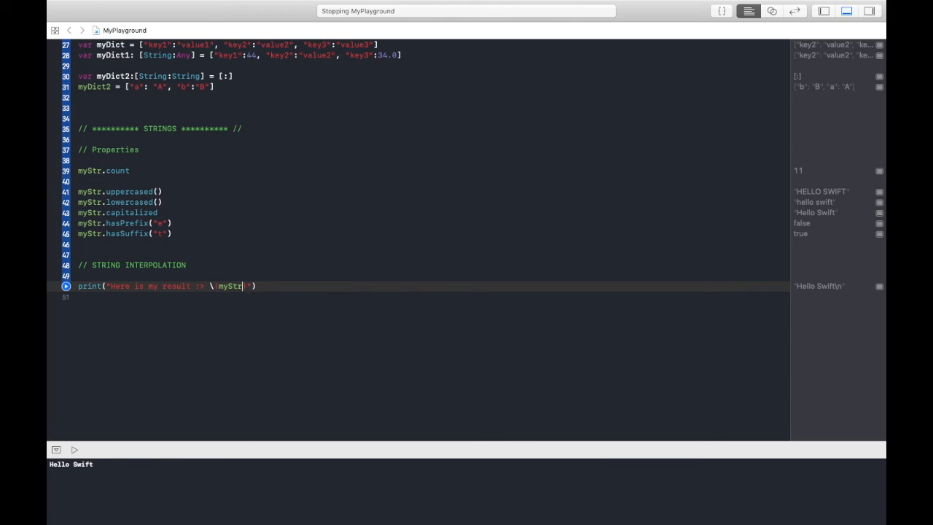
{"action": "type", "text": ")"}
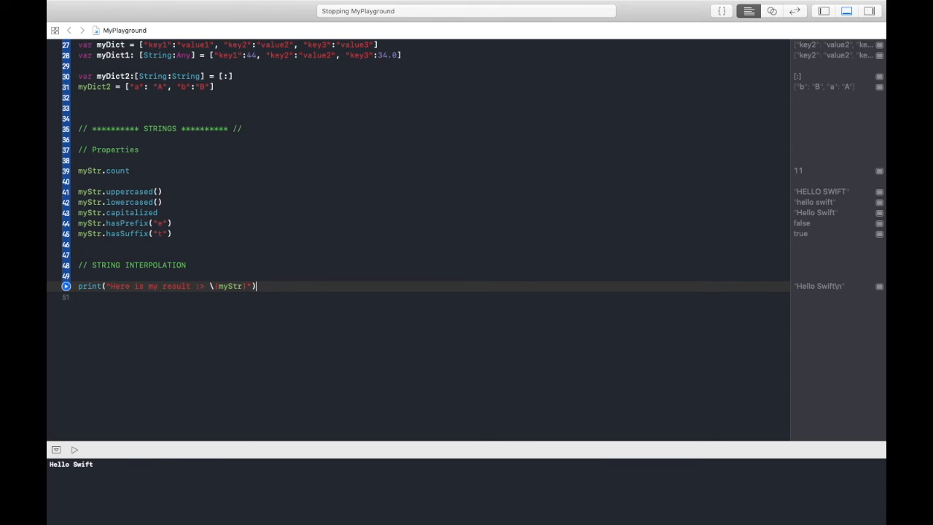
{"action": "left_click", "coordinate": [73, 449]}
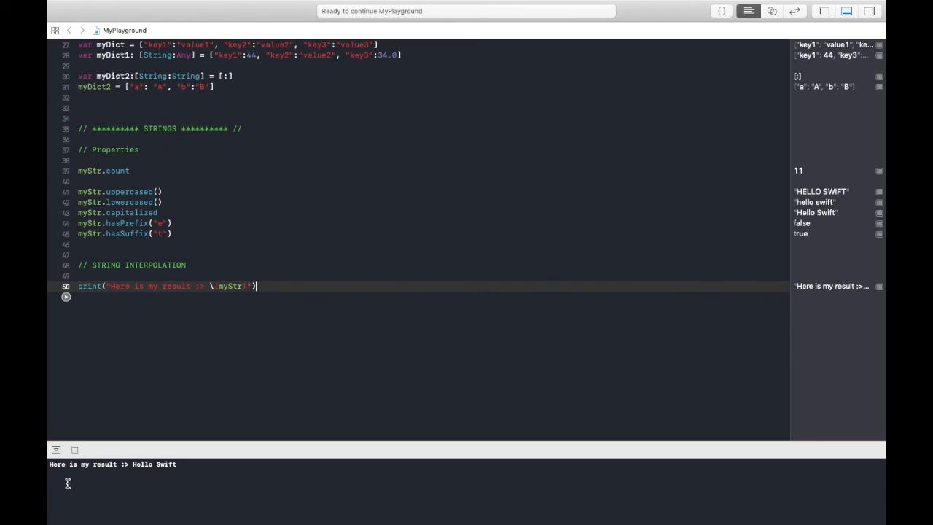
{"action": "mouse_move", "coordinate": [164, 472]}
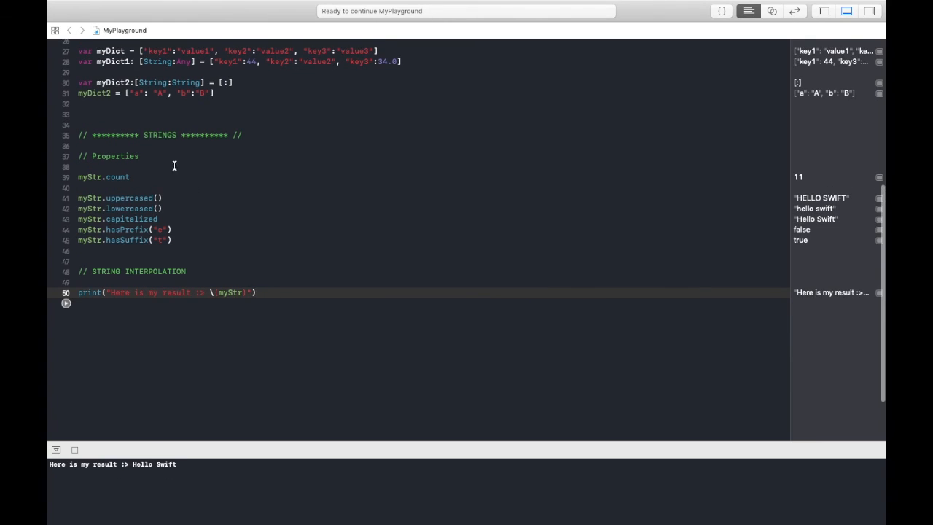
{"action": "scroll", "scroll_direction": "down", "scroll_amount": 3}
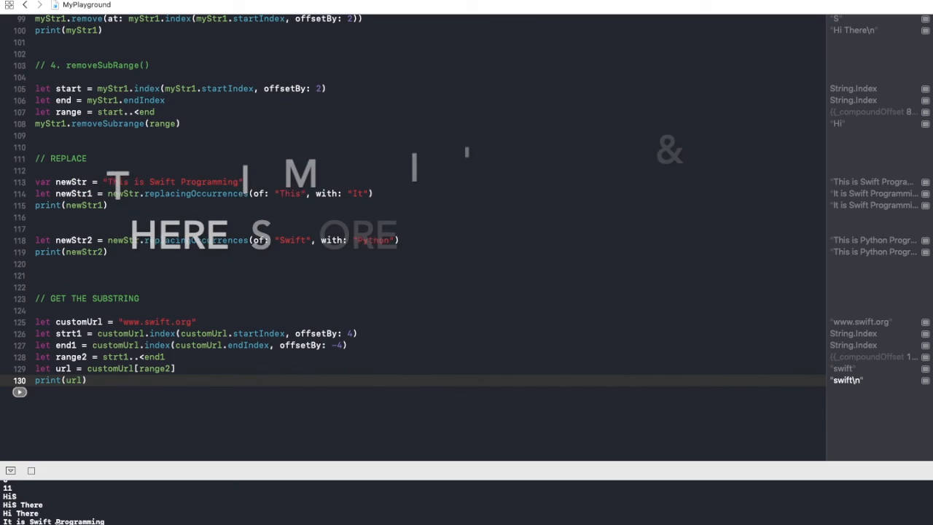